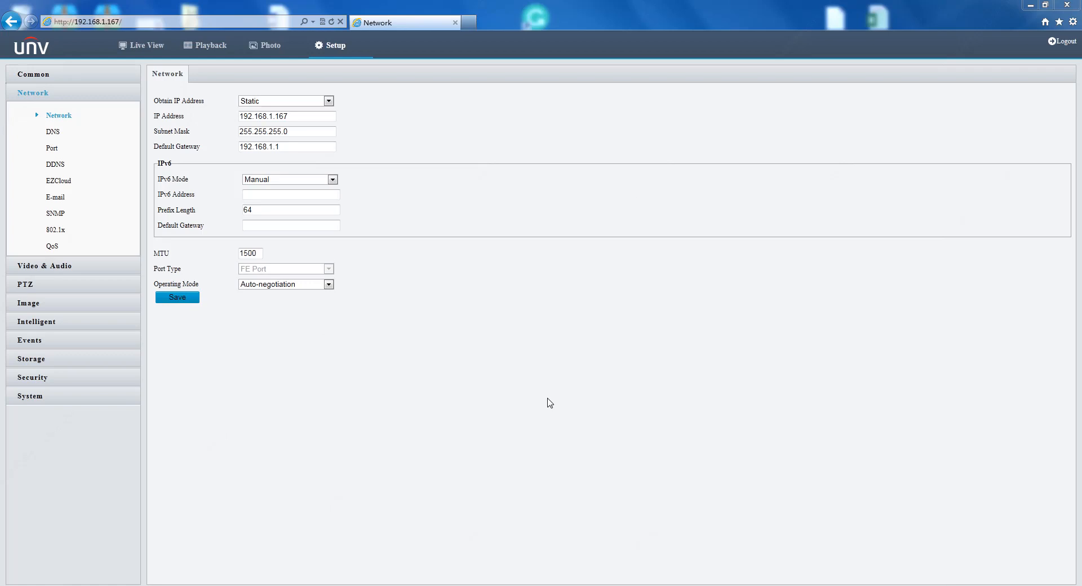
mouse_move(214, 108)
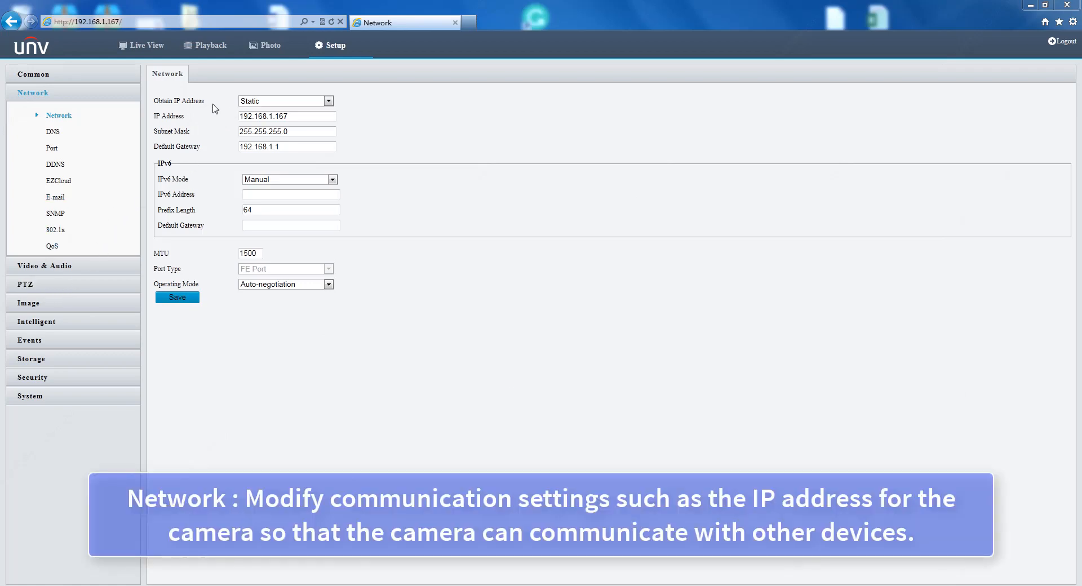
Step: Review the IPv4 address, subnet mask and gateway, trying PPPoE before settling on DHCP
click(286, 116)
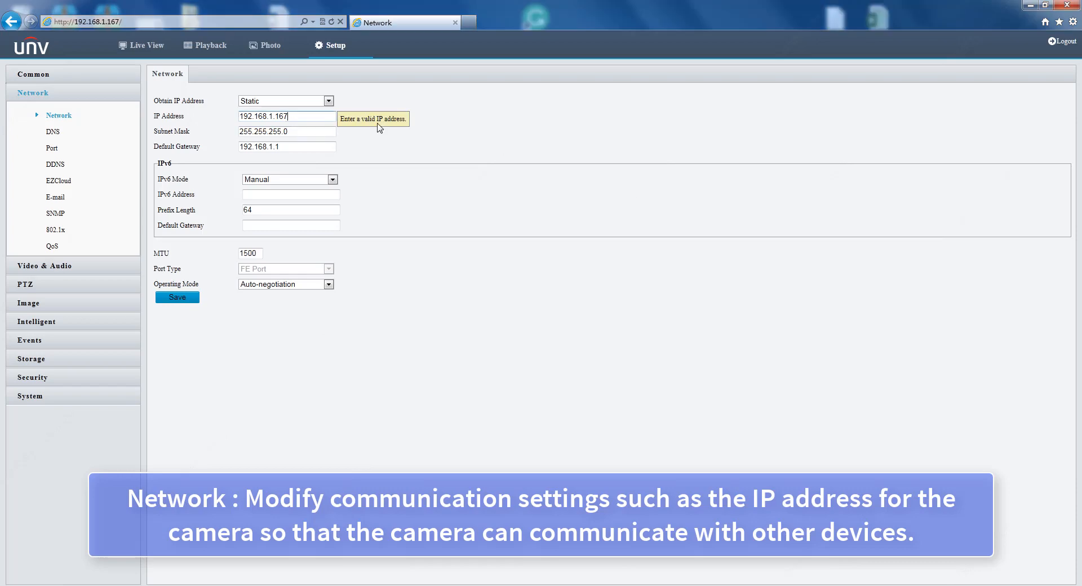
click(286, 131)
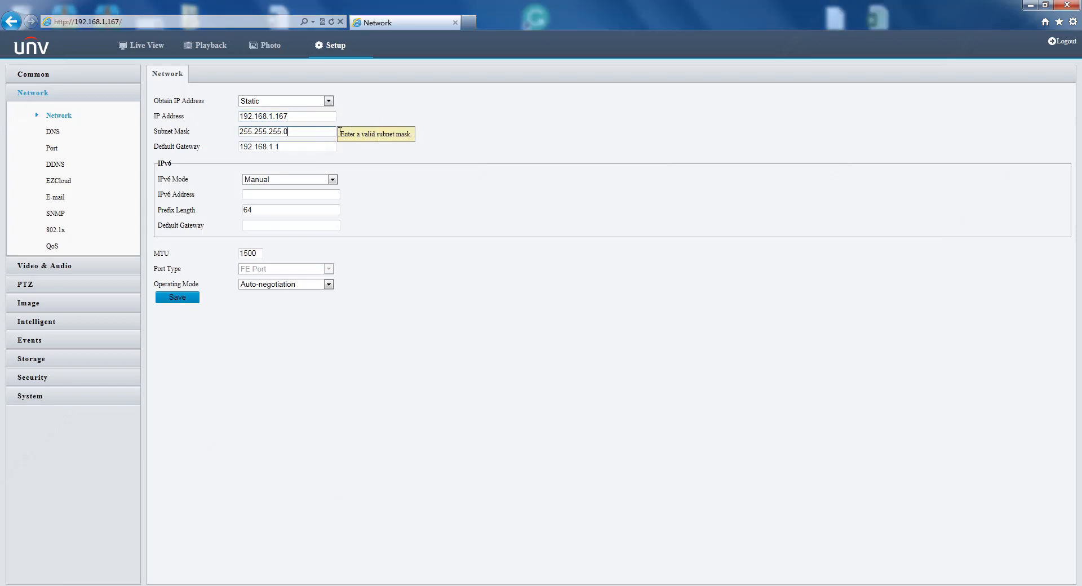
click(286, 146)
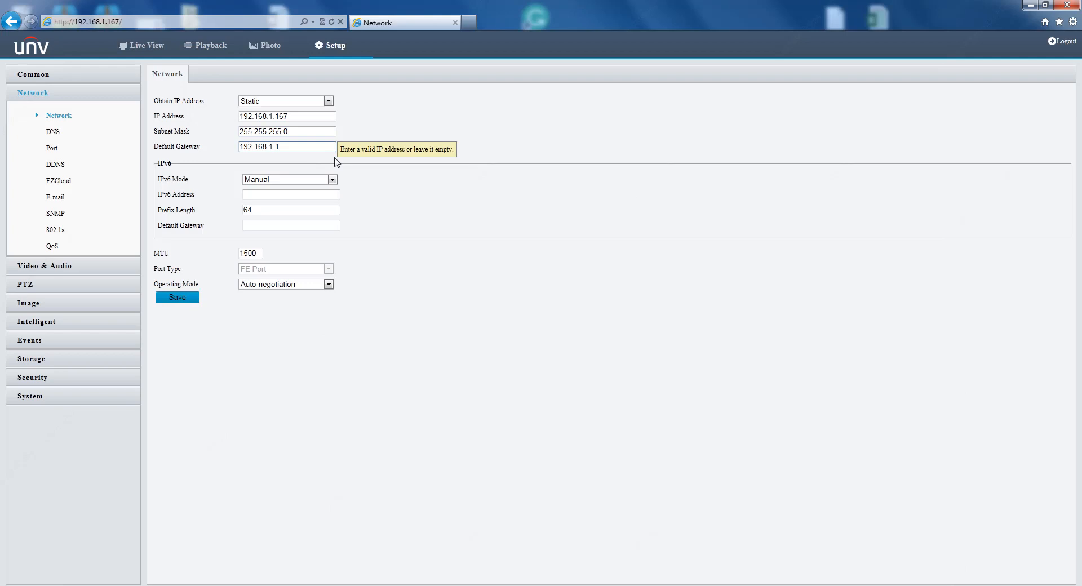
mouse_move(352, 117)
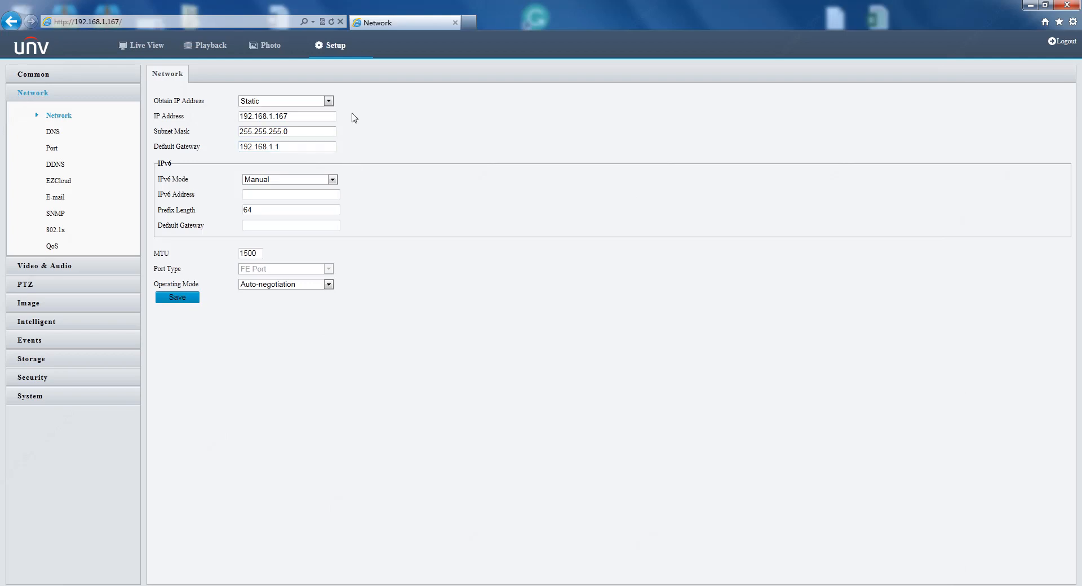
click(329, 101)
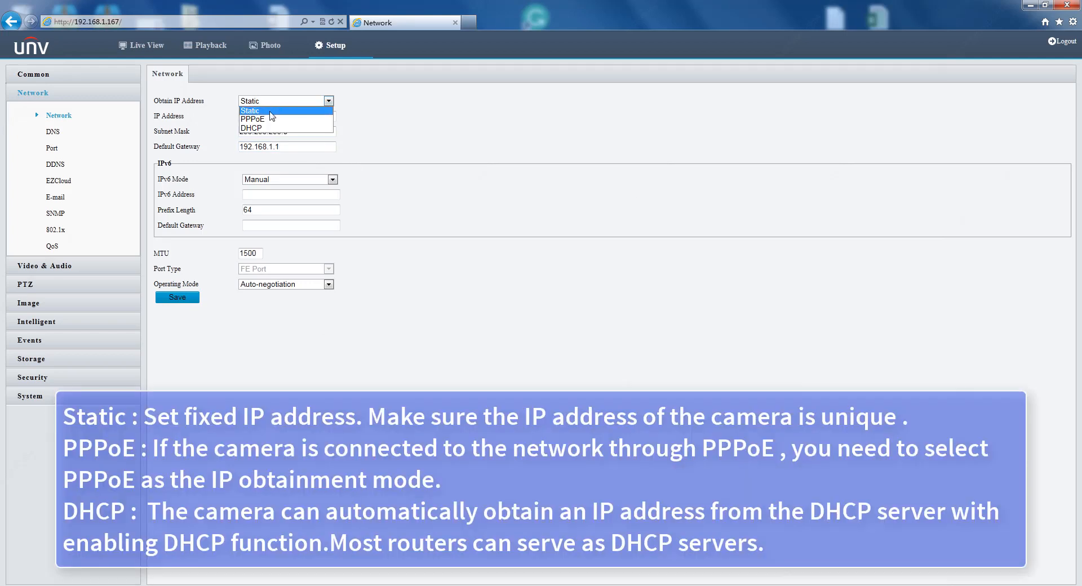
mouse_move(285, 118)
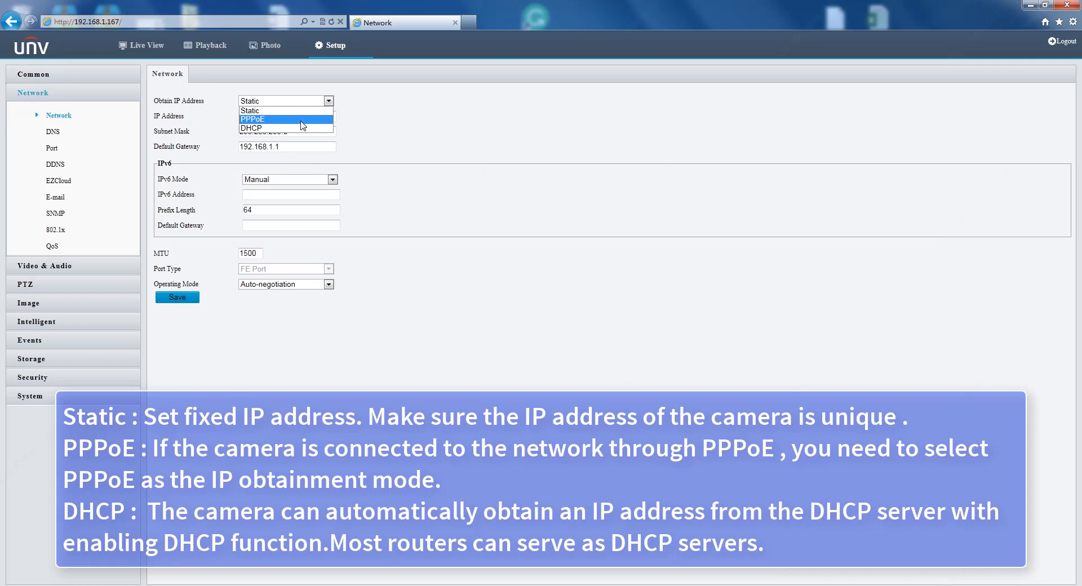
click(252, 119)
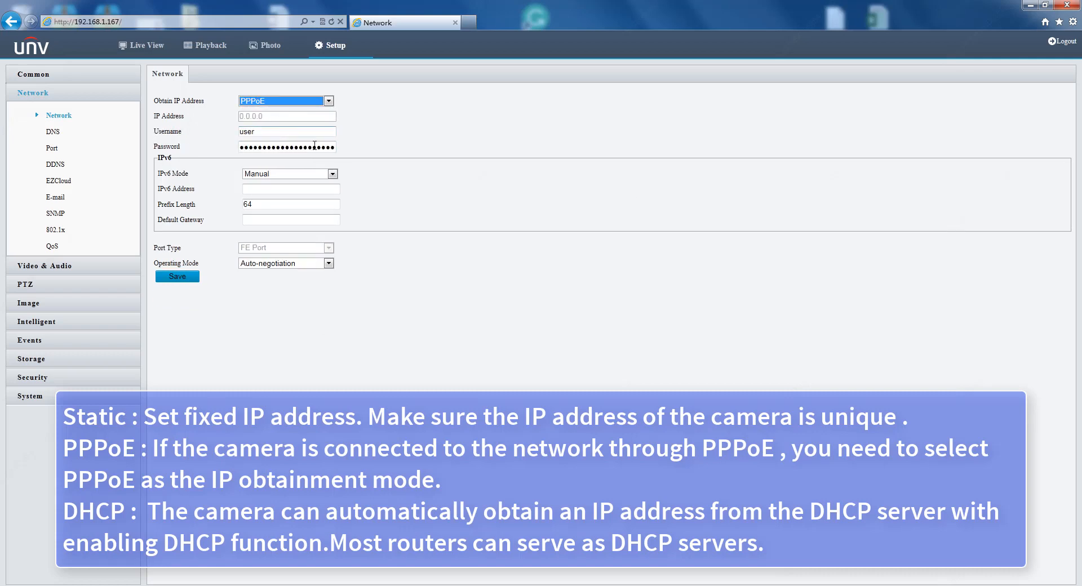
click(287, 131)
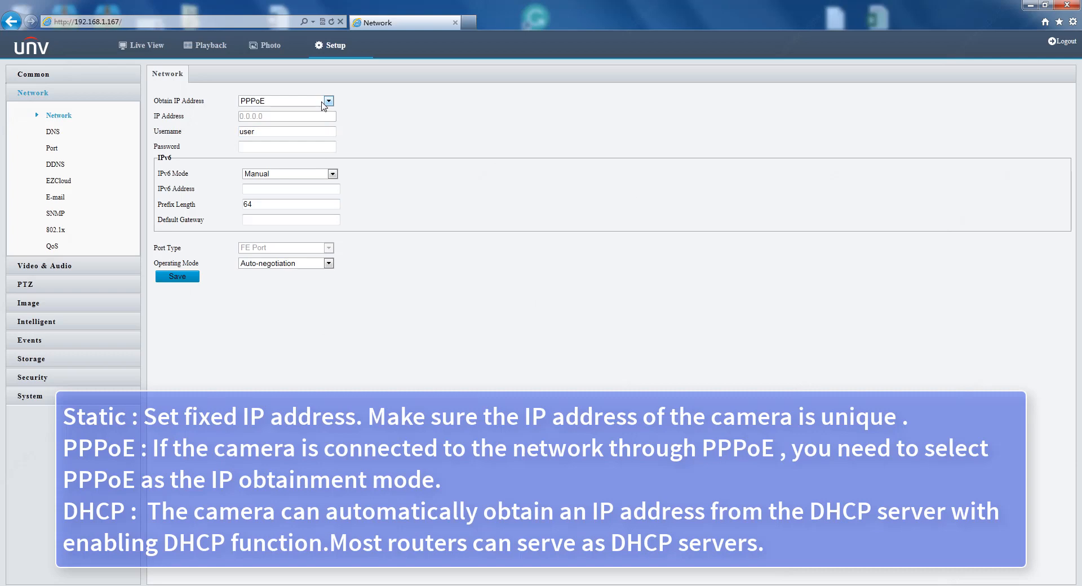
click(327, 101)
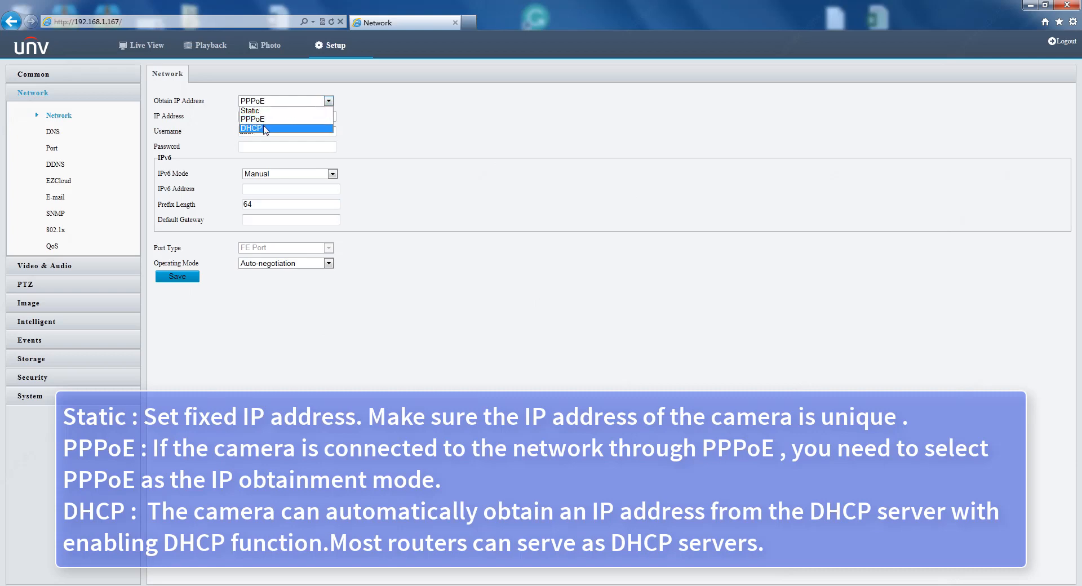
click(250, 129)
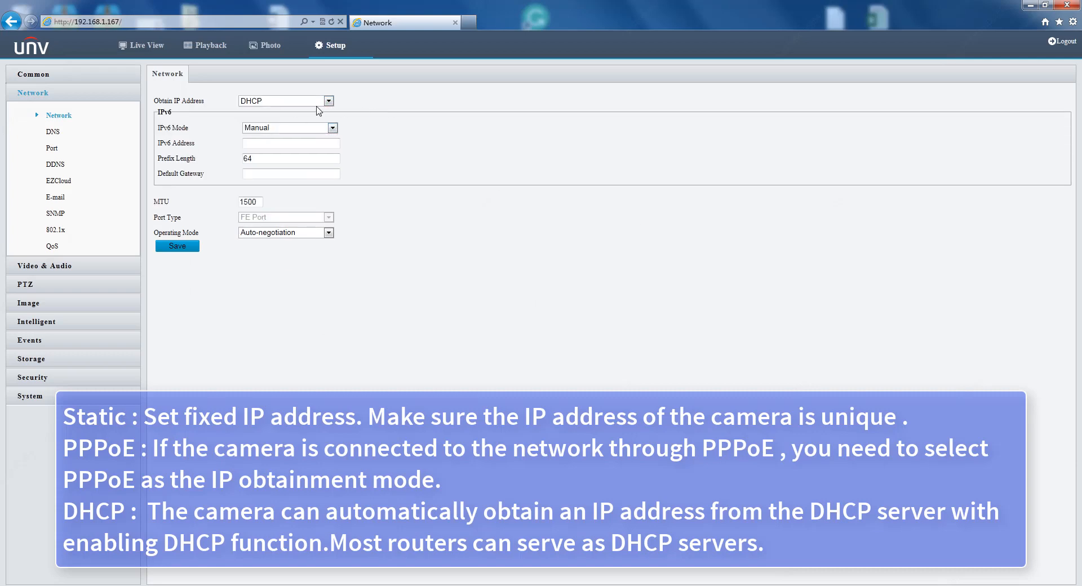
mouse_move(270, 109)
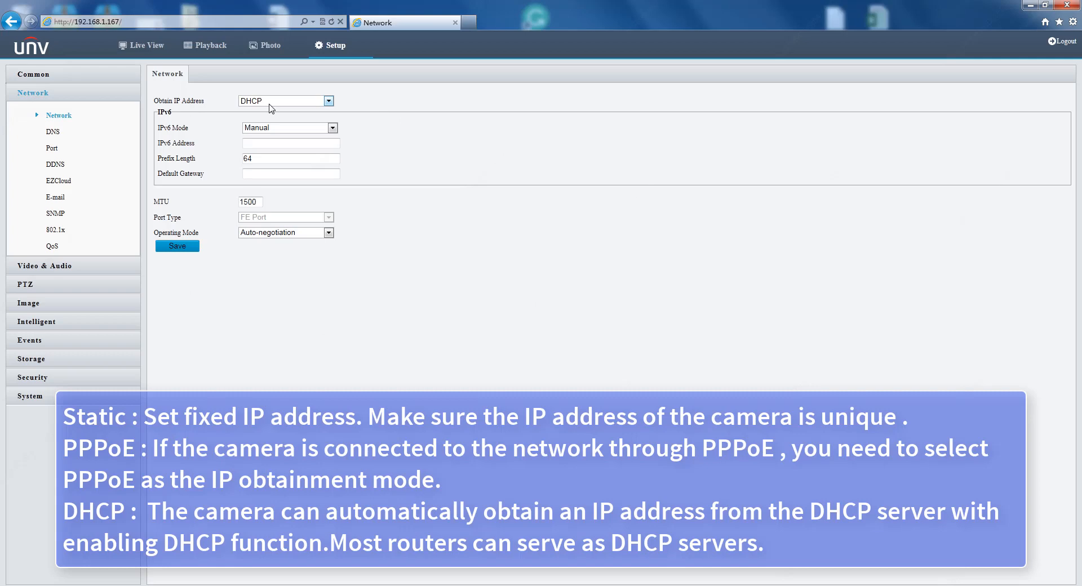
mouse_move(285, 109)
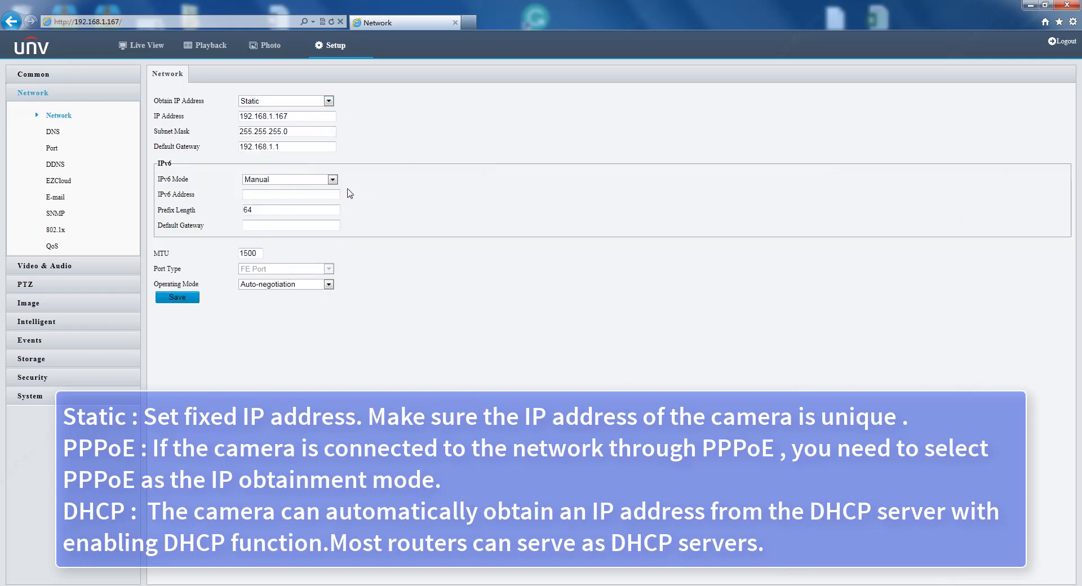
mouse_move(200, 187)
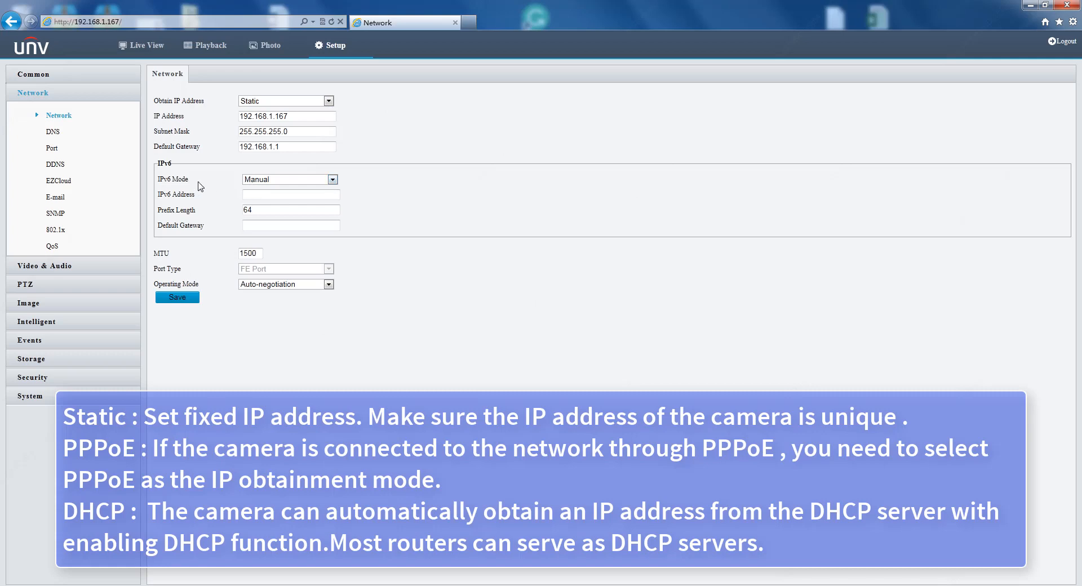
Step: Keep IPv6 mode Manual, check IPv6 fields and MTU range, and keep Auto-negotiation
click(332, 179)
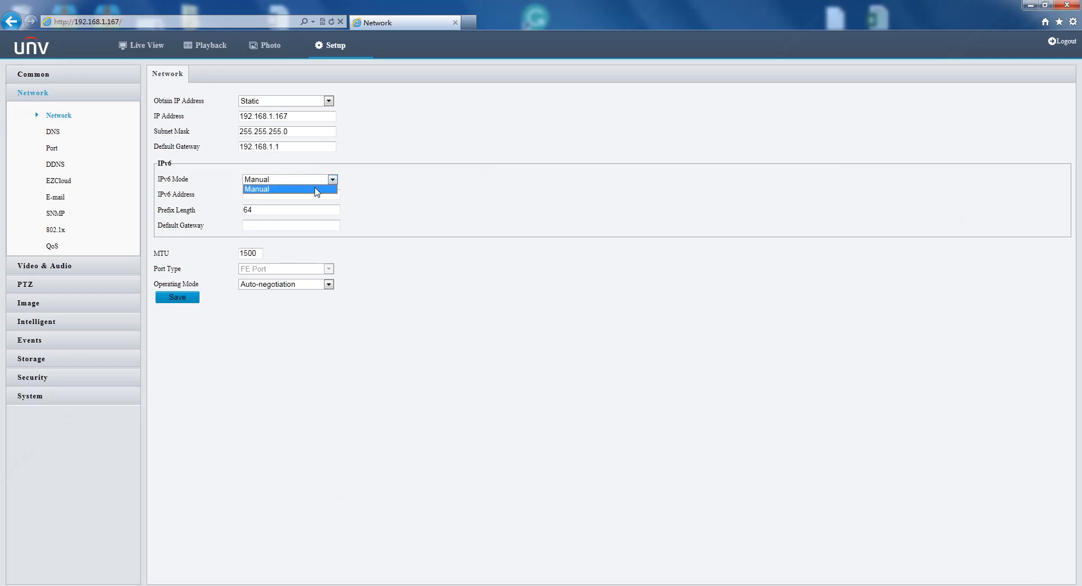
click(290, 194)
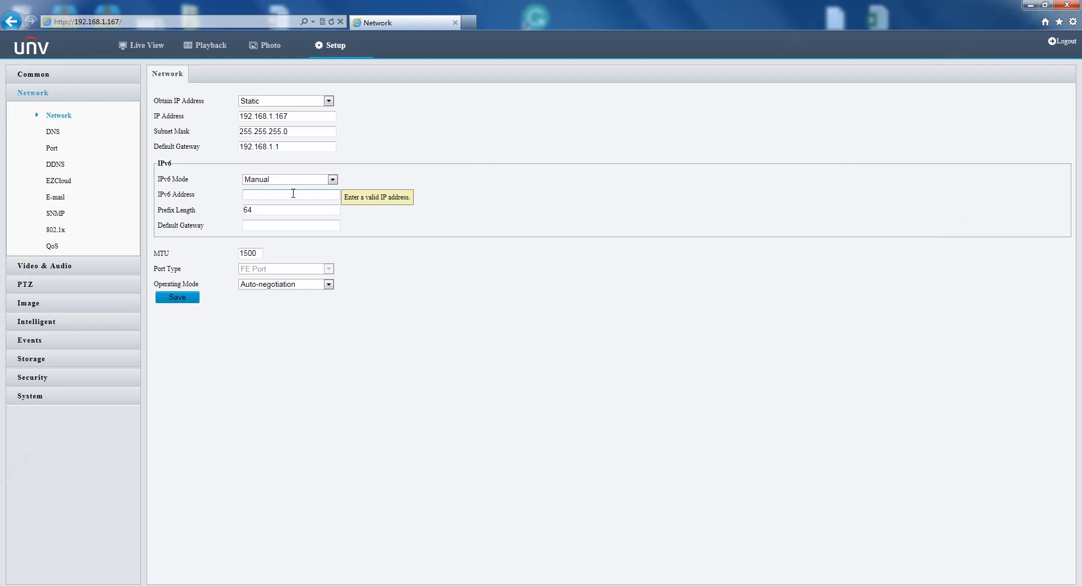
click(291, 225)
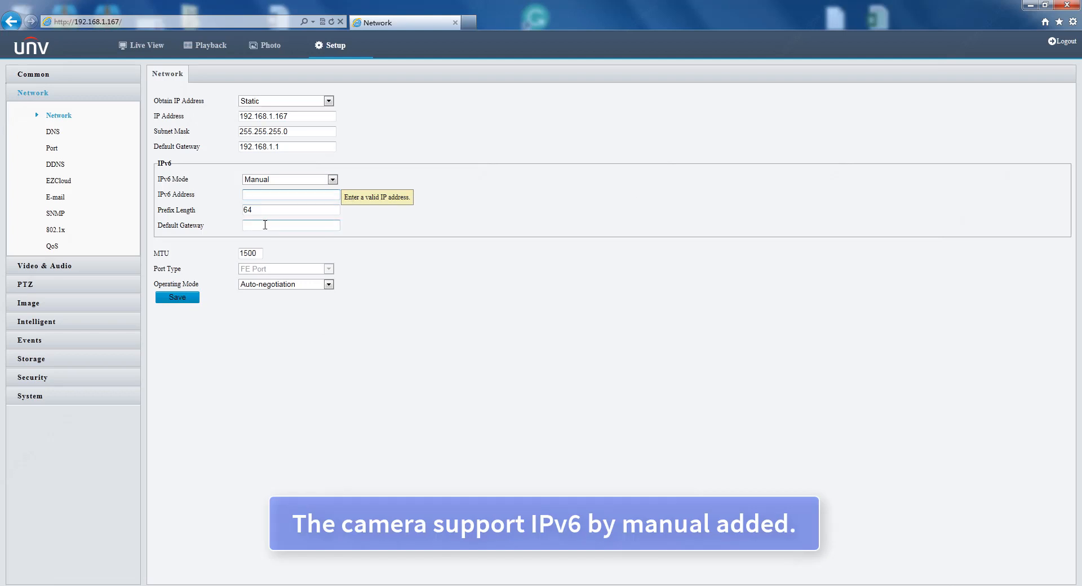
click(290, 224)
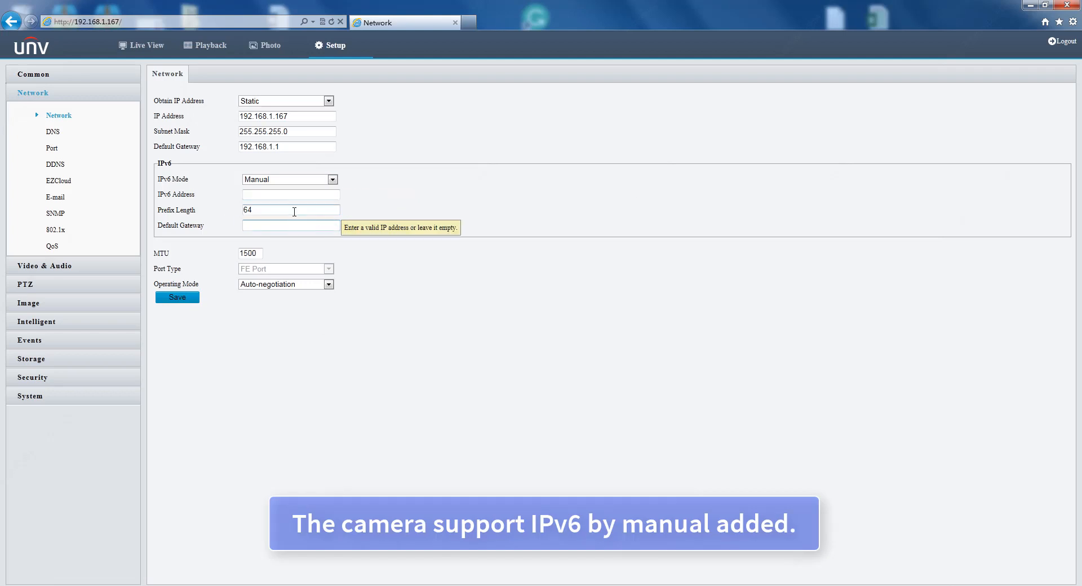
click(291, 209)
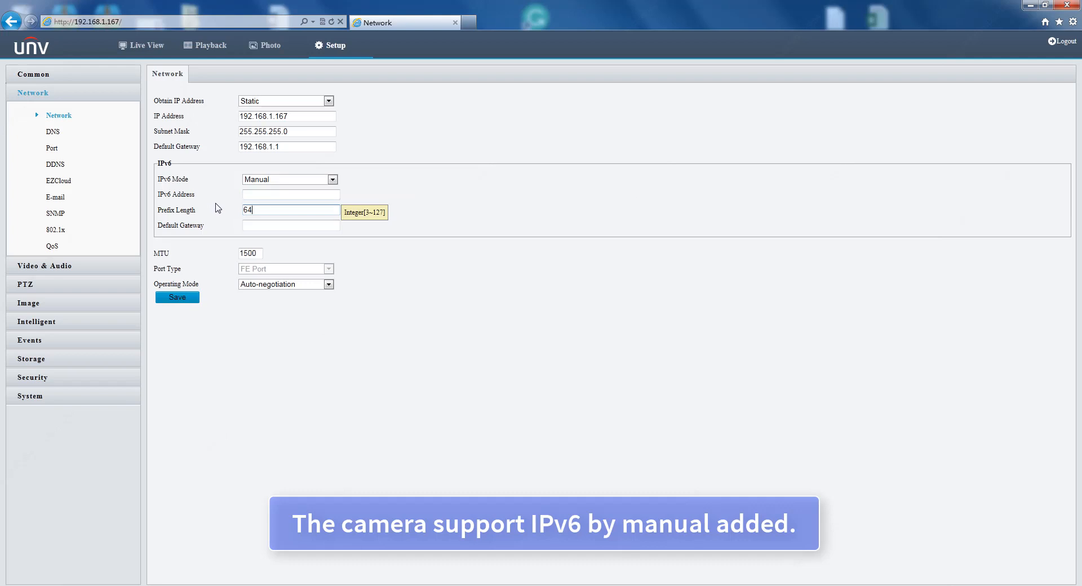
mouse_move(416, 220)
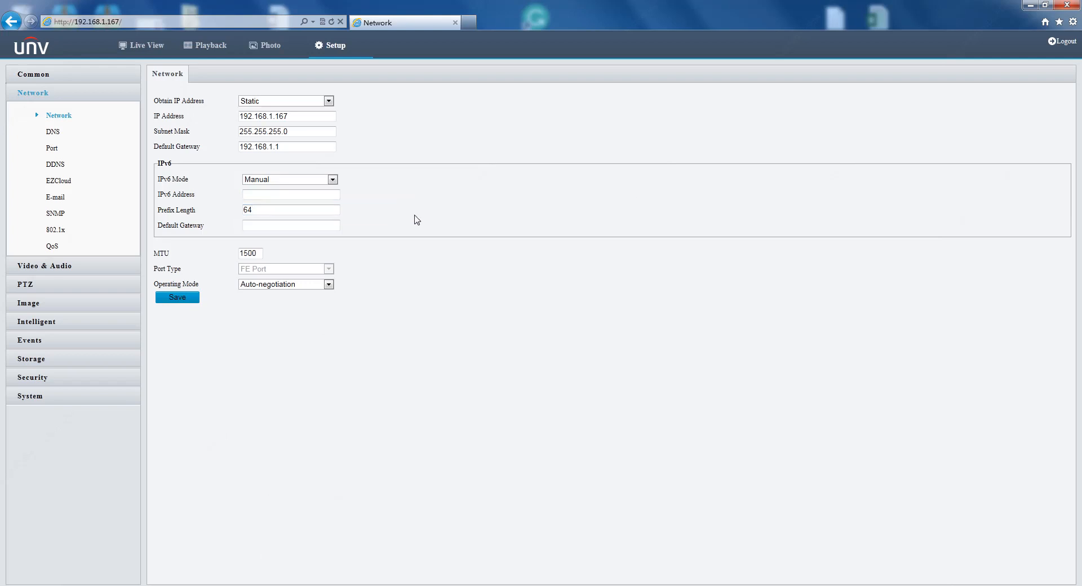
mouse_move(202, 256)
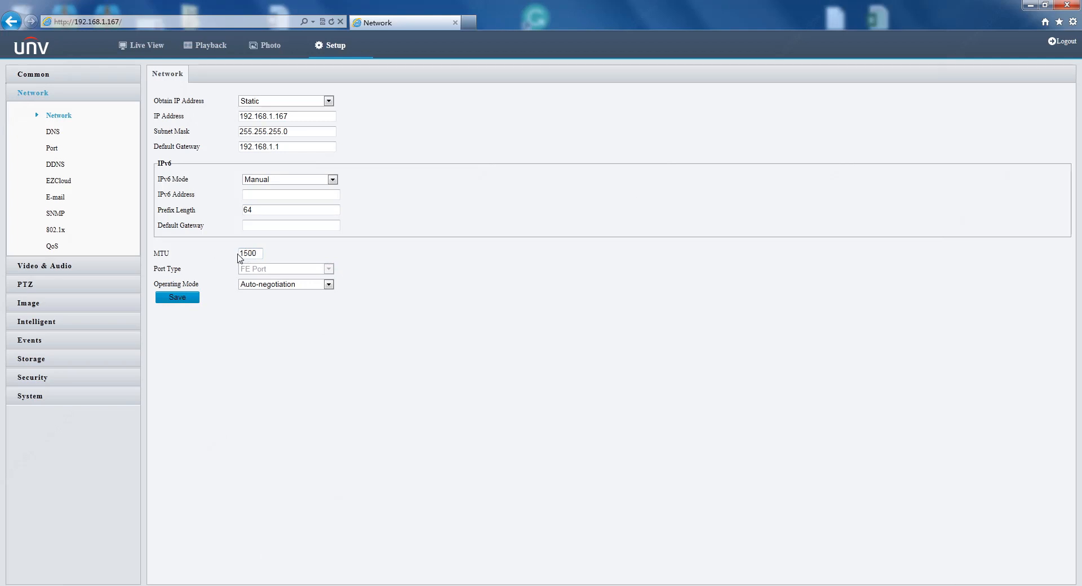
mouse_move(265, 260)
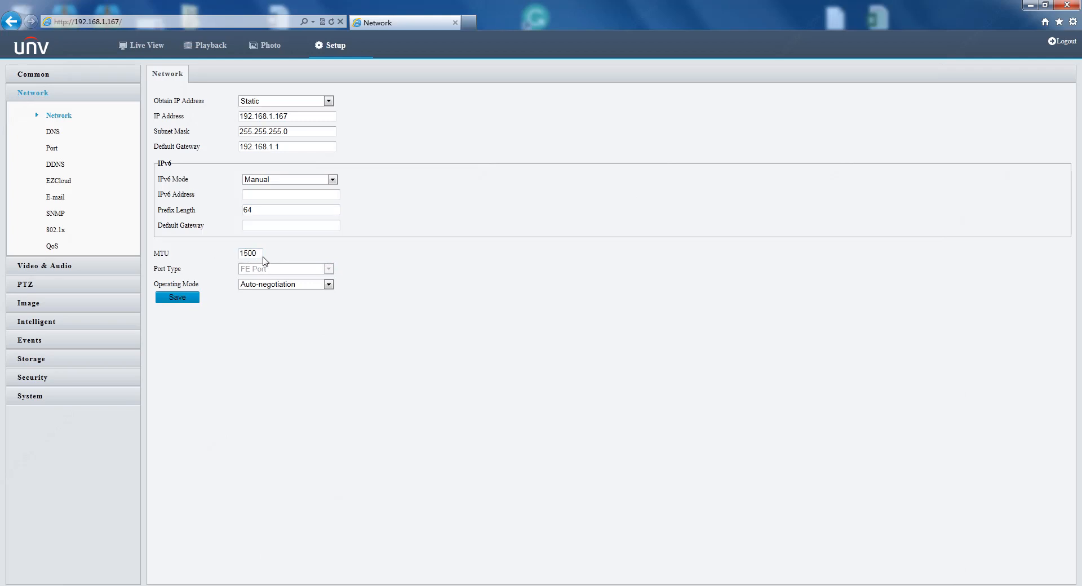
click(250, 253)
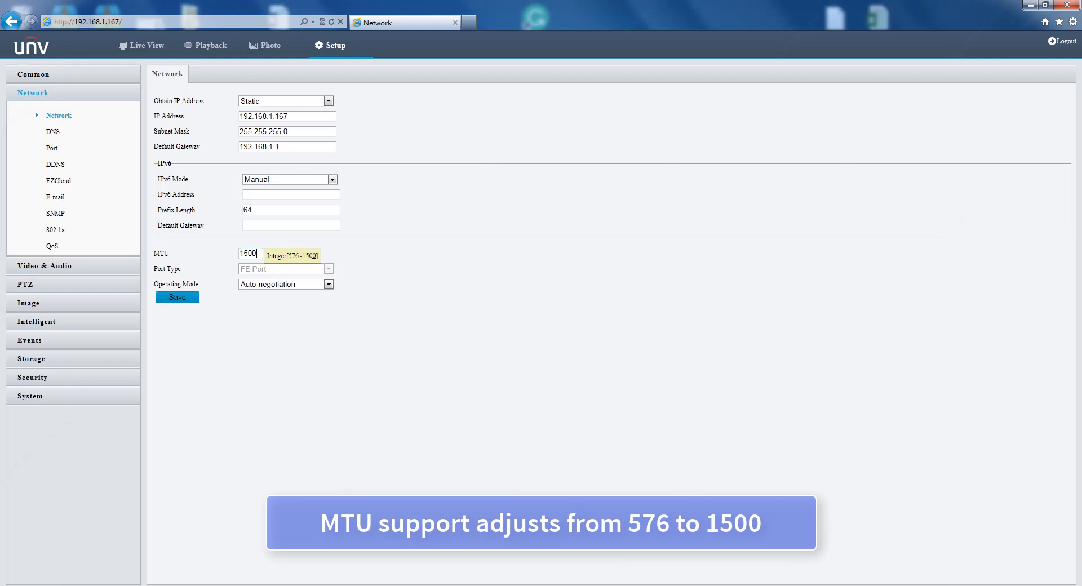
mouse_move(340, 260)
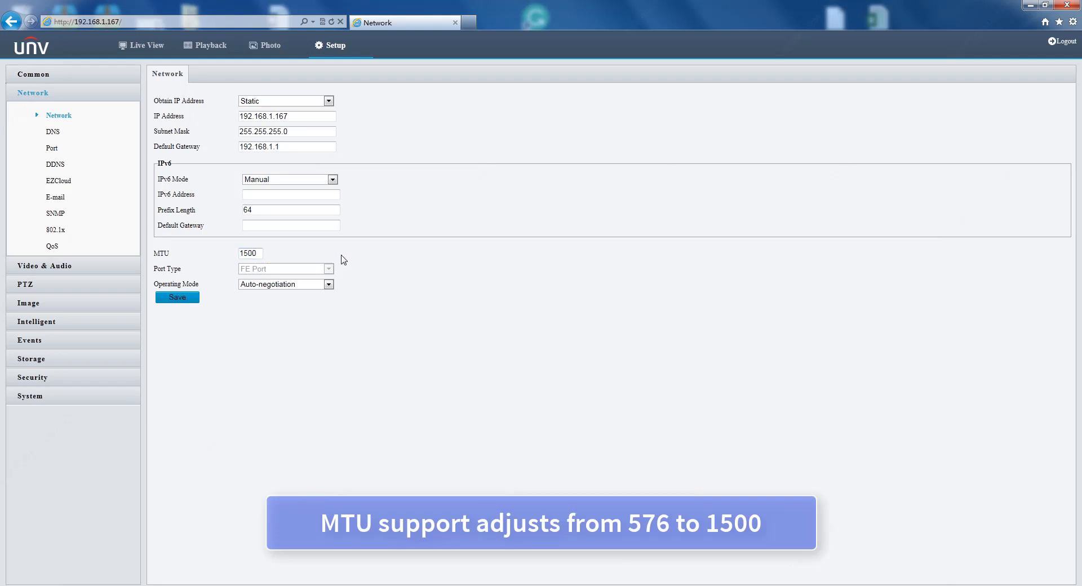
mouse_move(248, 276)
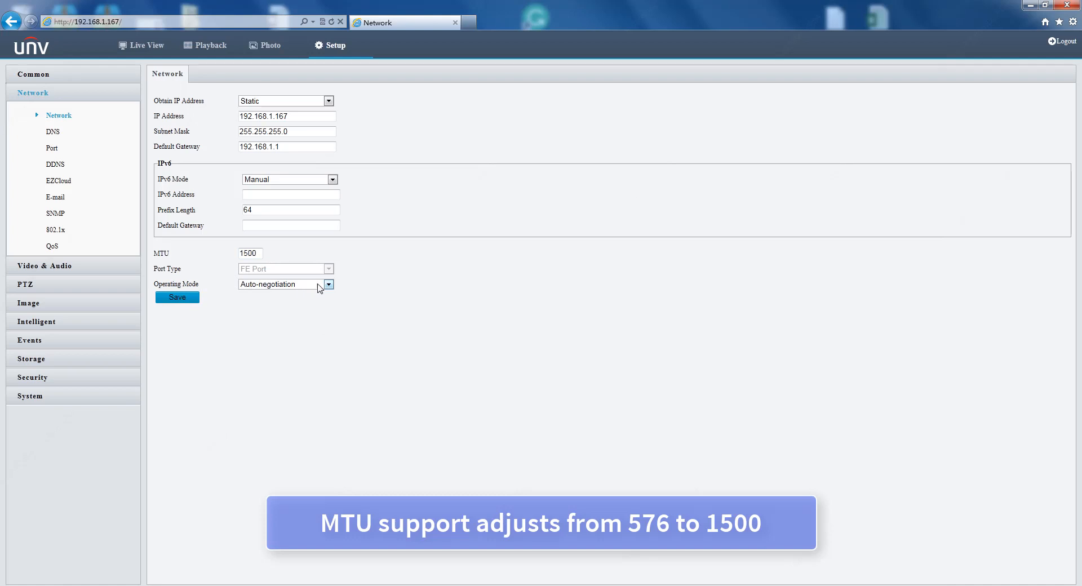
click(328, 284)
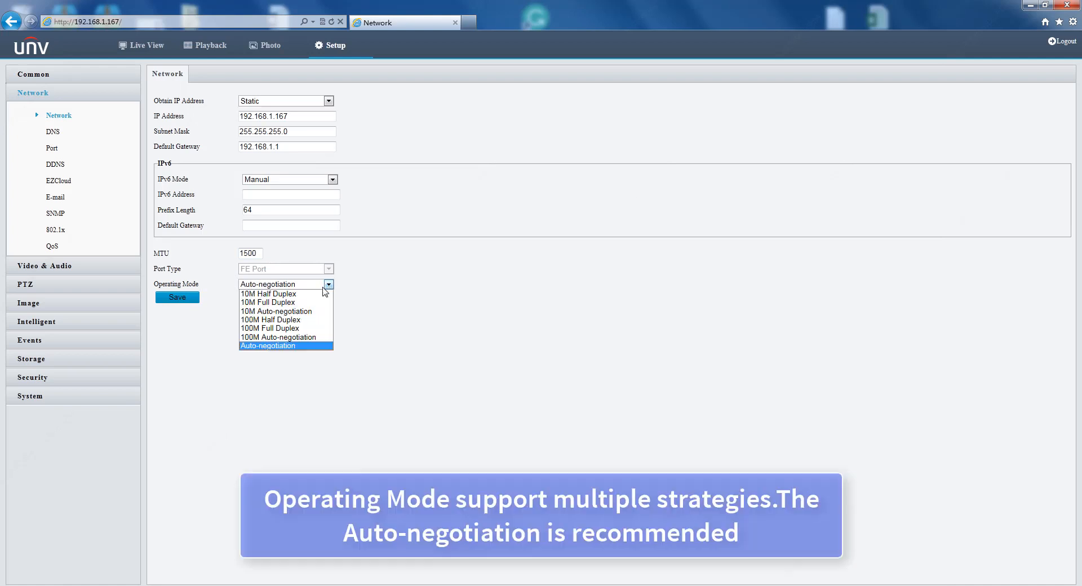
mouse_move(276, 310)
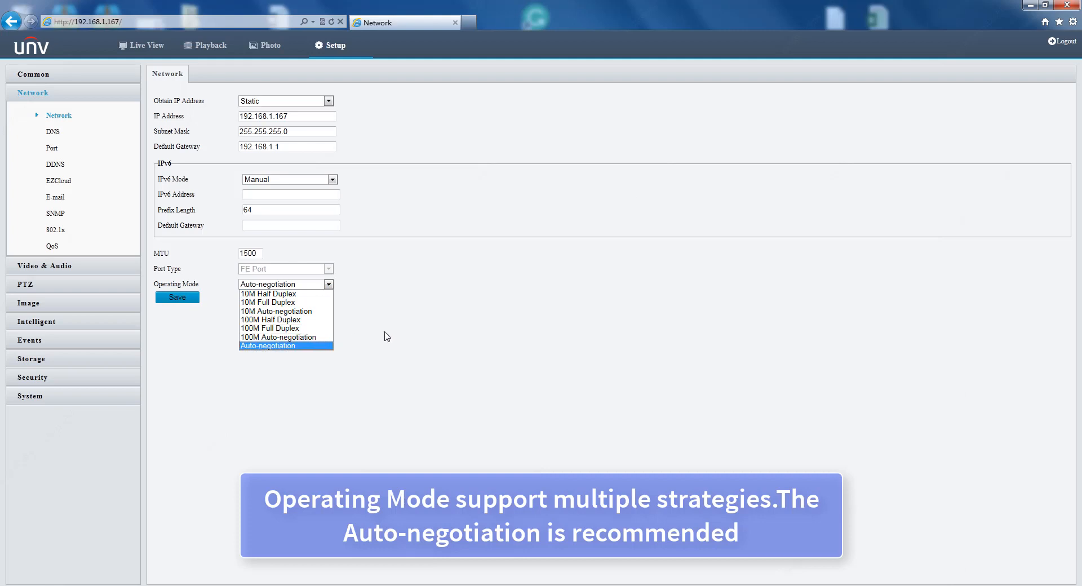
click(285, 346)
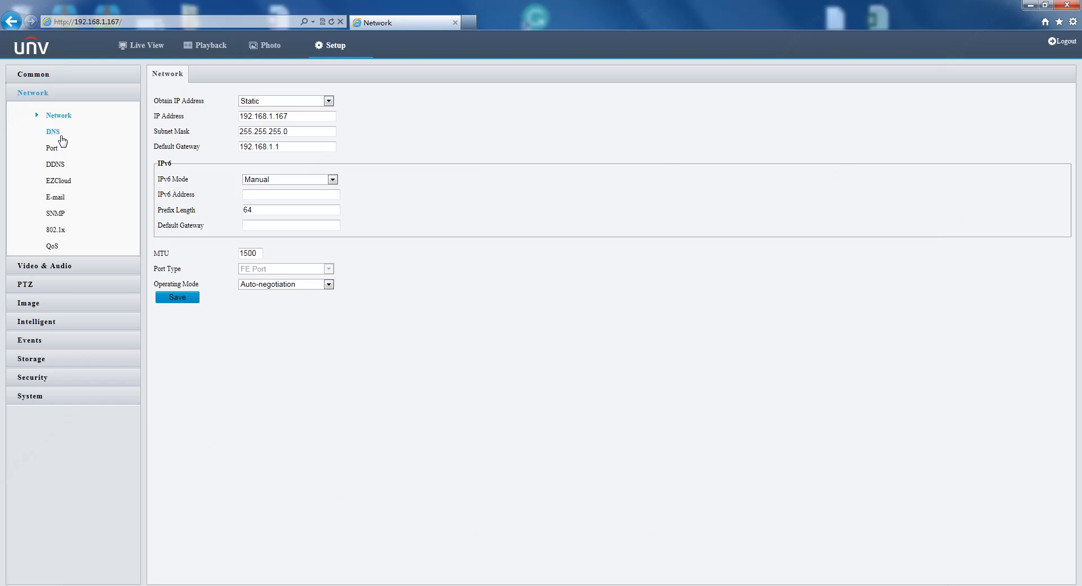
Step: Open DNS settings and check preferred server 8.8.8.8 and alternate 8.8.4.4
click(53, 132)
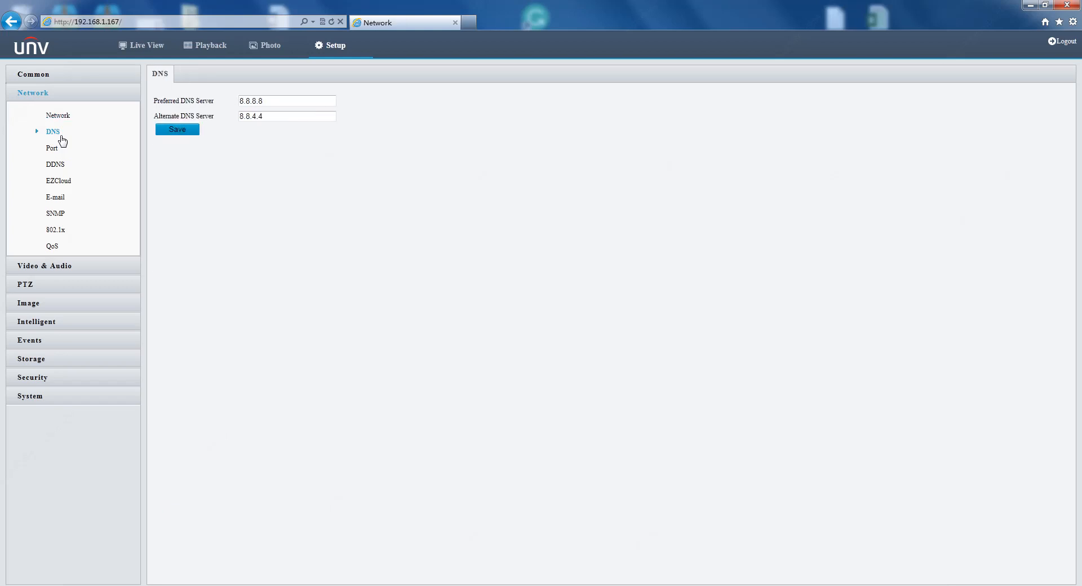
click(287, 101)
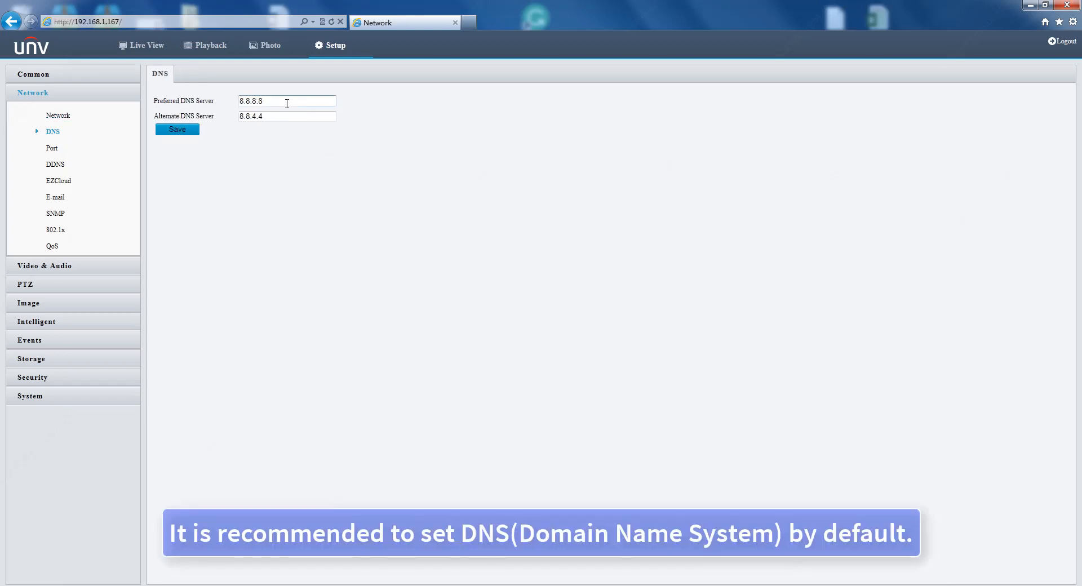
click(286, 116)
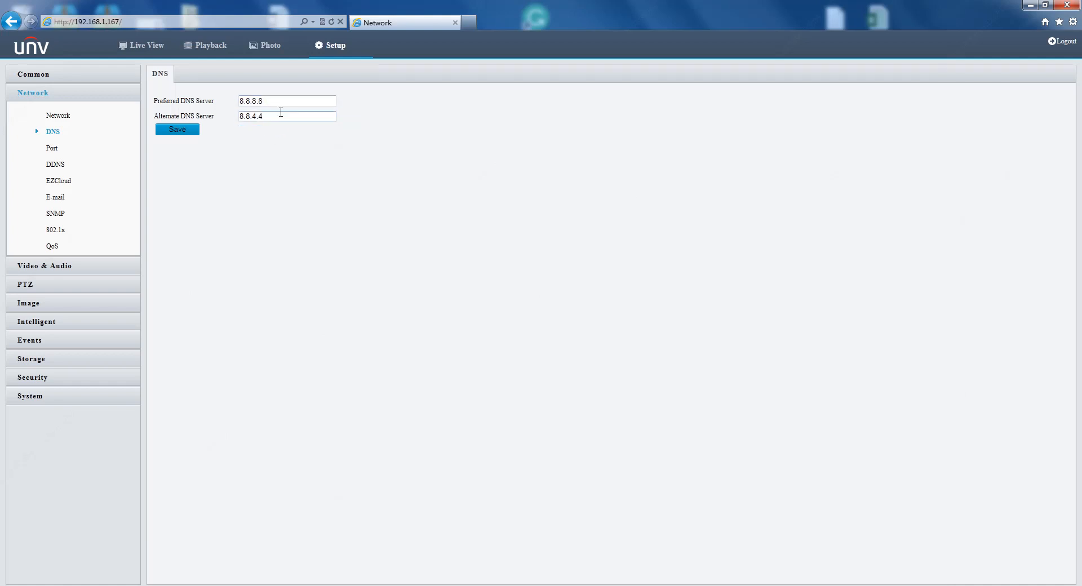
mouse_move(52, 148)
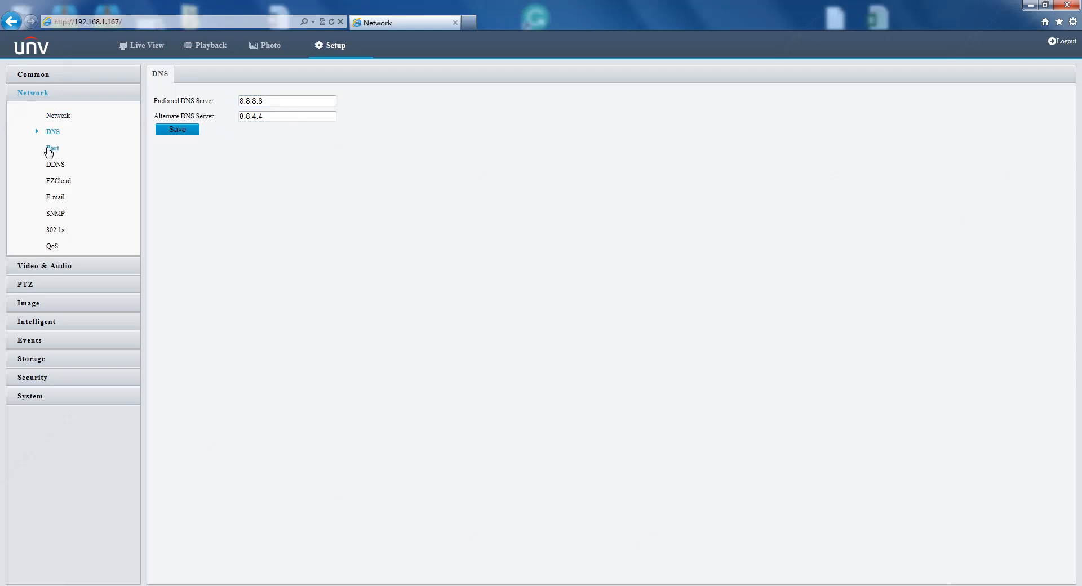
Step: Open the Port page and check HTTP Port 80 and its allowed range
click(53, 147)
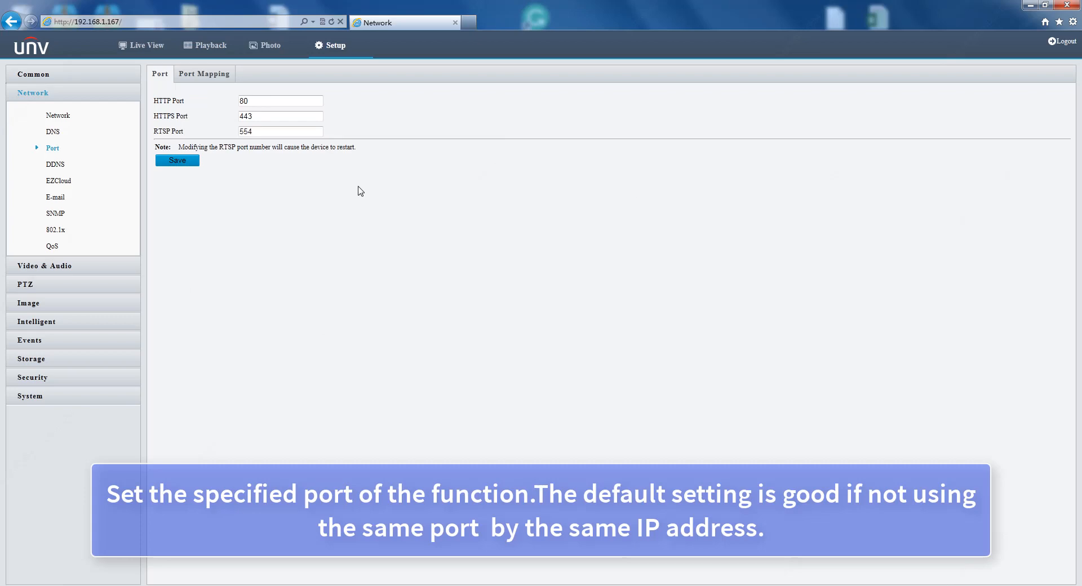
mouse_move(237, 107)
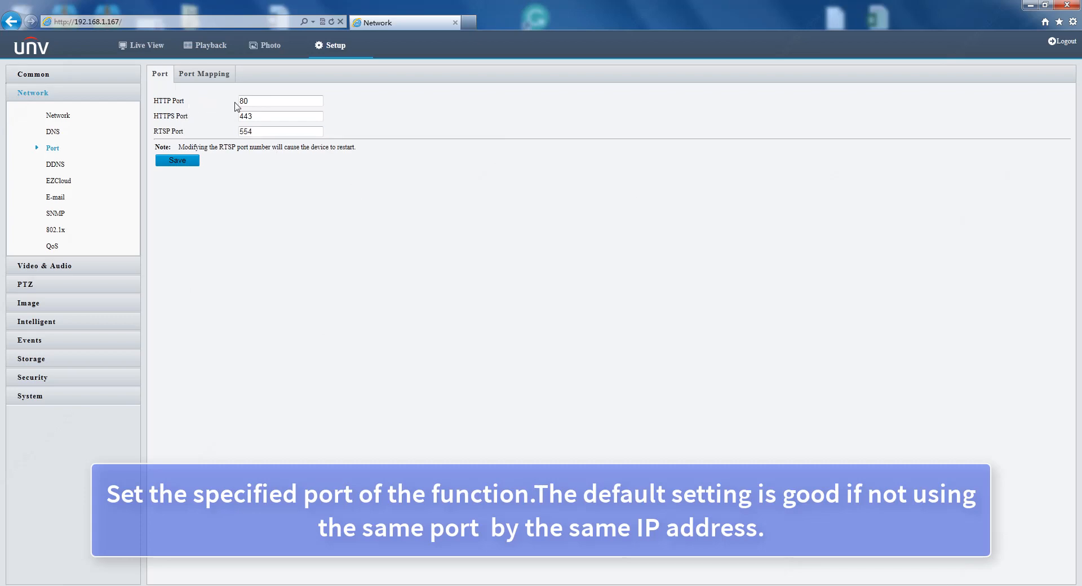
mouse_move(292, 129)
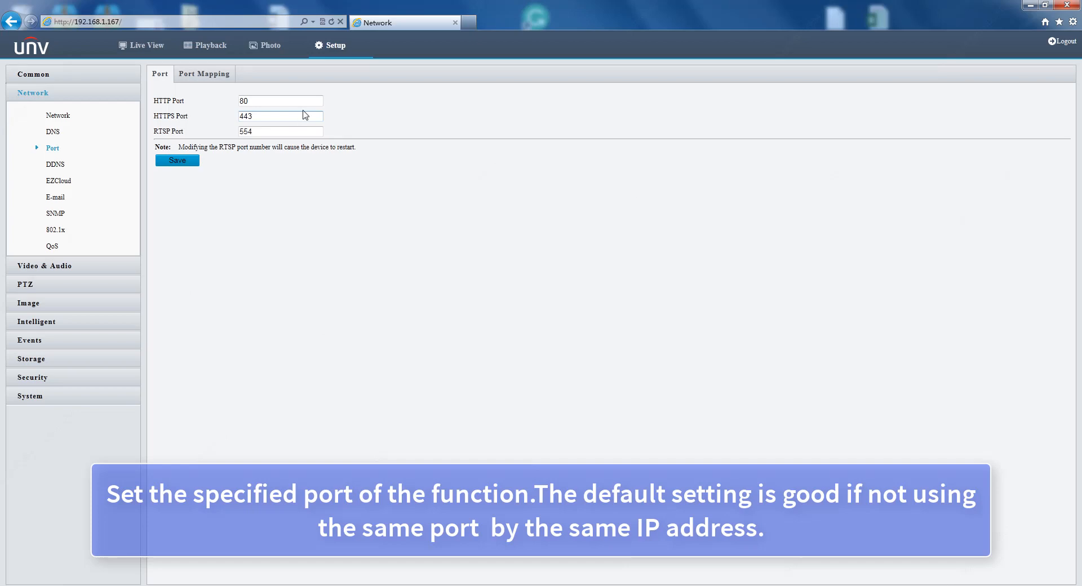
click(280, 101)
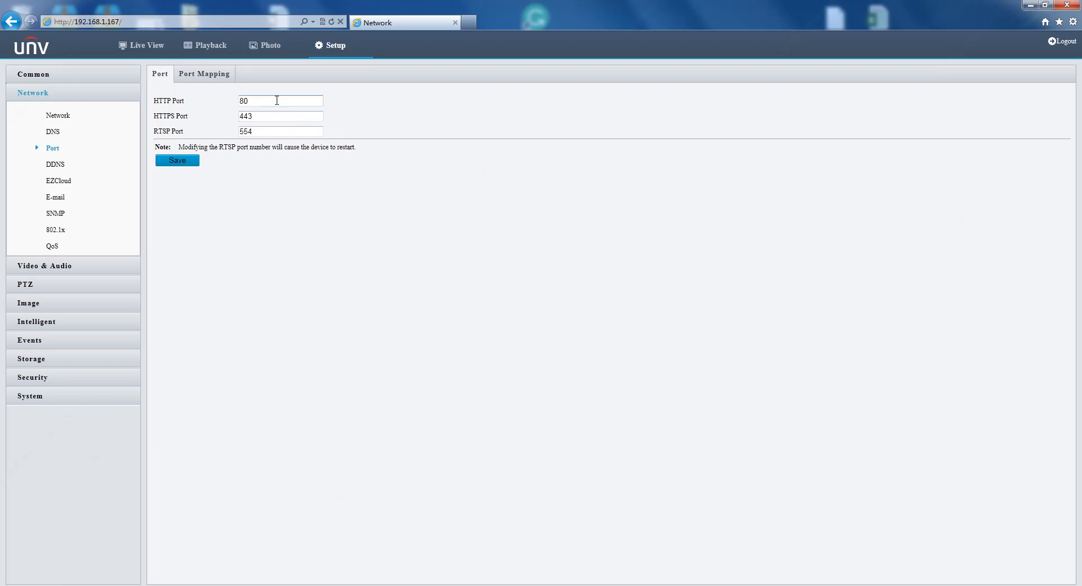
click(279, 101)
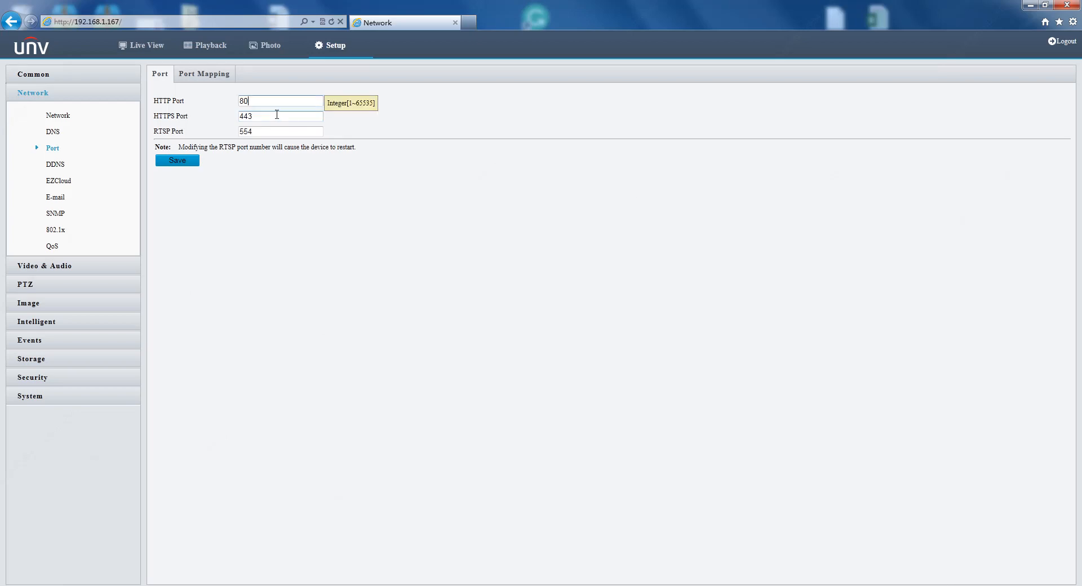
click(279, 116)
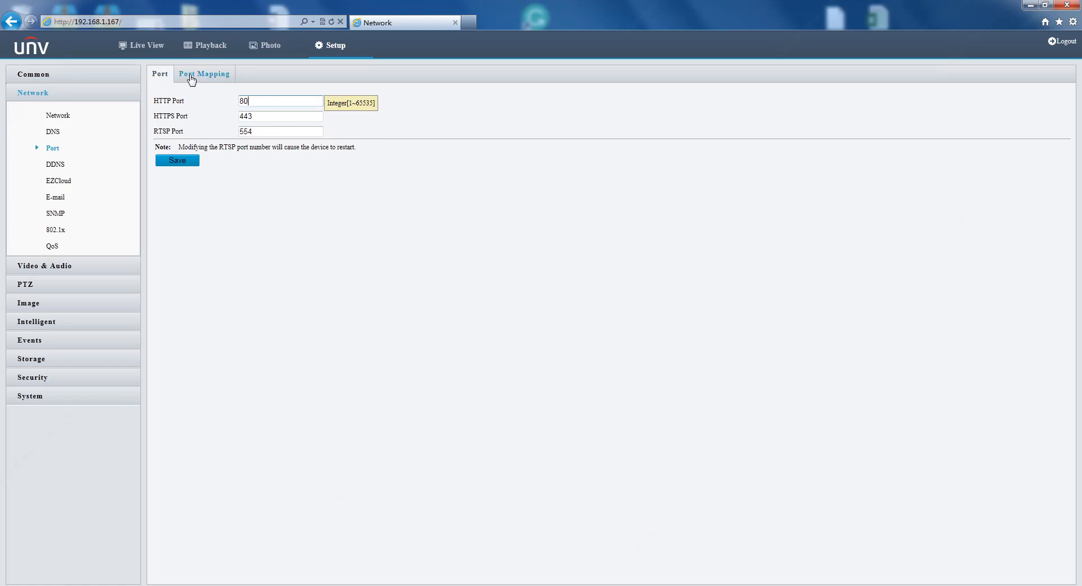
Step: Turn port mapping on and select the Manual mapping type
click(204, 73)
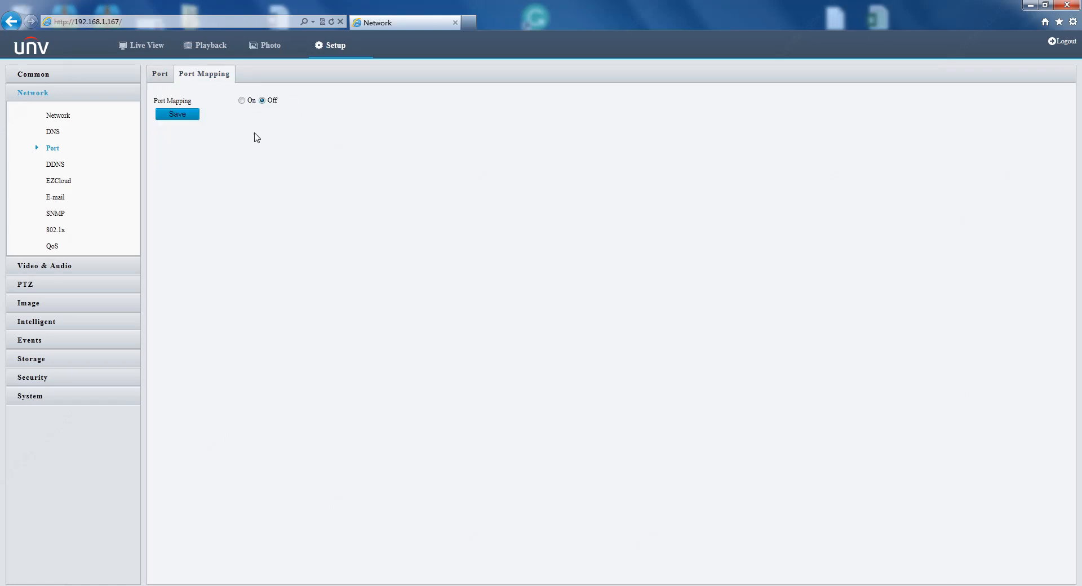
click(242, 100)
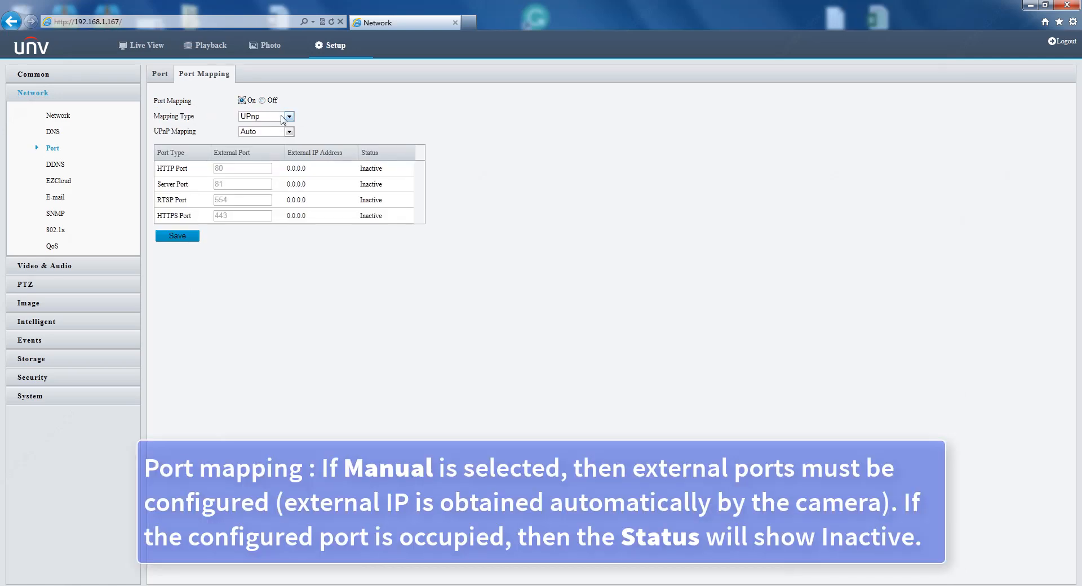
click(265, 116)
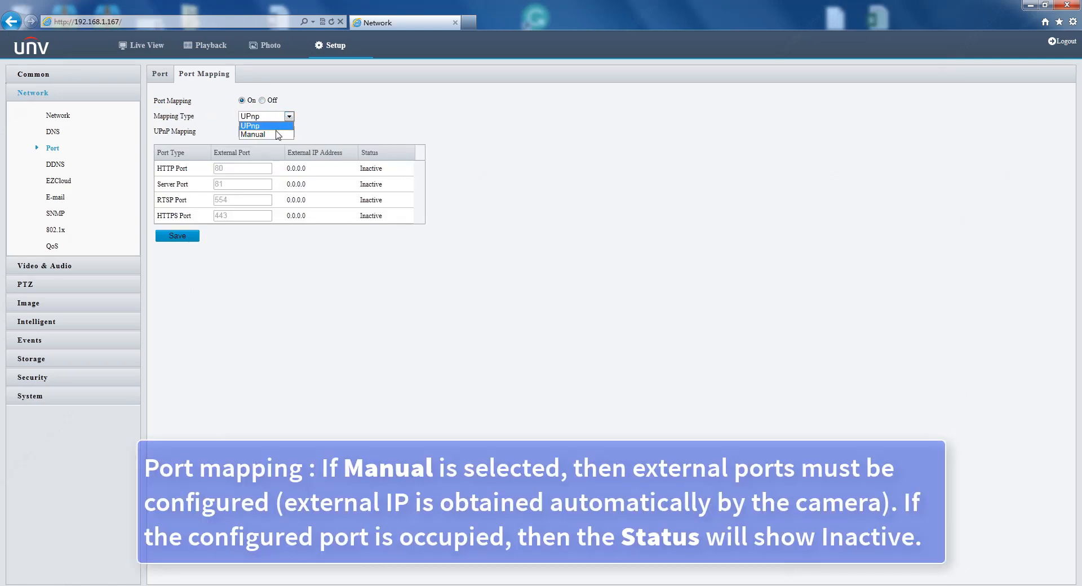
click(252, 134)
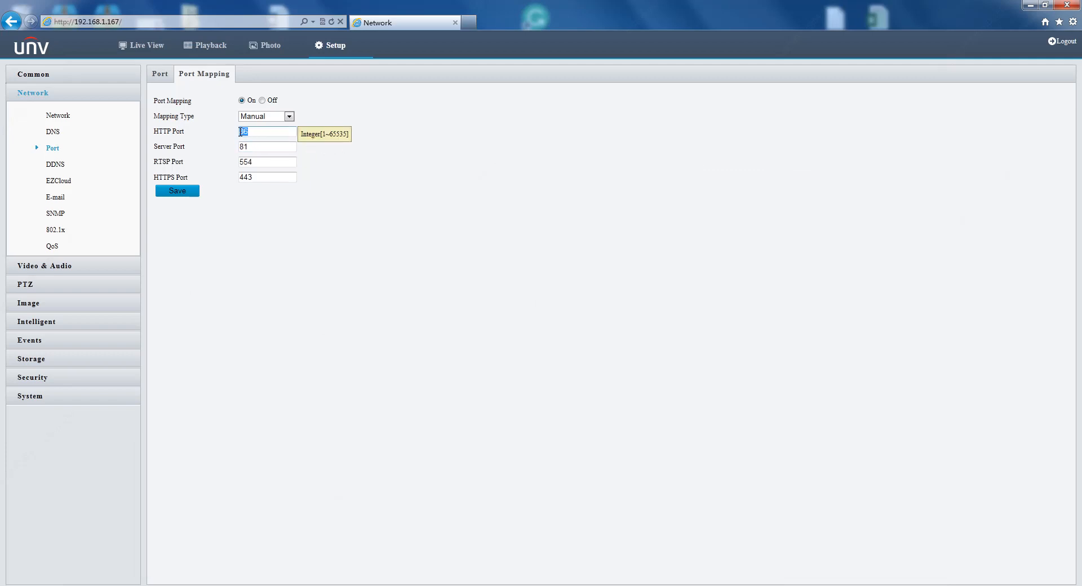
Step: Check the mapped external ports 80, 81, 554 and 443
text(80)
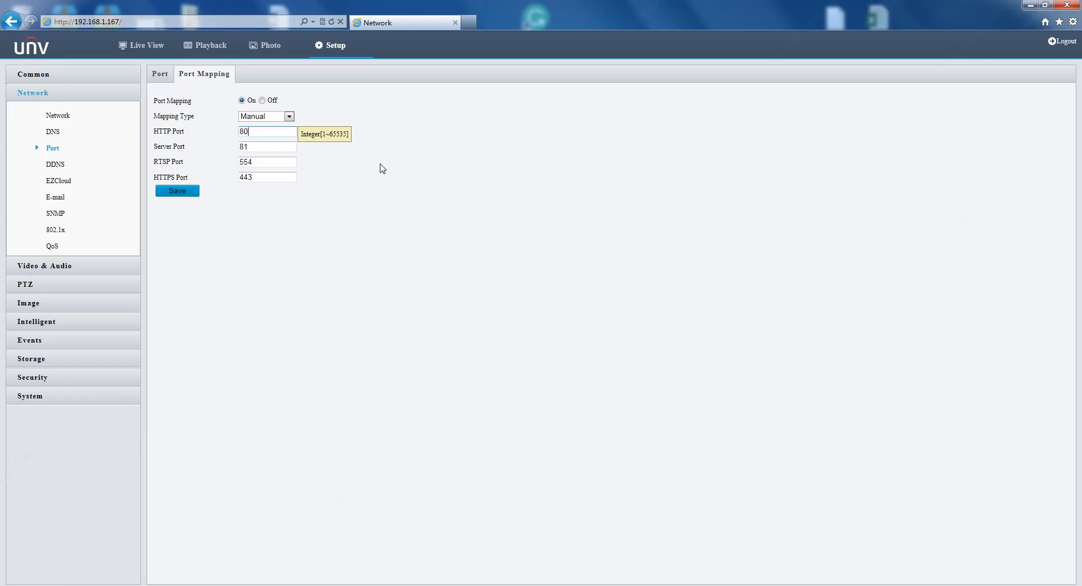
click(267, 147)
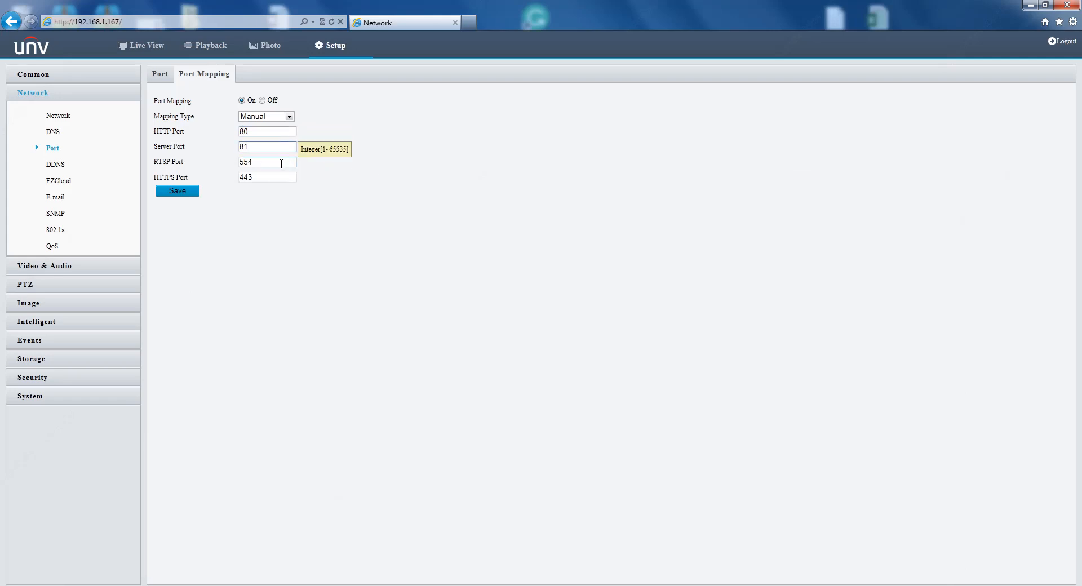
mouse_move(308, 181)
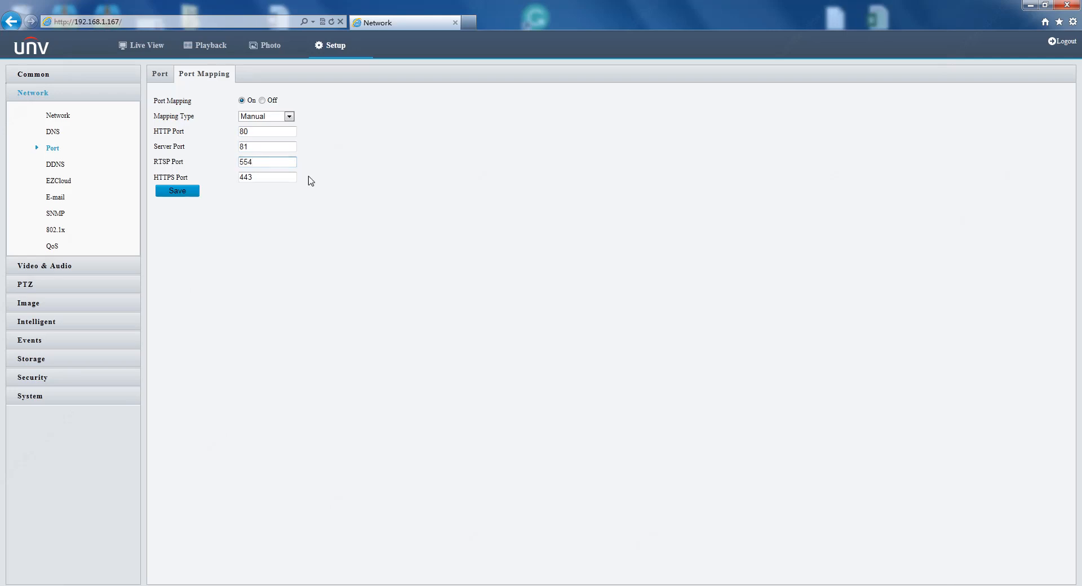
click(267, 178)
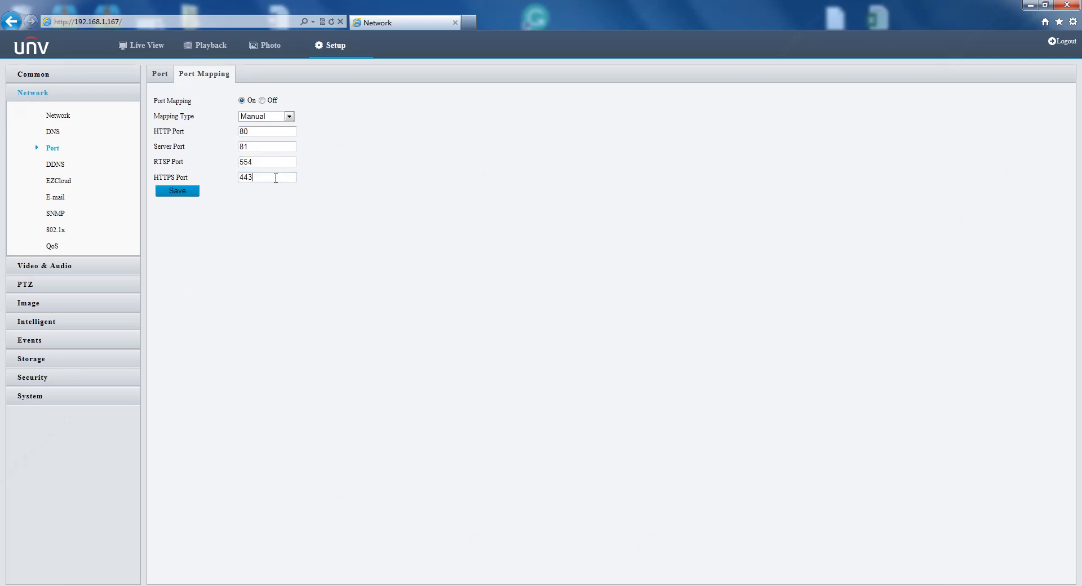
click(289, 116)
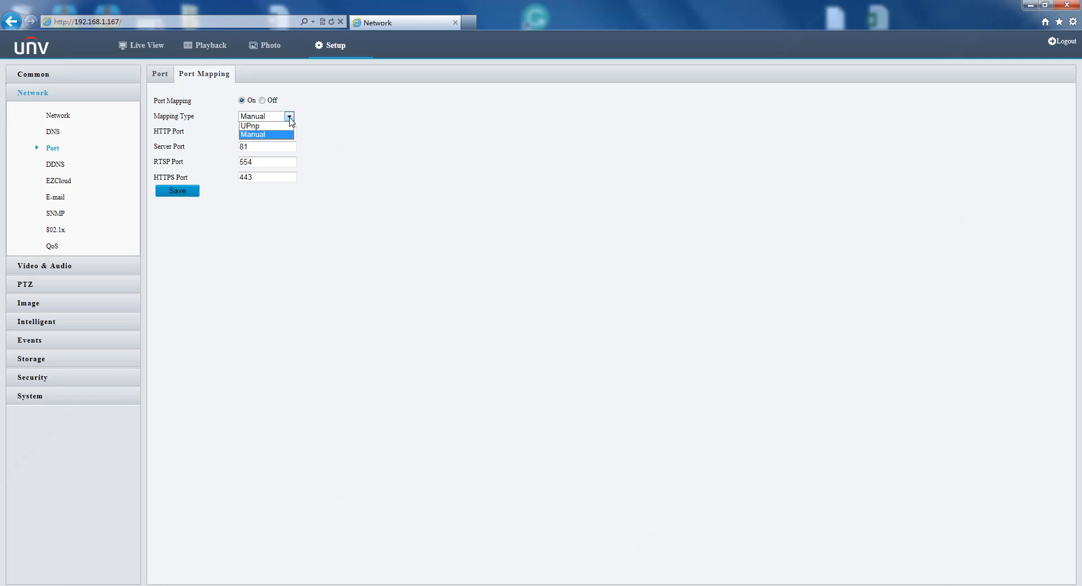
Step: Switch mapping type to UPnP, try Manual mapping, then save with Auto mapping
click(249, 125)
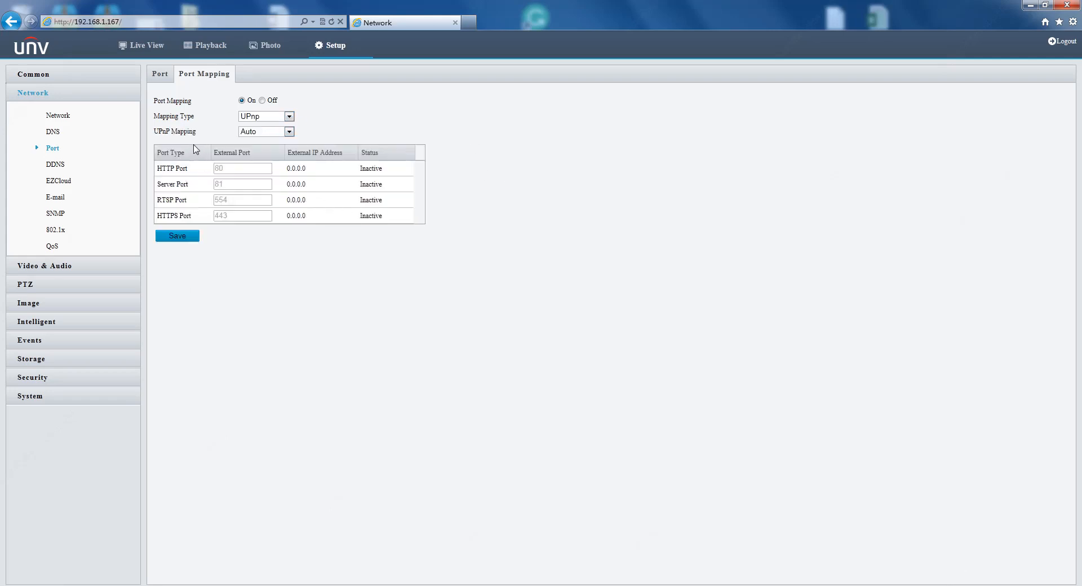
mouse_move(237, 205)
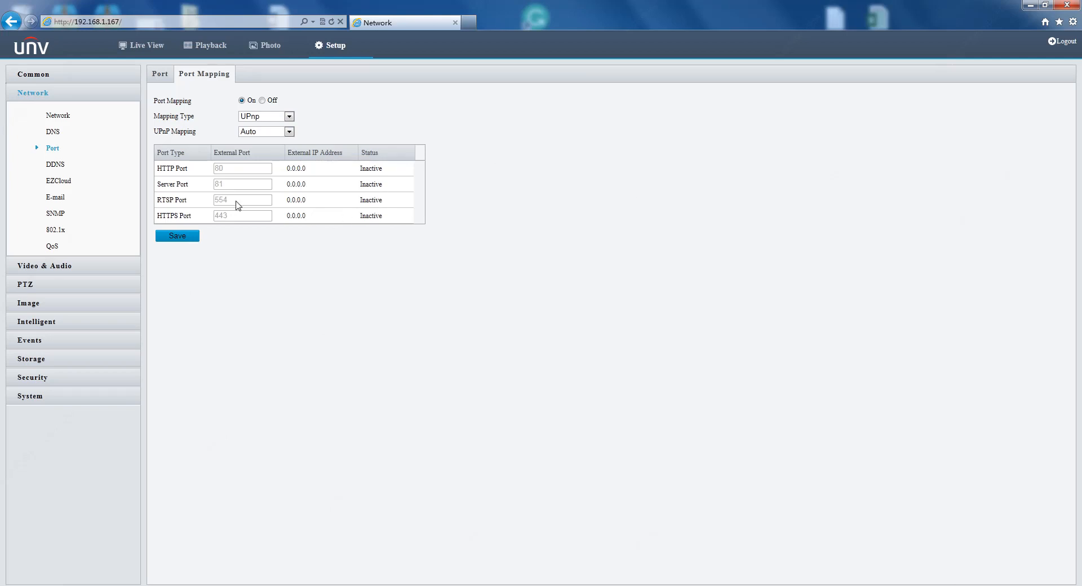
click(288, 131)
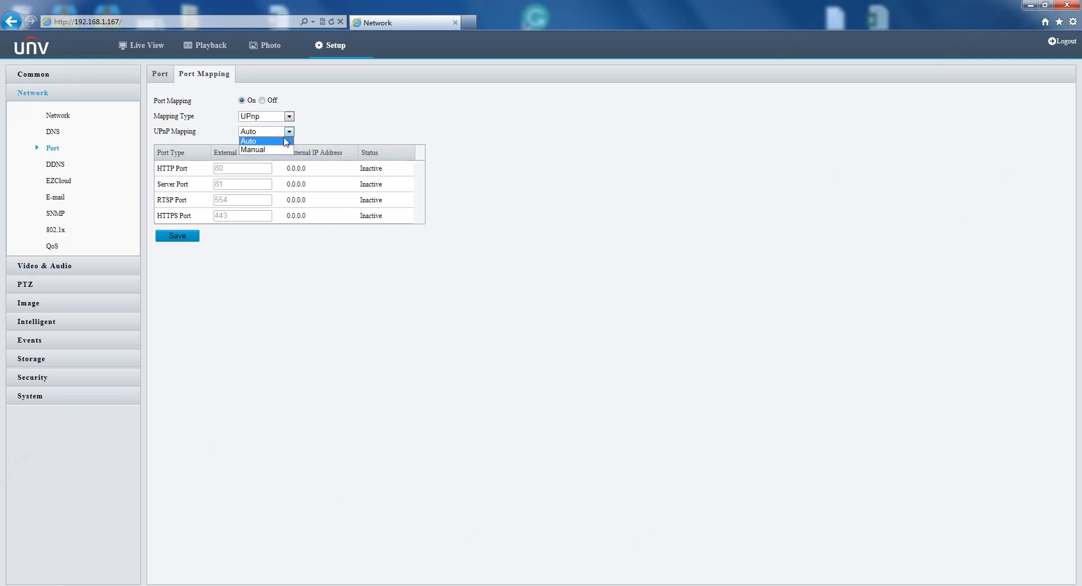
click(252, 150)
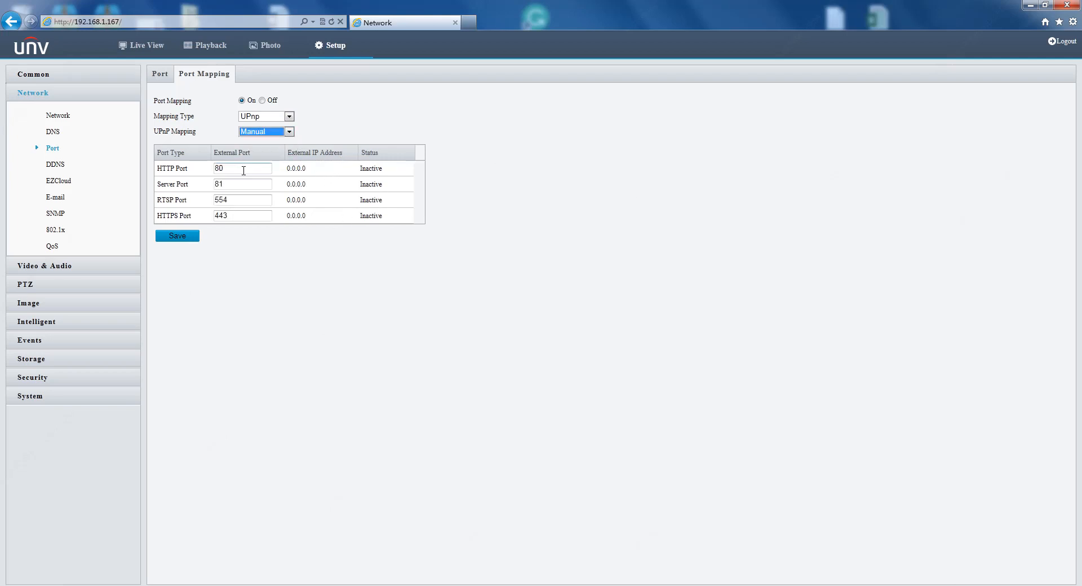
text(12)
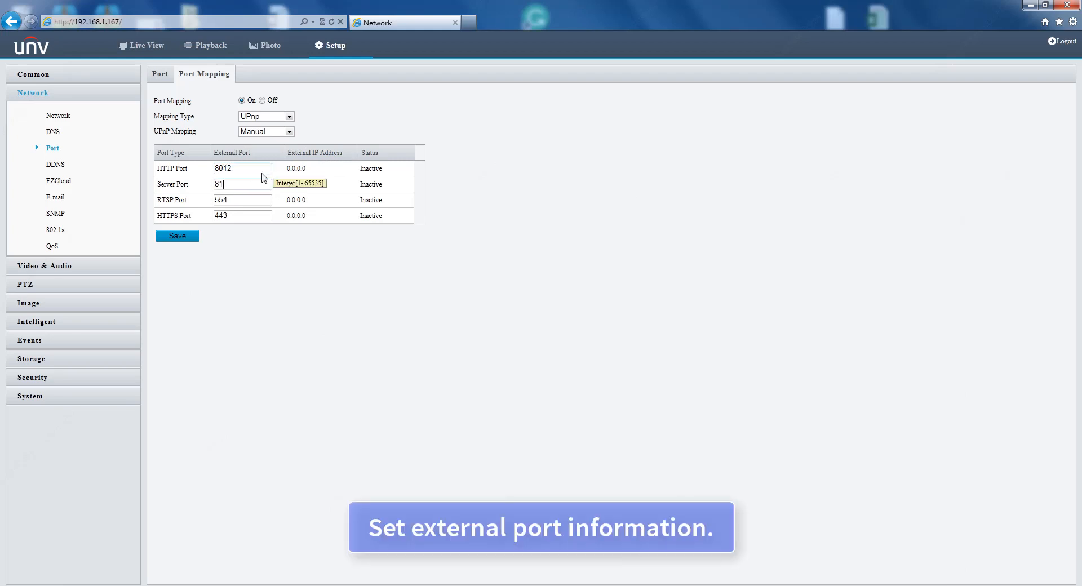
click(242, 168)
text(80)
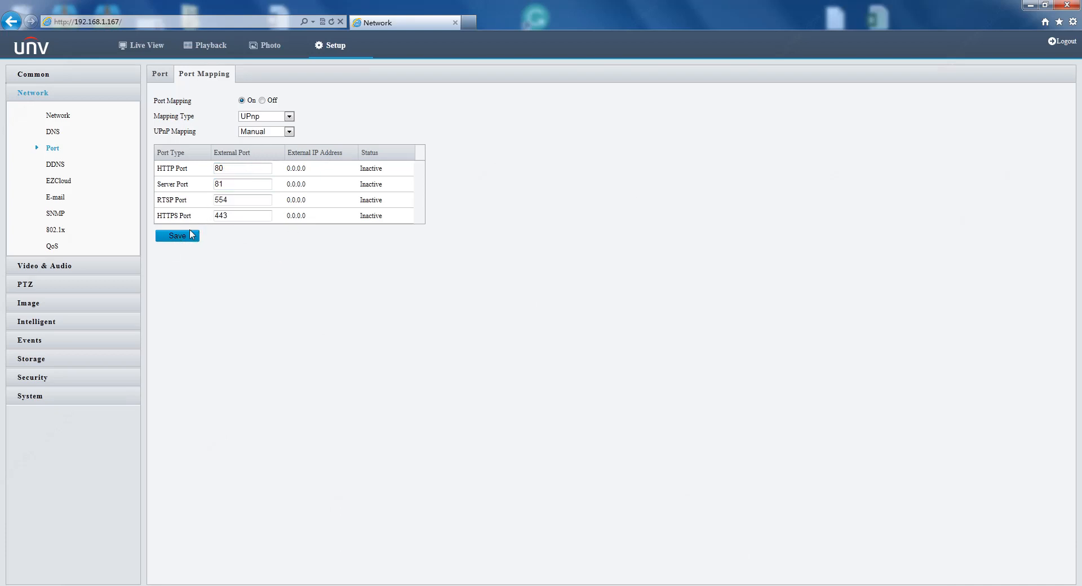
mouse_move(289, 136)
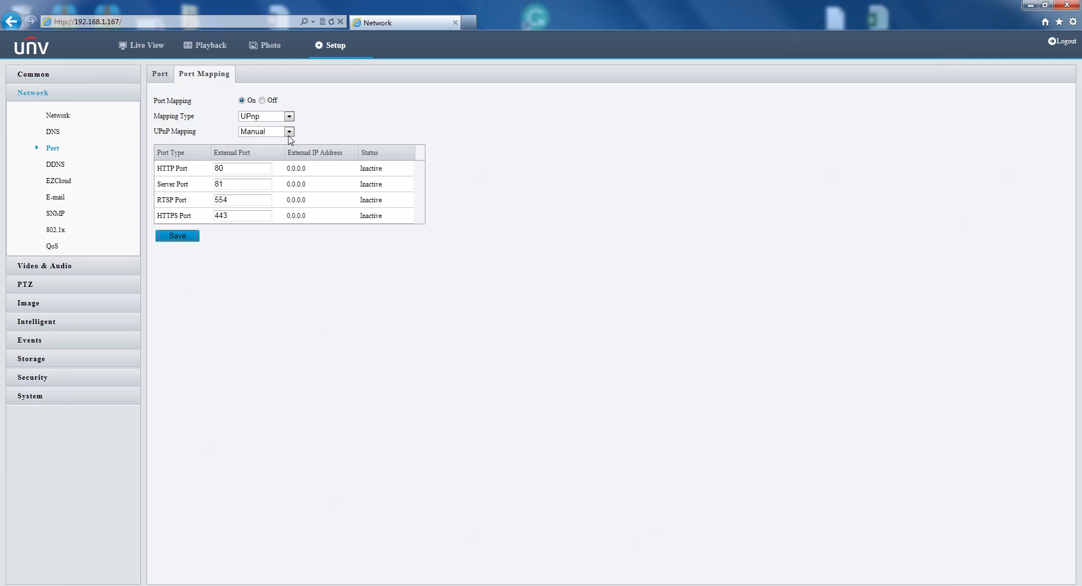
click(176, 236)
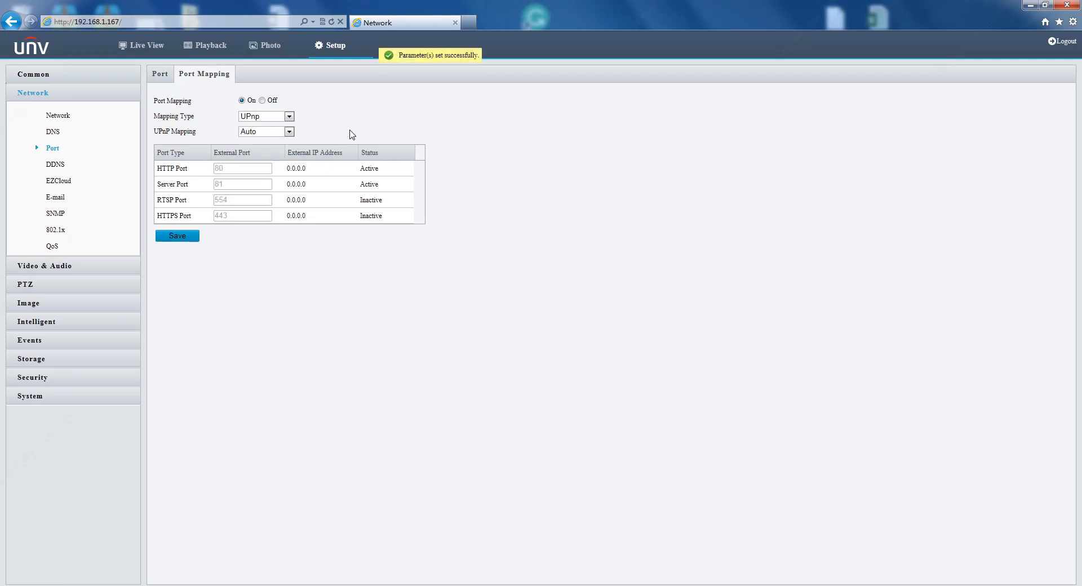
mouse_move(367, 178)
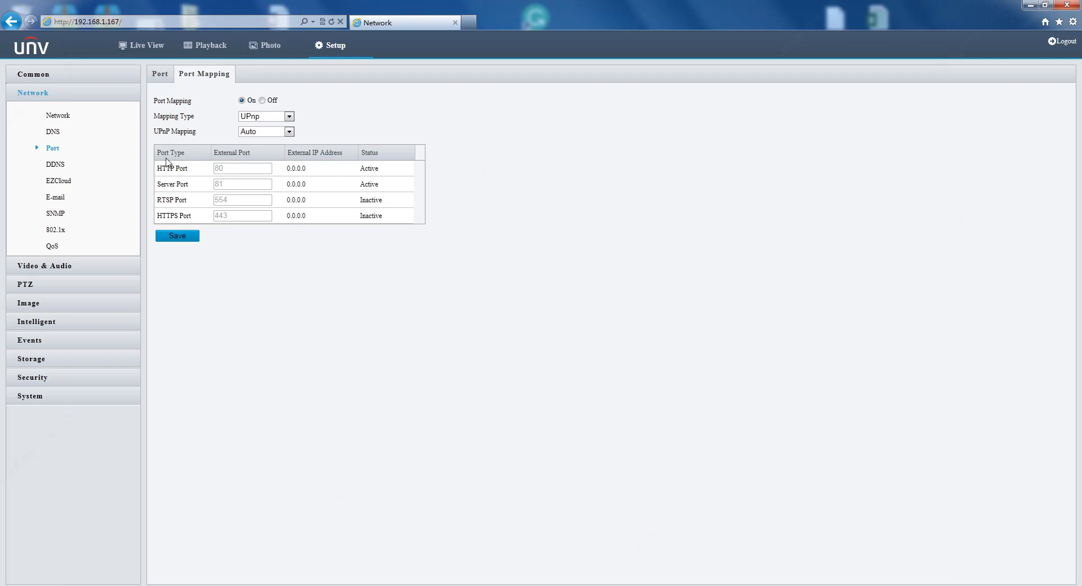
mouse_move(54, 164)
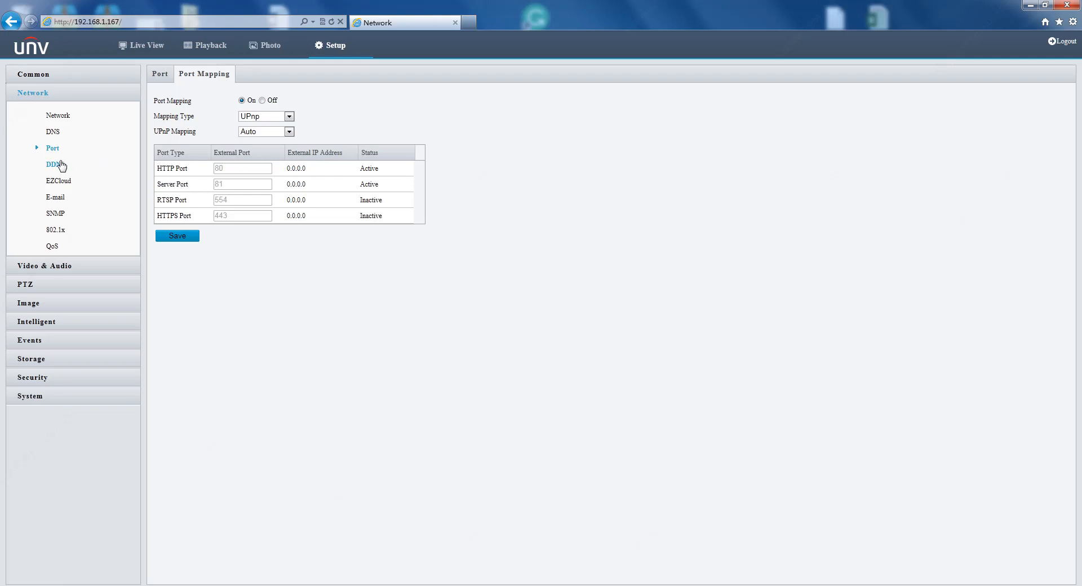
Step: On the DDNS page, turn the service on with NO-IP provider, leaving account fields empty
click(55, 164)
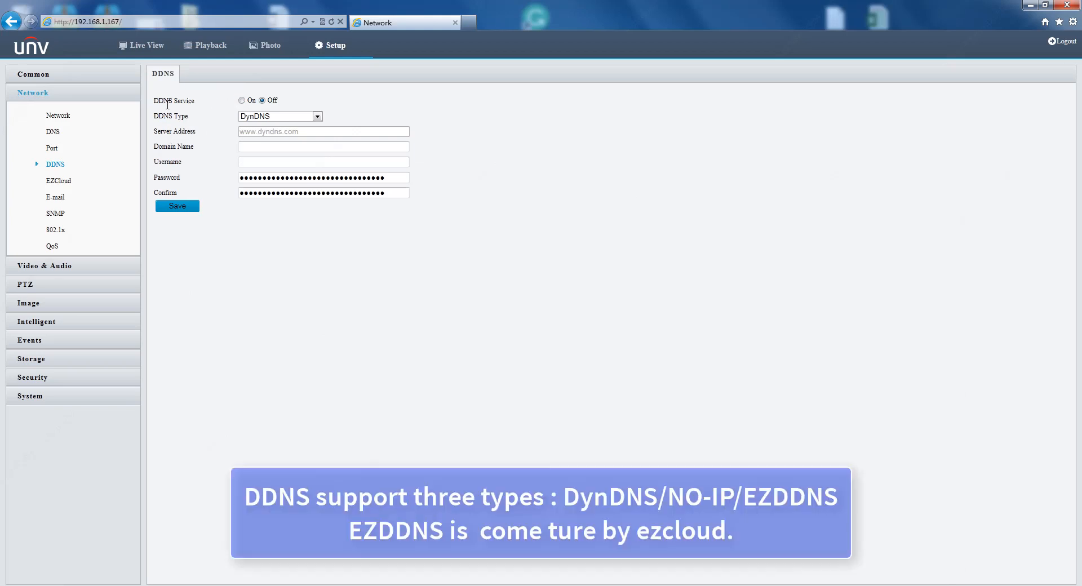
mouse_move(299, 106)
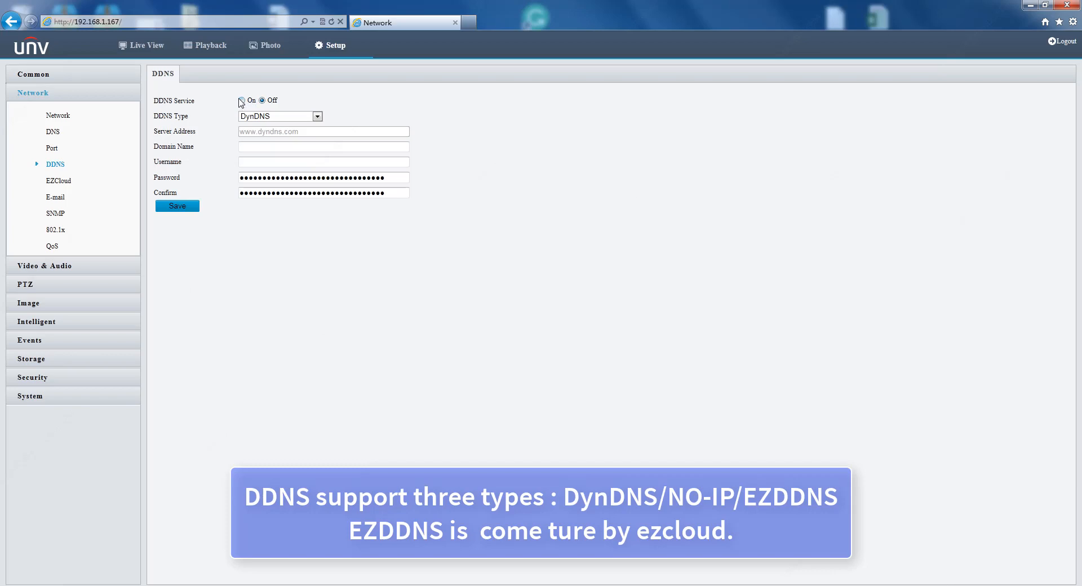
click(242, 100)
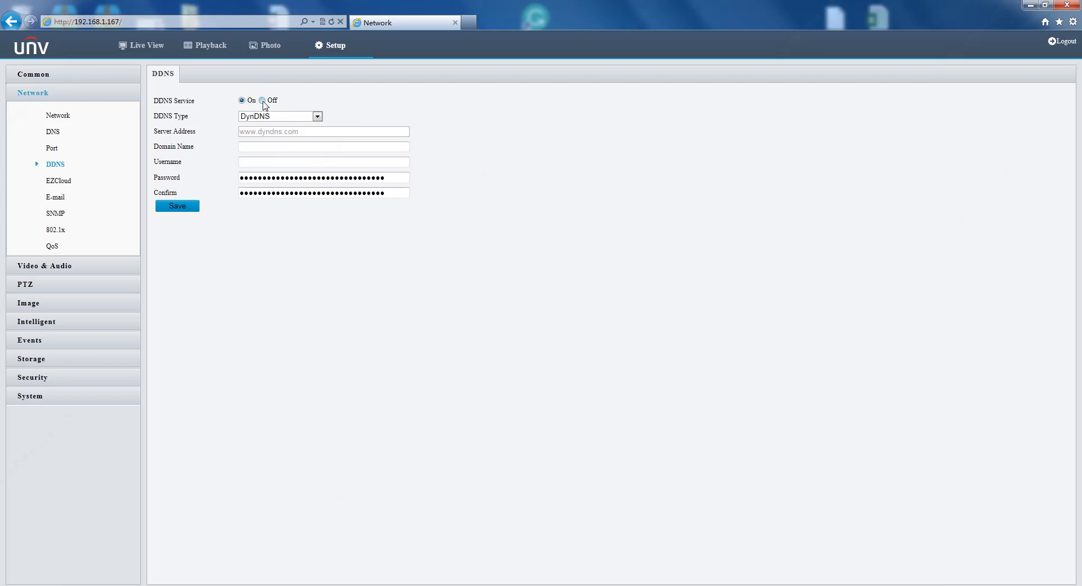
click(262, 101)
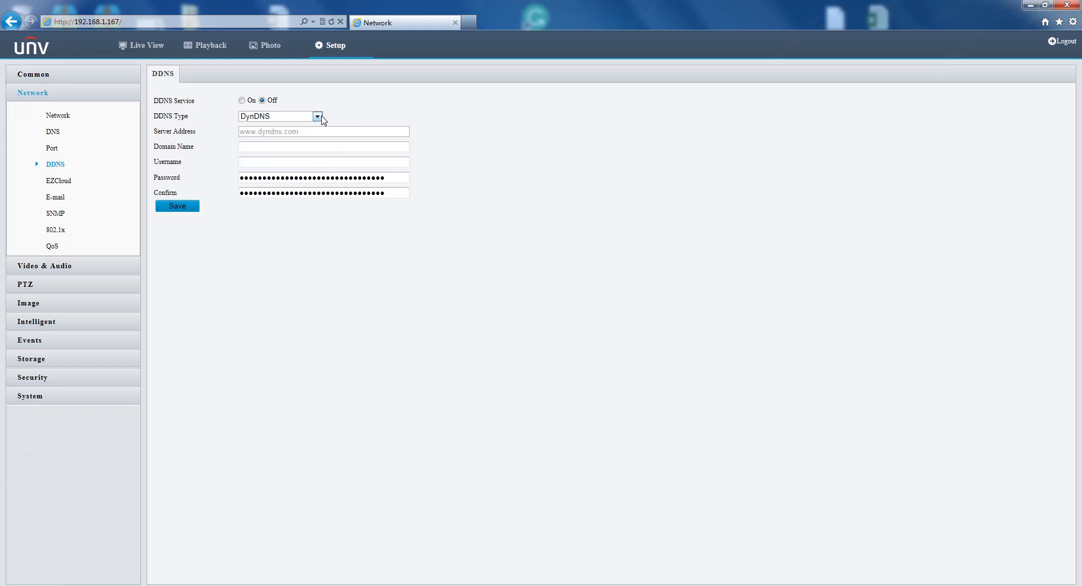
click(317, 116)
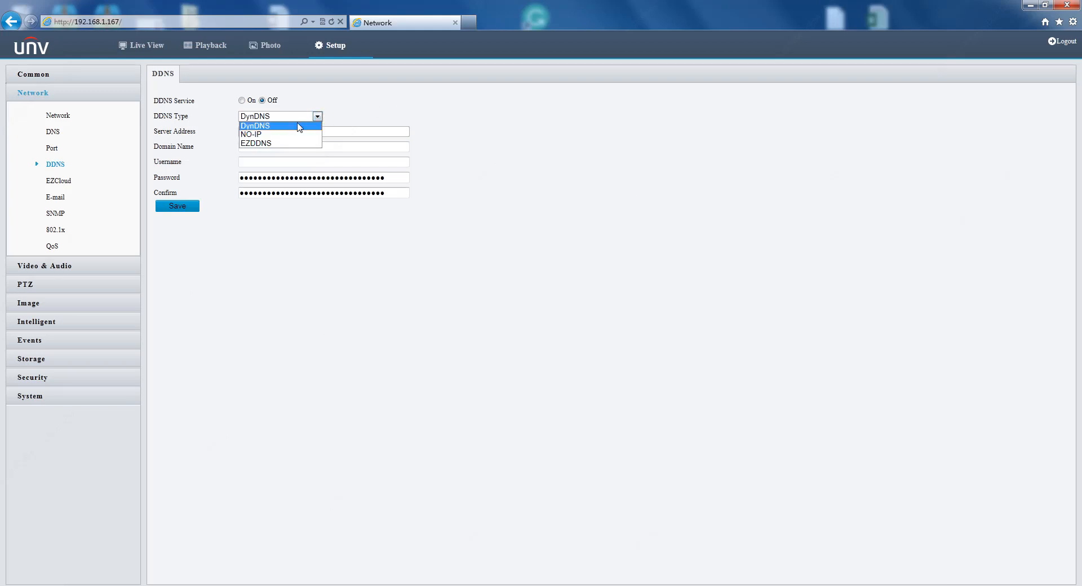
mouse_move(295, 134)
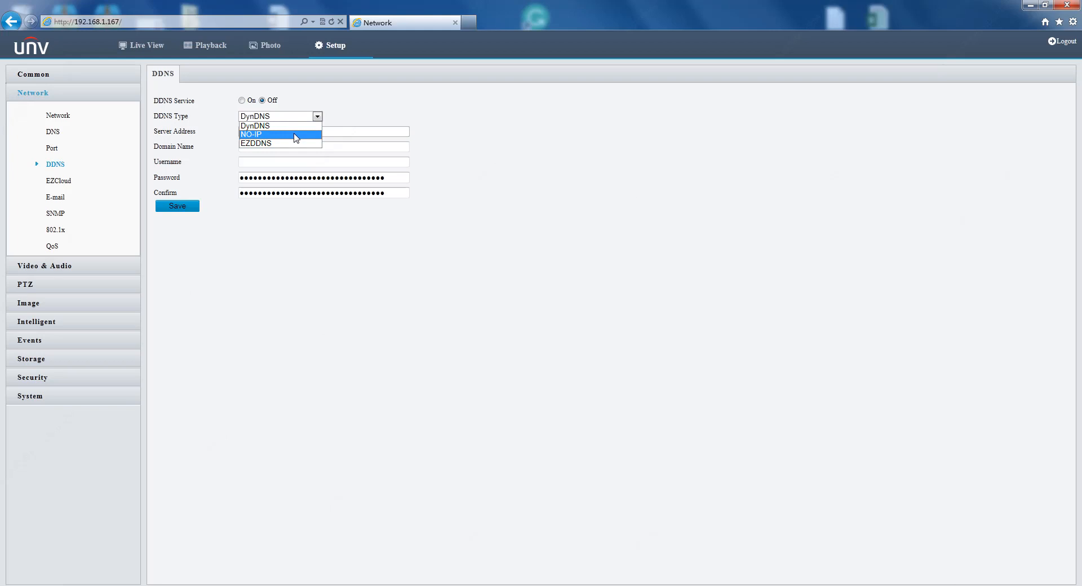
mouse_move(288, 135)
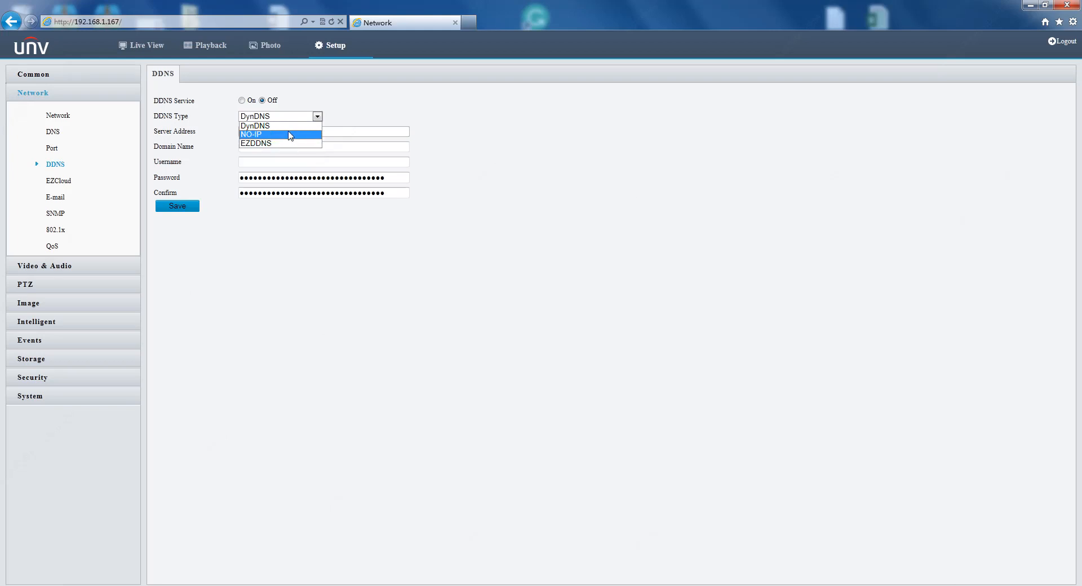
click(280, 116)
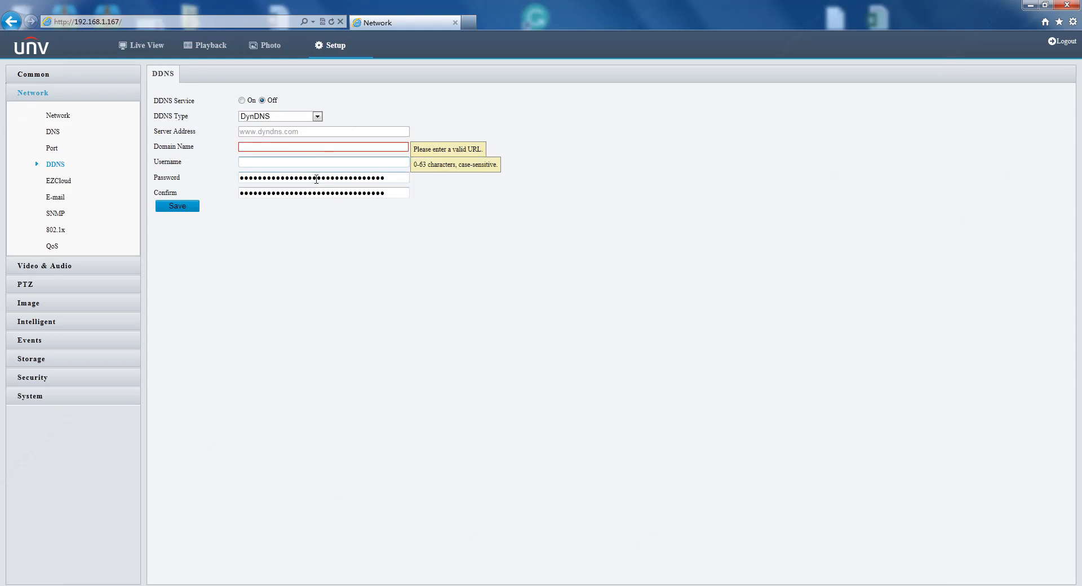
click(323, 193)
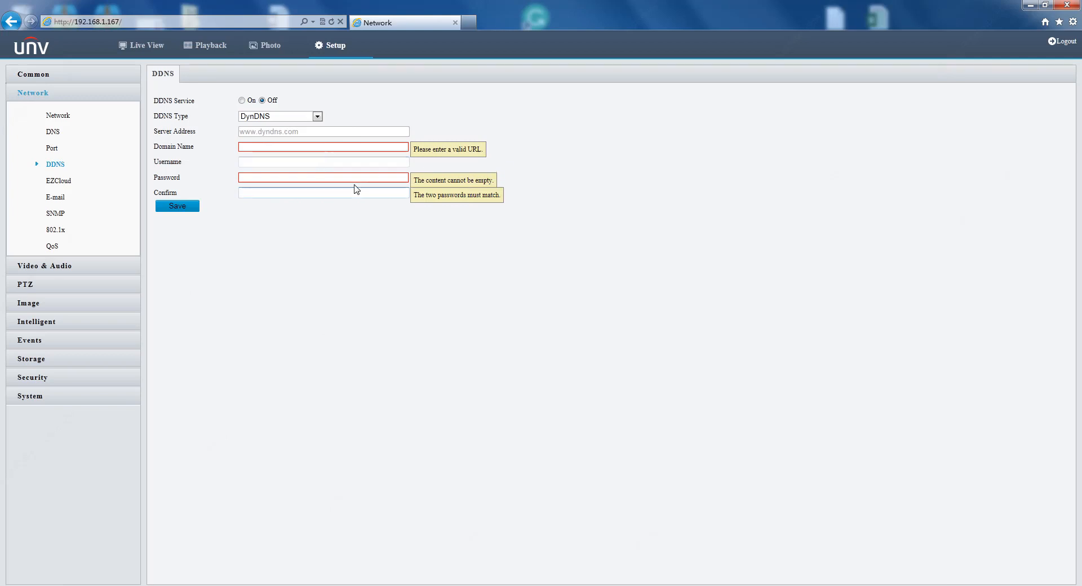
mouse_move(306, 206)
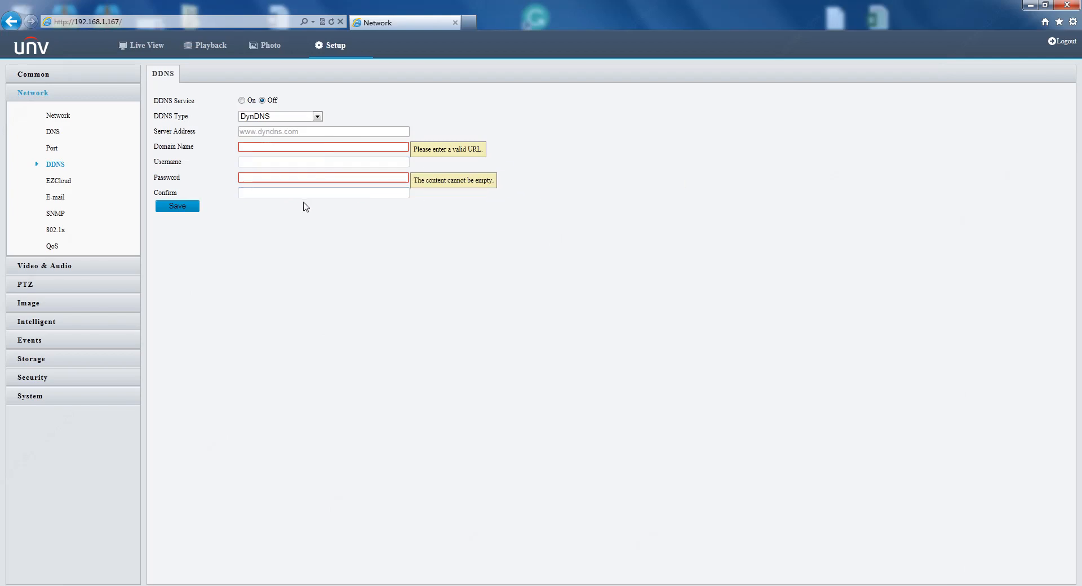
click(316, 116)
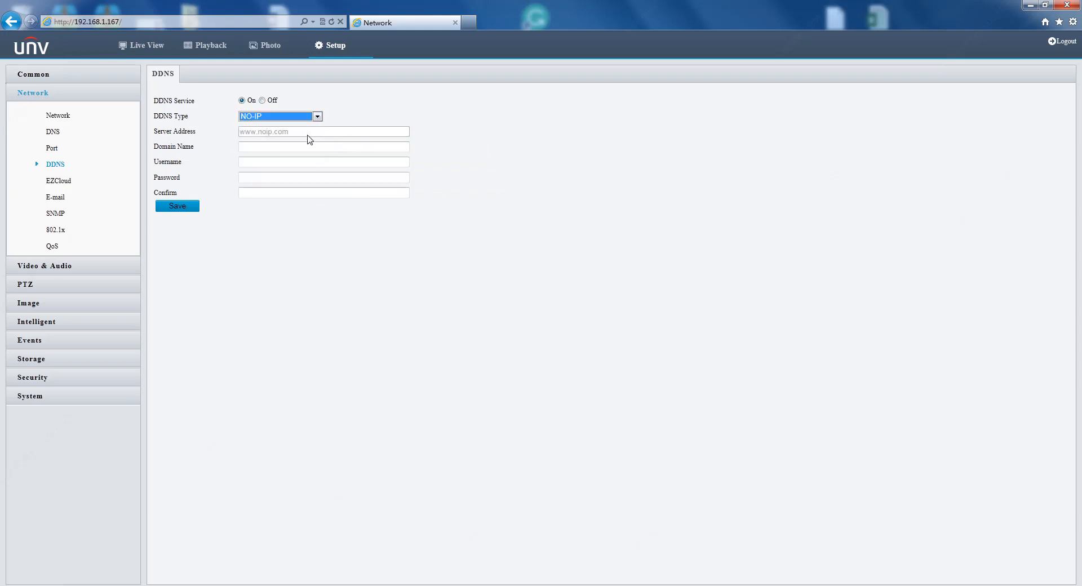
mouse_move(312, 127)
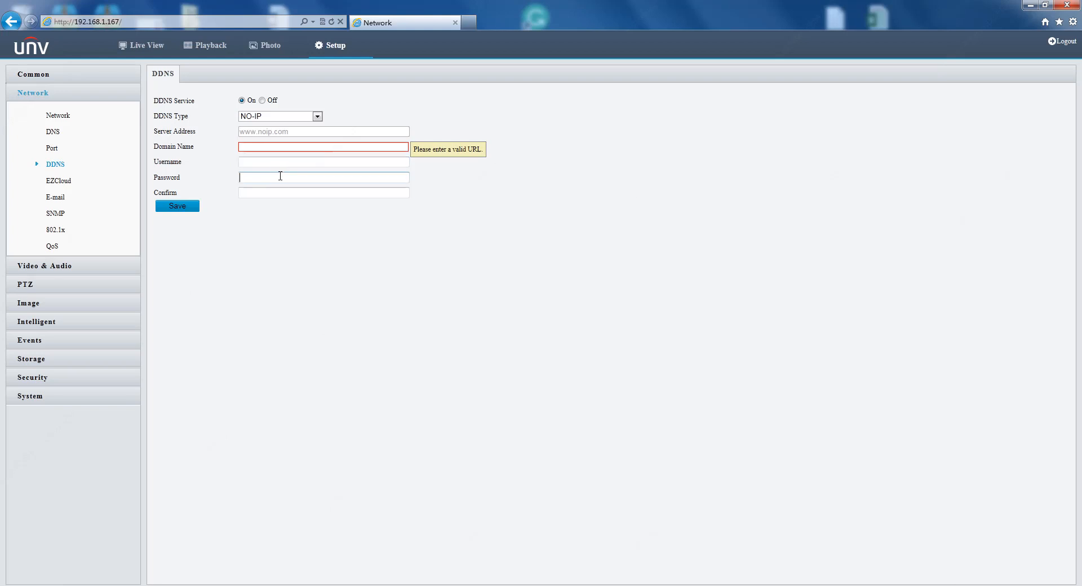
mouse_move(280, 191)
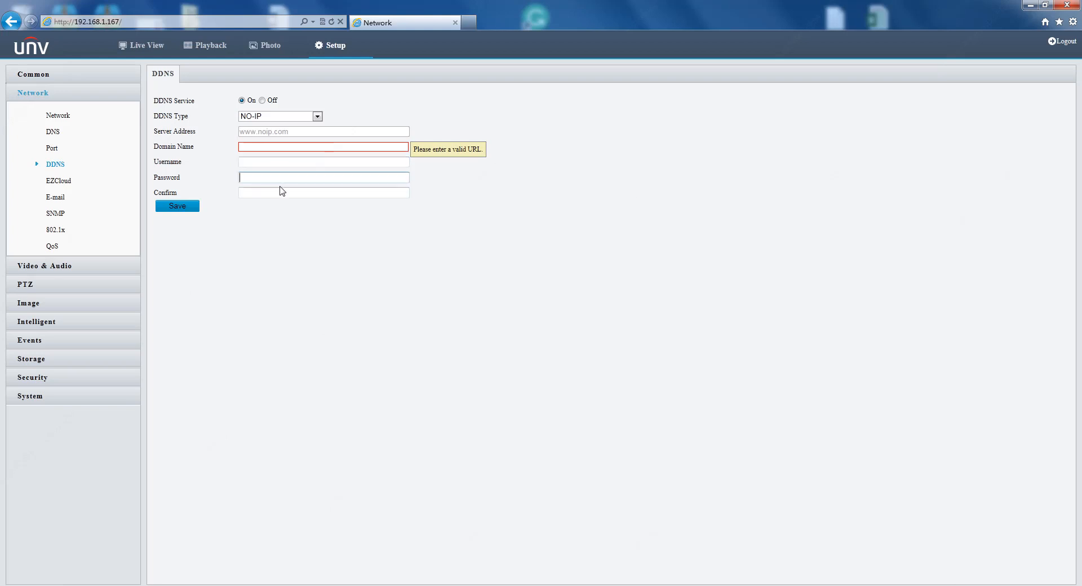
click(317, 116)
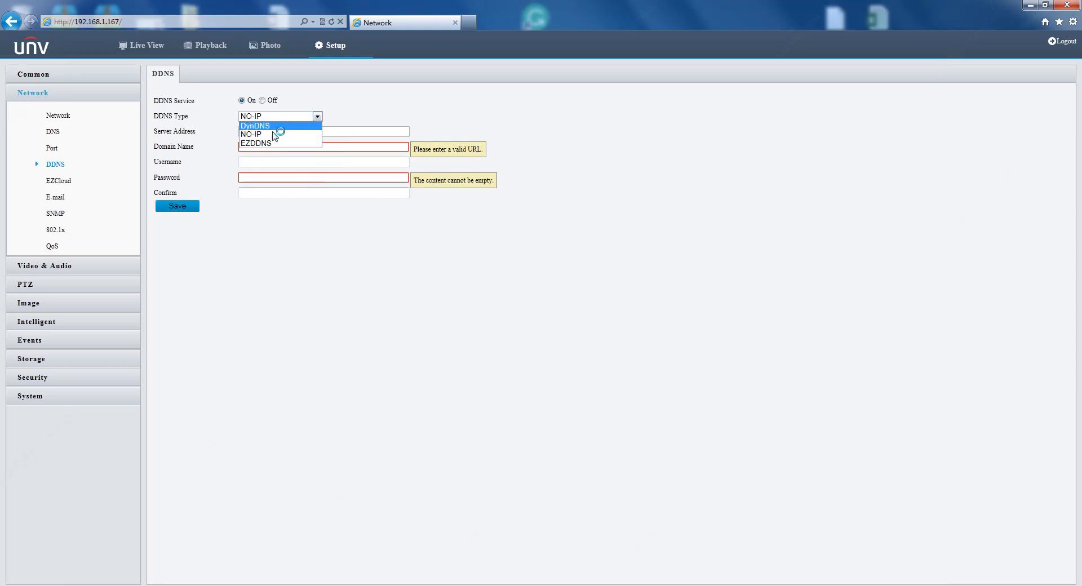
Step: Select EZDDNS from the DDNS Type list
click(255, 144)
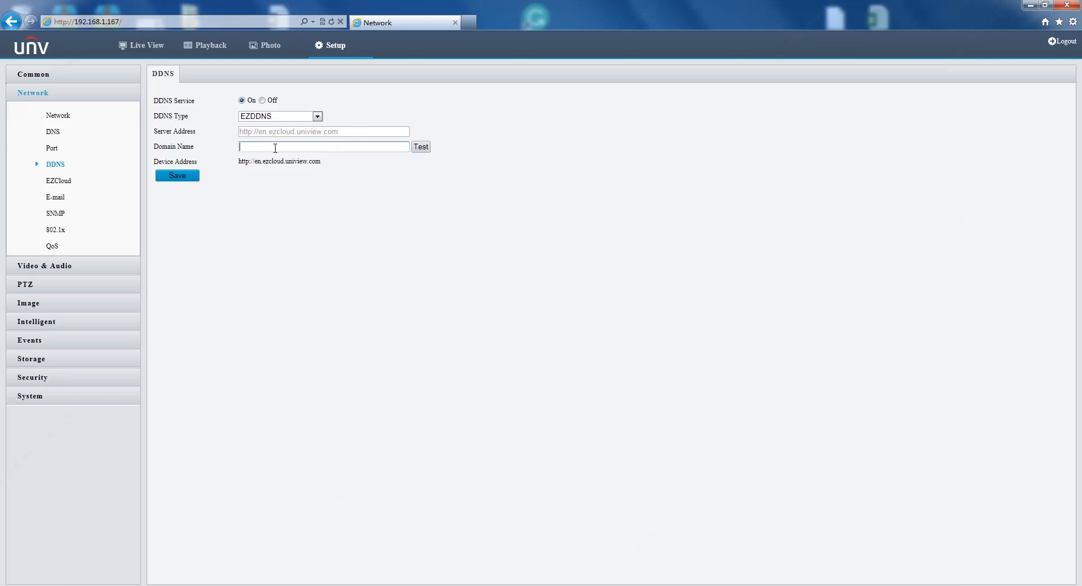
mouse_move(412, 154)
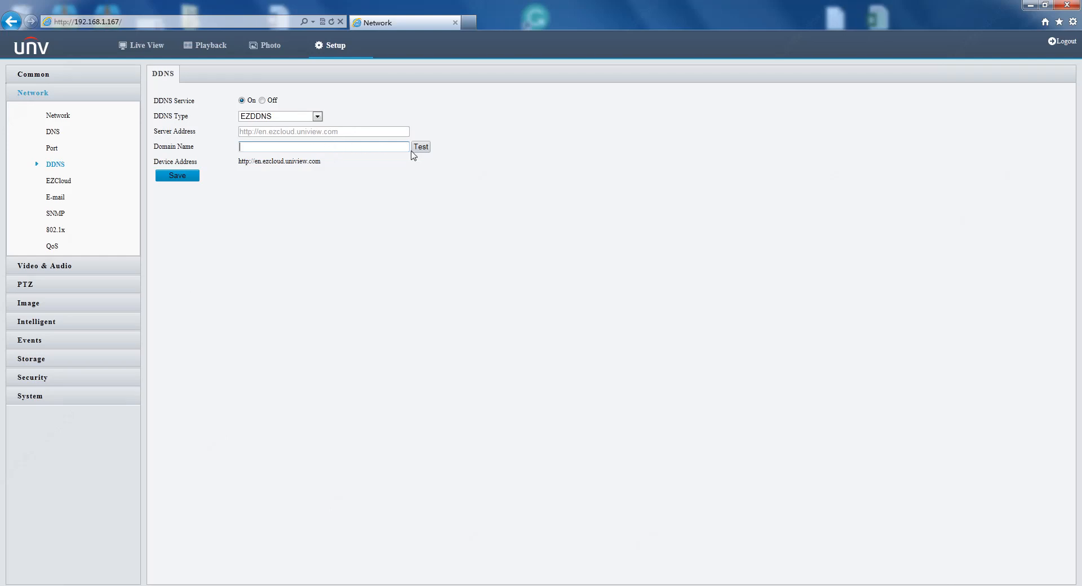
mouse_move(311, 161)
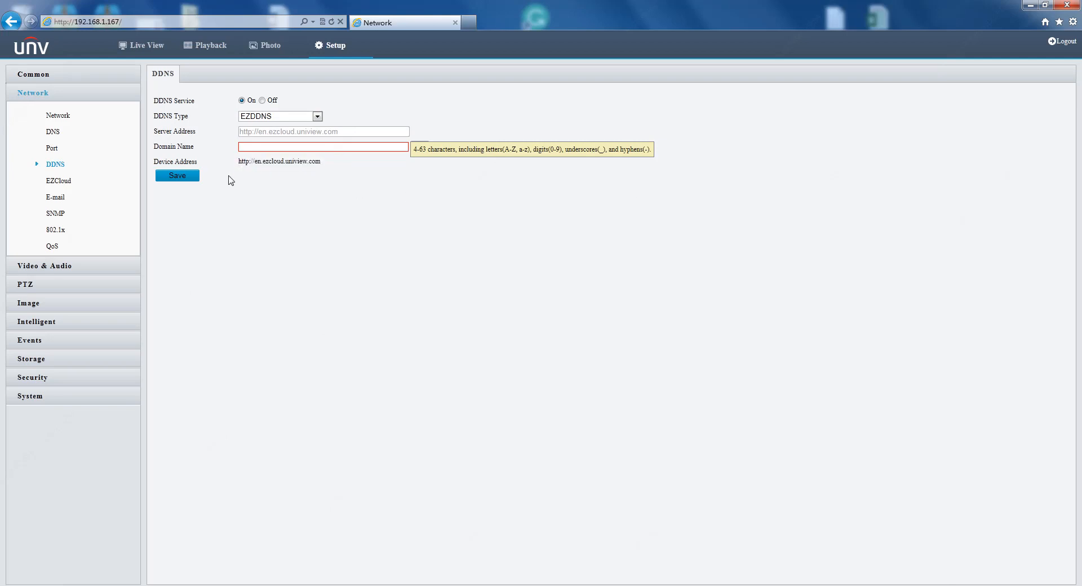
mouse_move(81, 174)
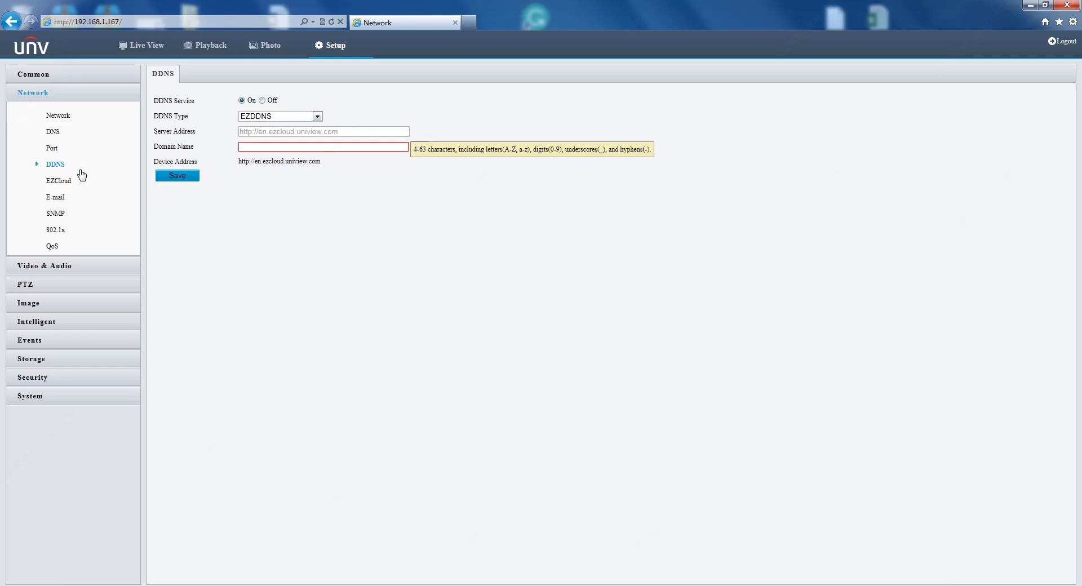
mouse_move(58, 181)
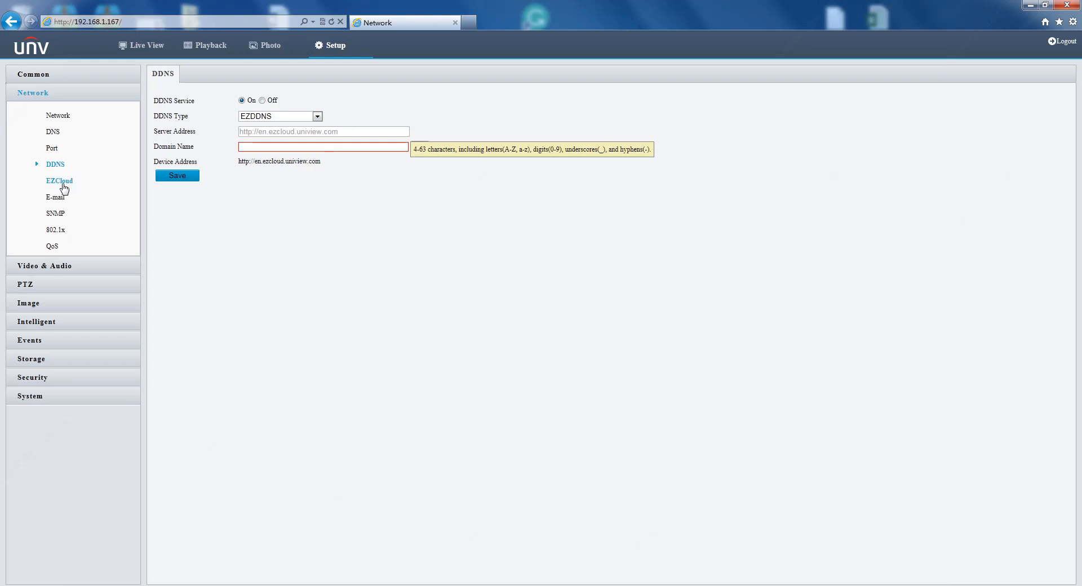
Step: Open EZCloud settings, save, and toggle EZCloud off and back on
click(58, 181)
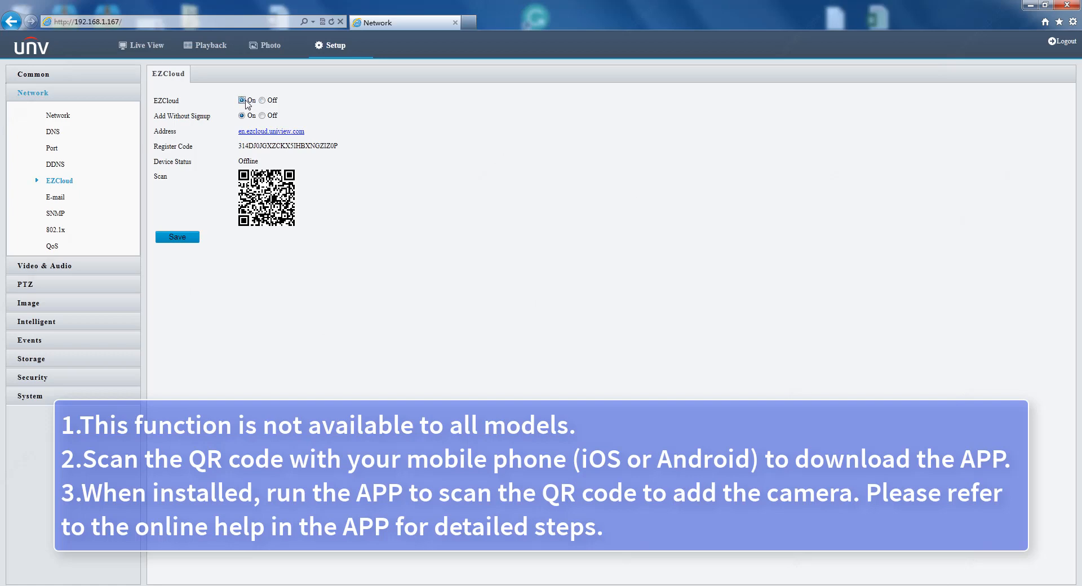
click(176, 236)
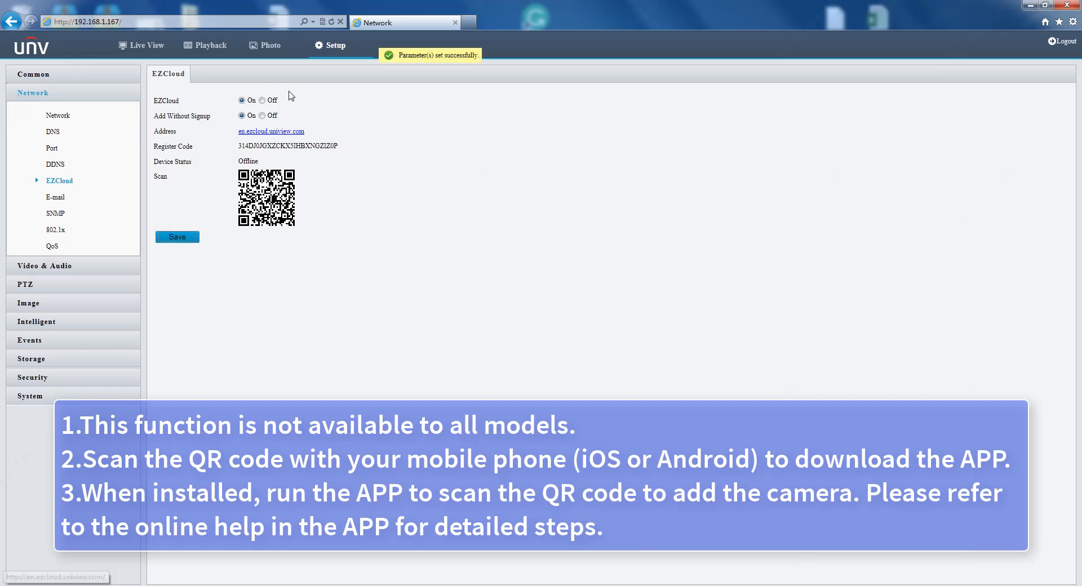
click(262, 101)
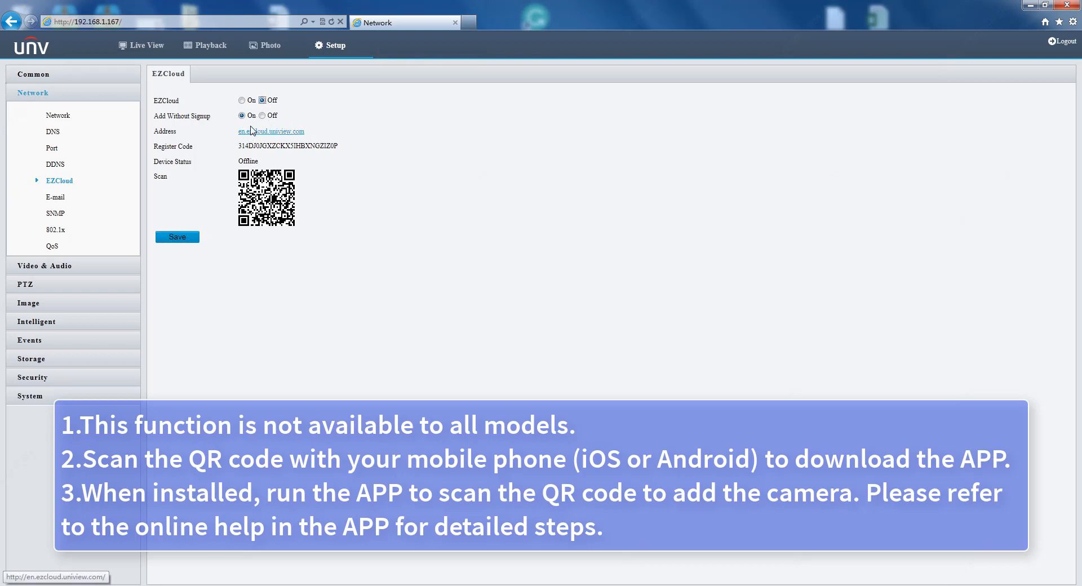
click(242, 100)
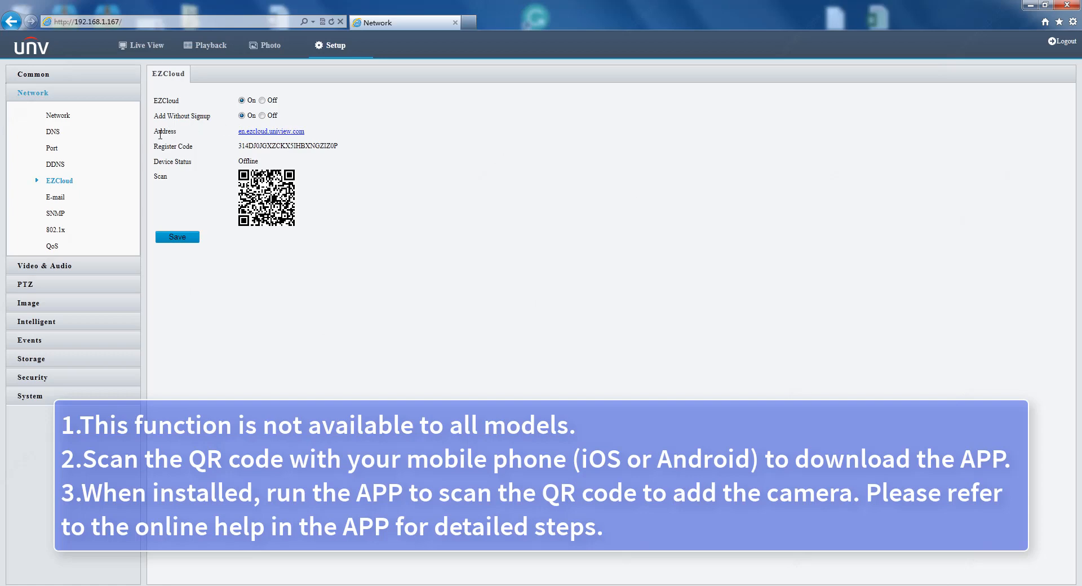
mouse_move(358, 159)
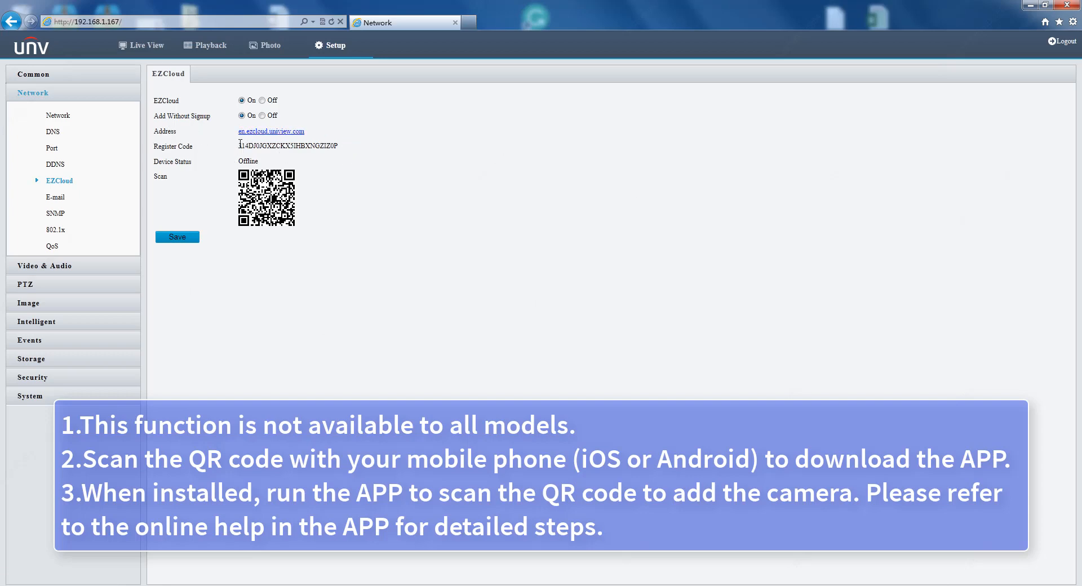
mouse_move(270, 131)
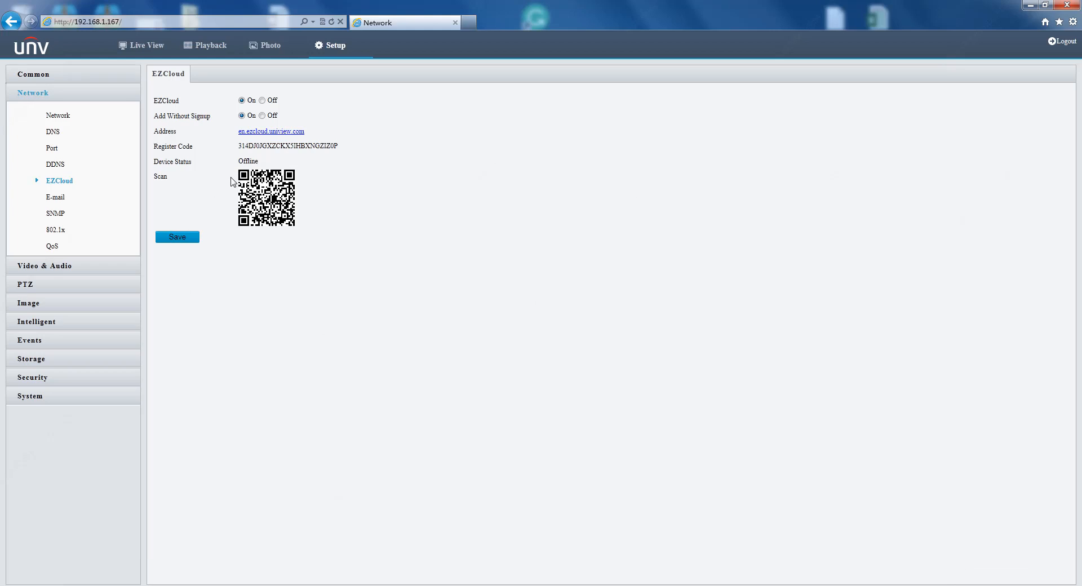
mouse_move(307, 175)
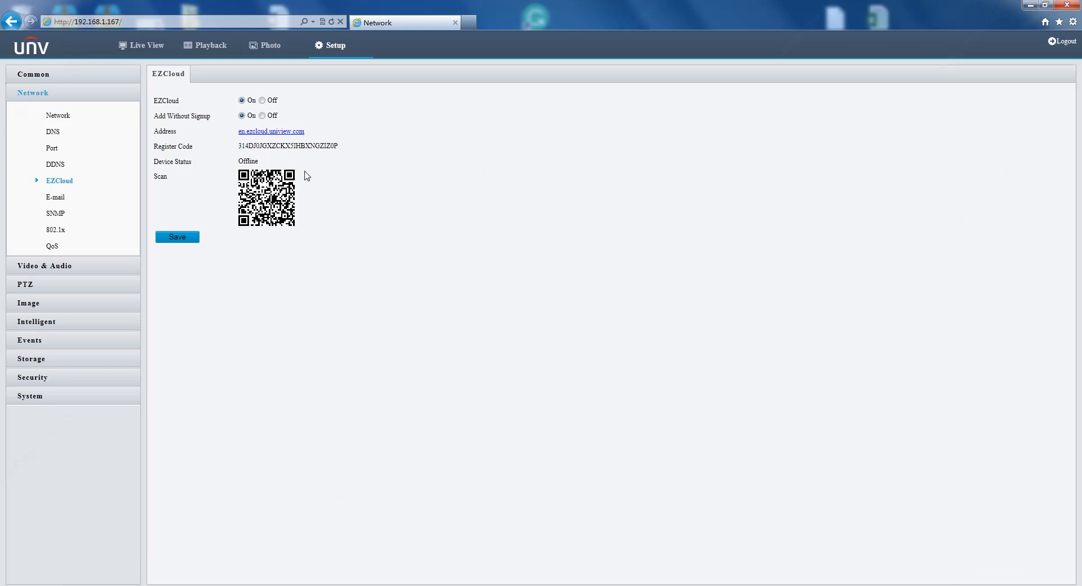
mouse_move(177, 237)
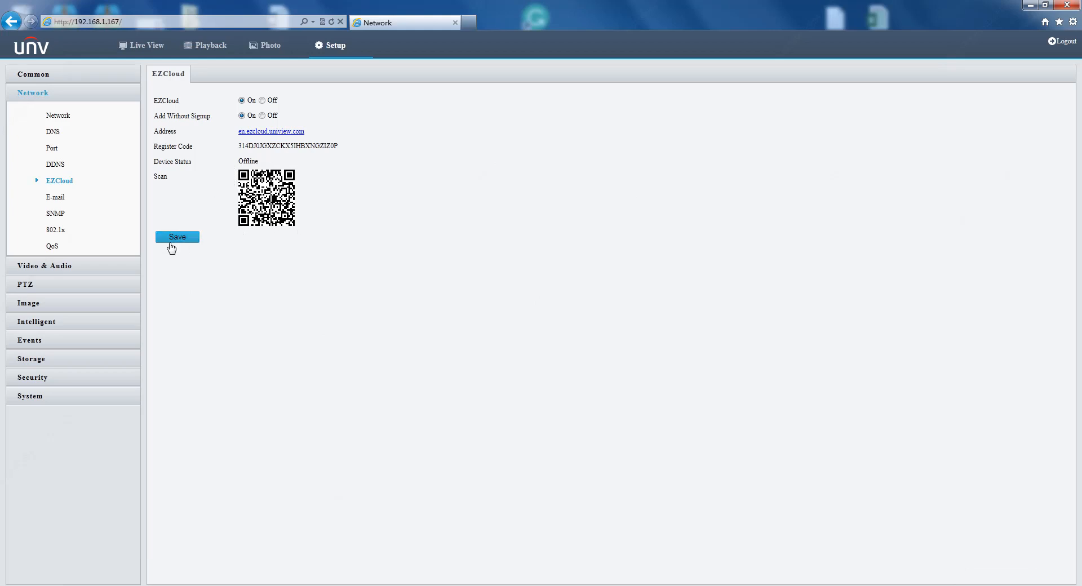
mouse_move(55, 197)
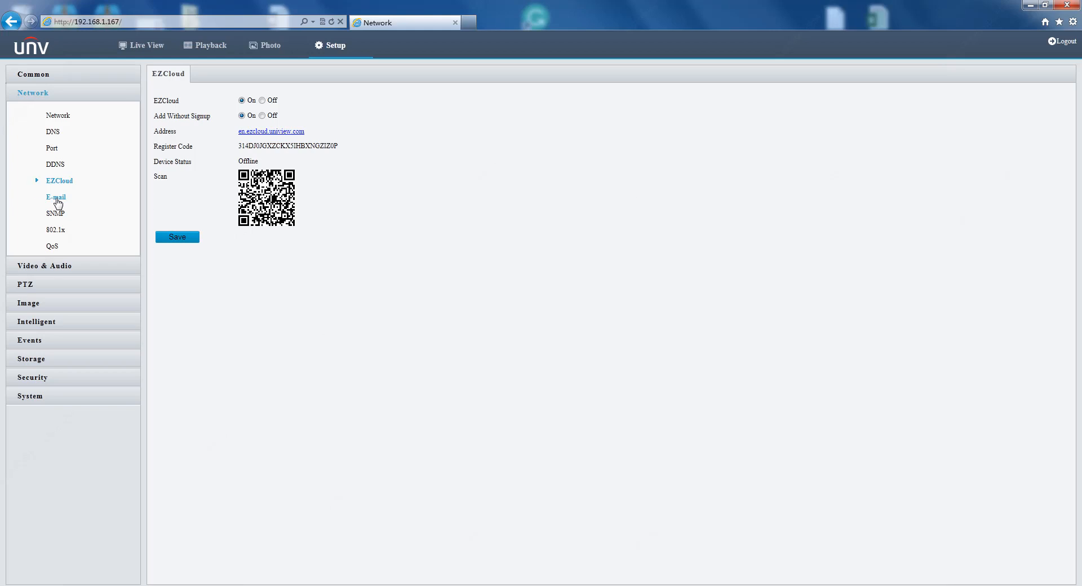
Step: Open E-mail settings and inspect the sender, SMTP server and snapshot interval fields
click(55, 197)
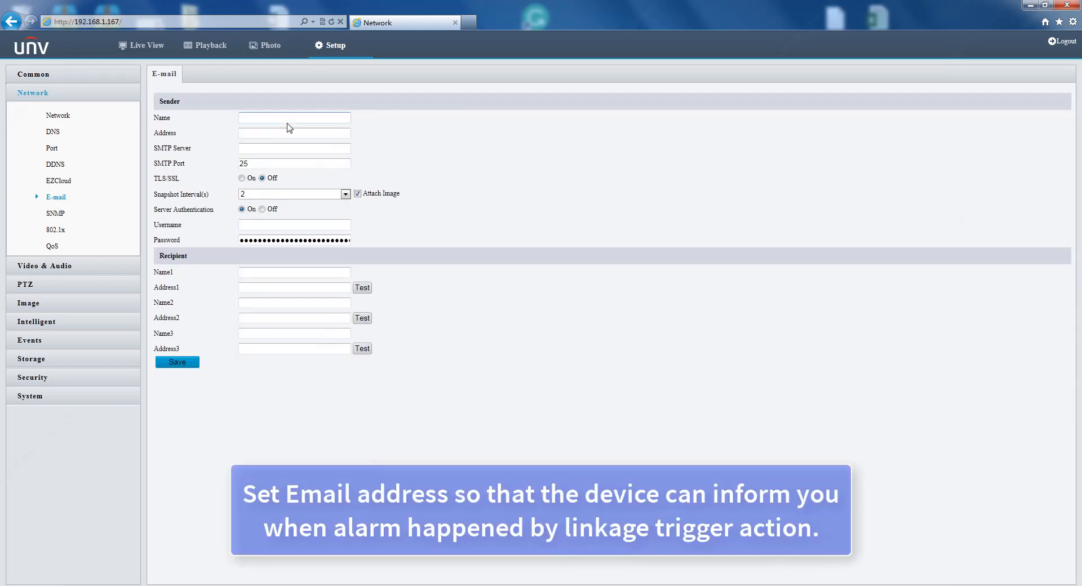
click(293, 133)
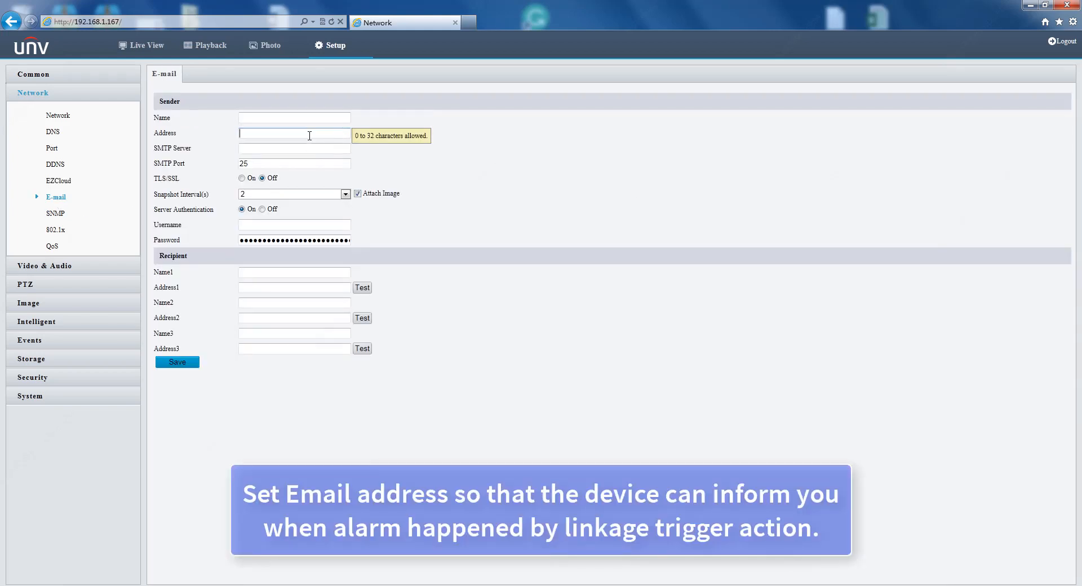
click(294, 148)
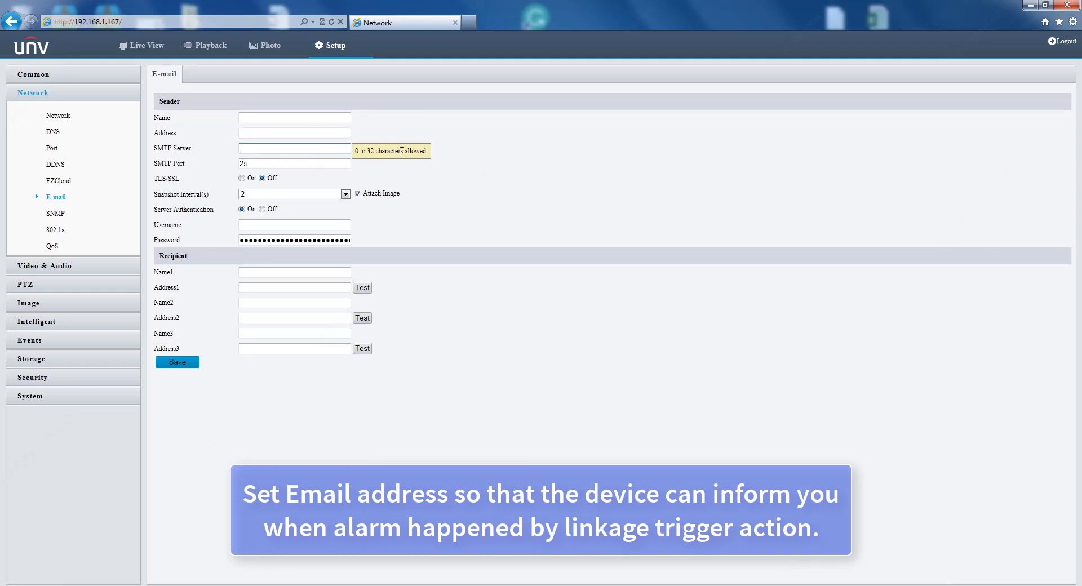
mouse_move(301, 190)
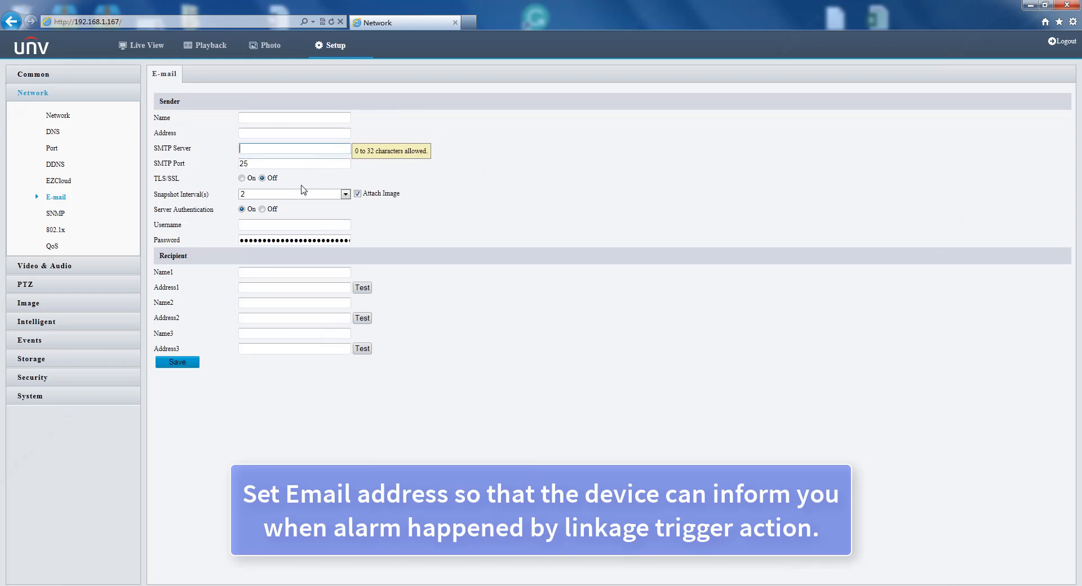
mouse_move(182, 181)
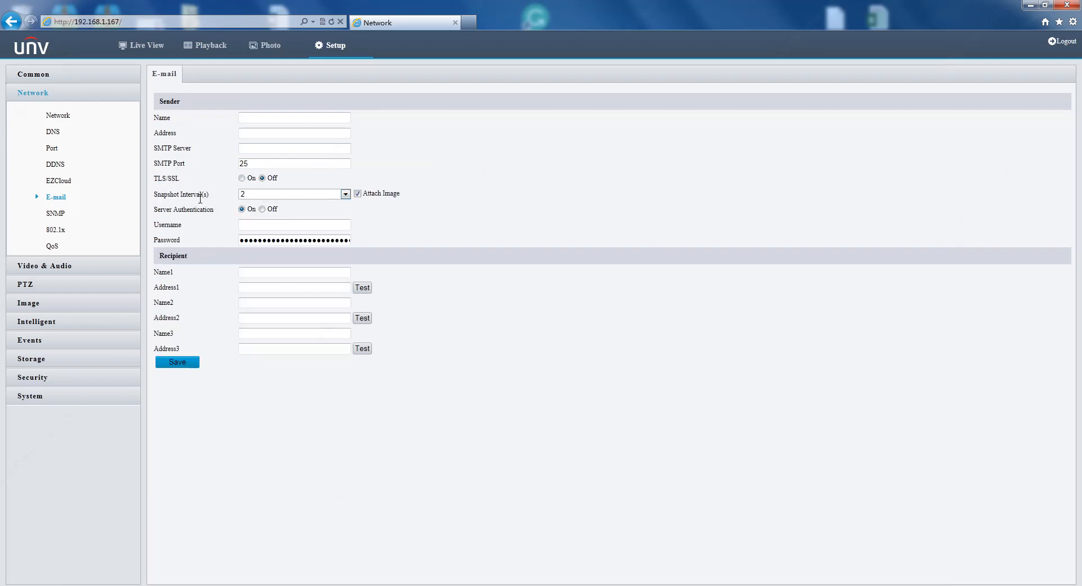
mouse_move(378, 200)
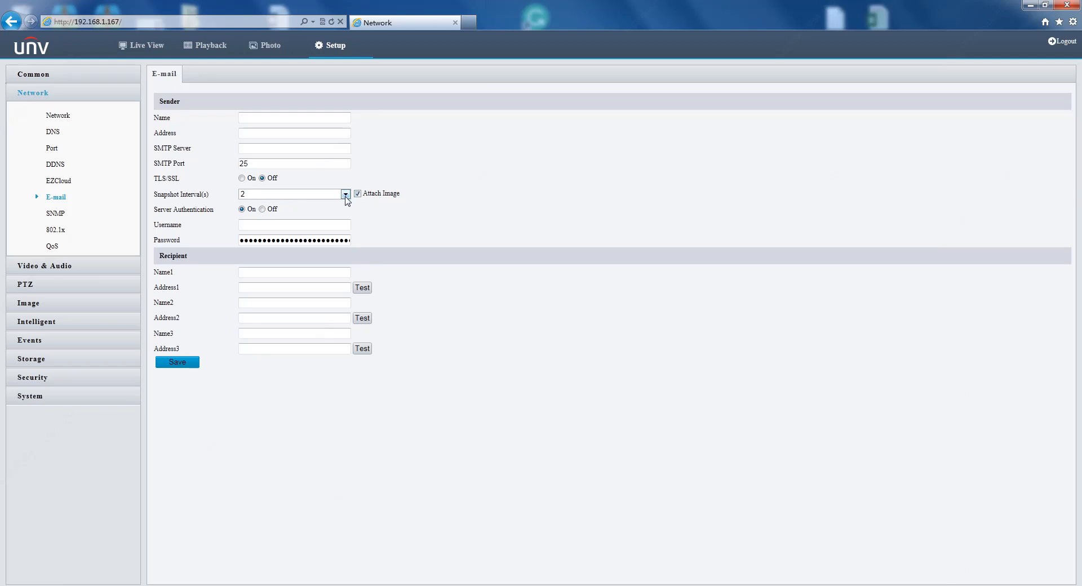
click(345, 193)
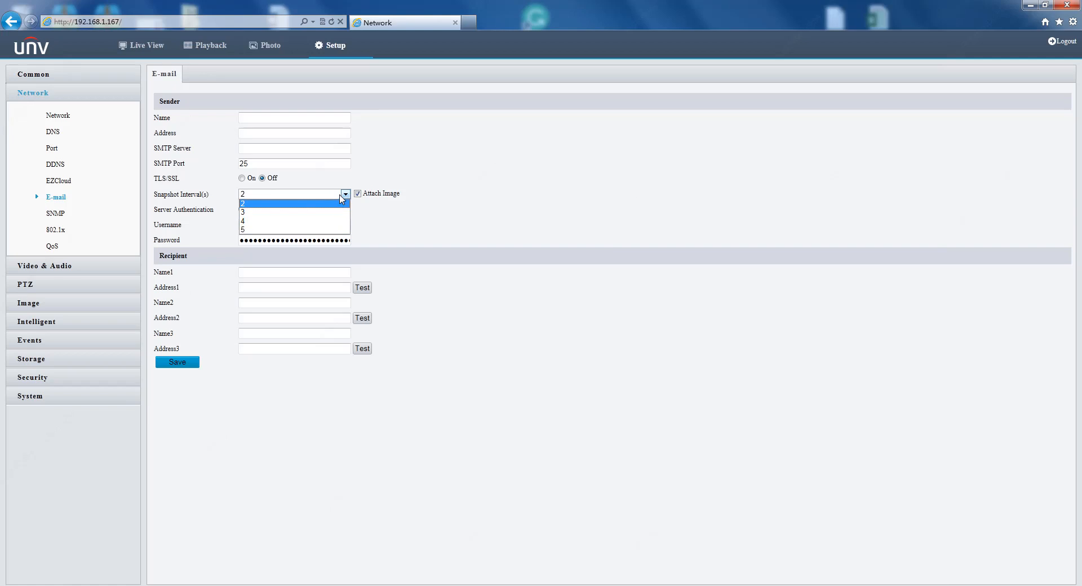
click(242, 194)
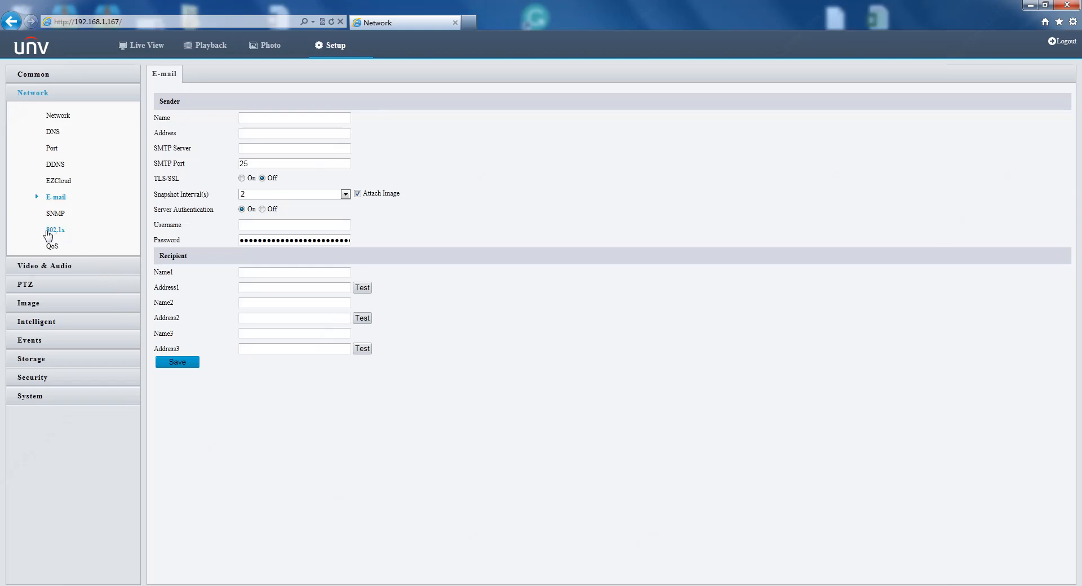
mouse_move(55, 218)
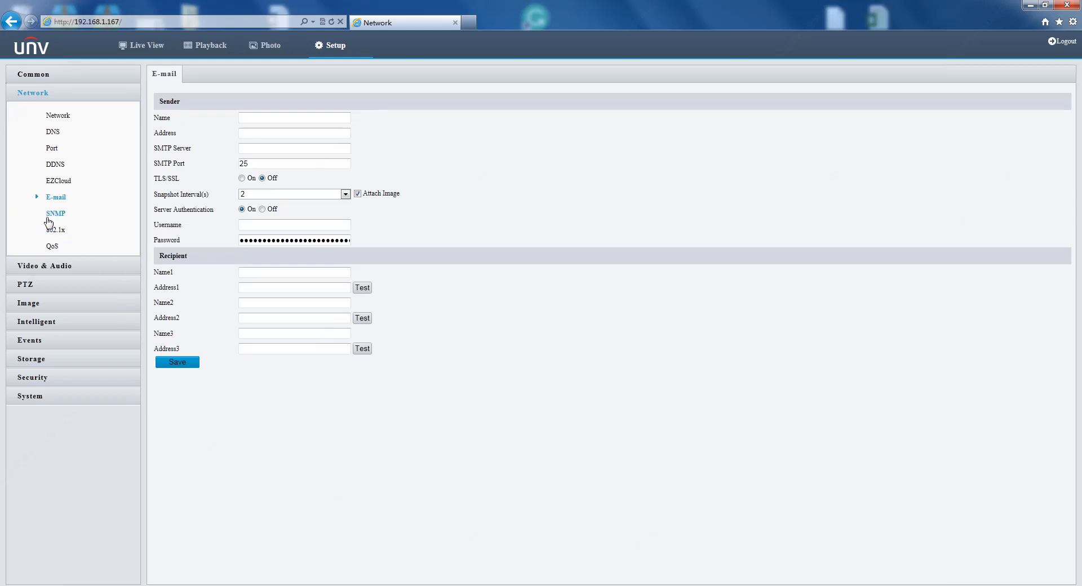
Step: Open SNMP settings and choose SNMPv2 as the SNMP type
click(56, 212)
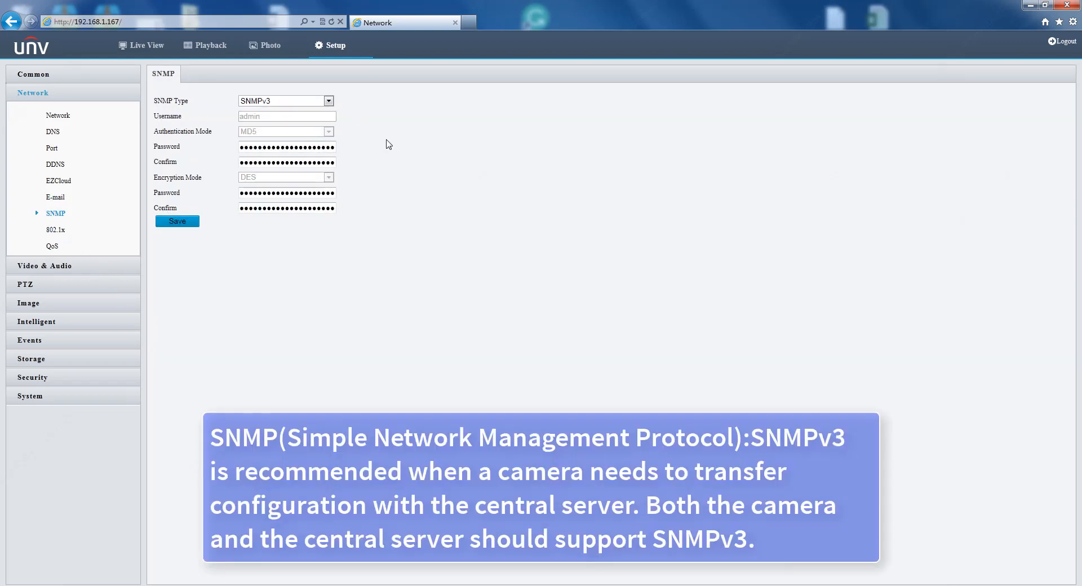
mouse_move(306, 124)
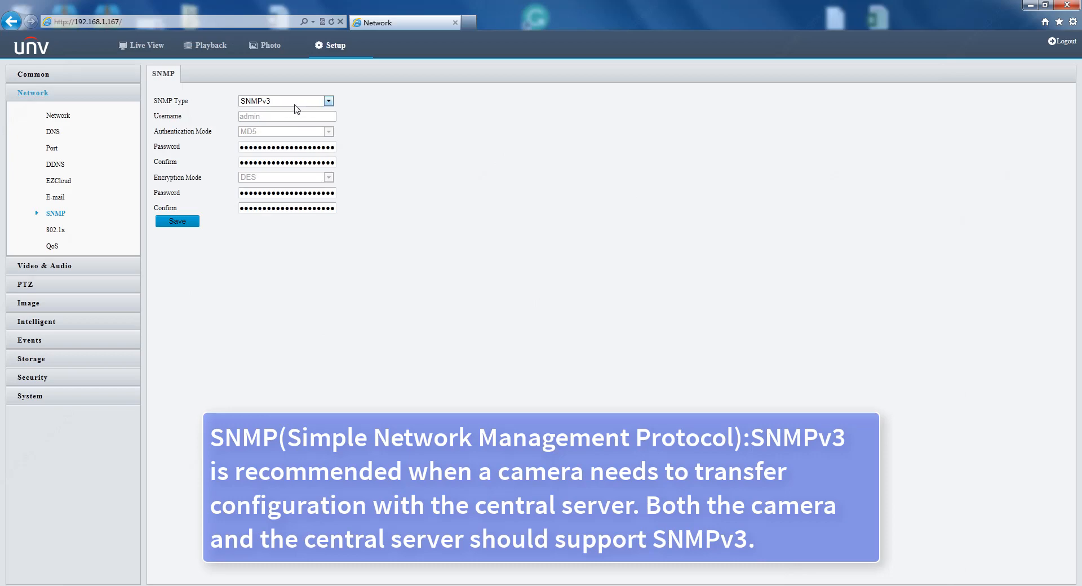
mouse_move(322, 132)
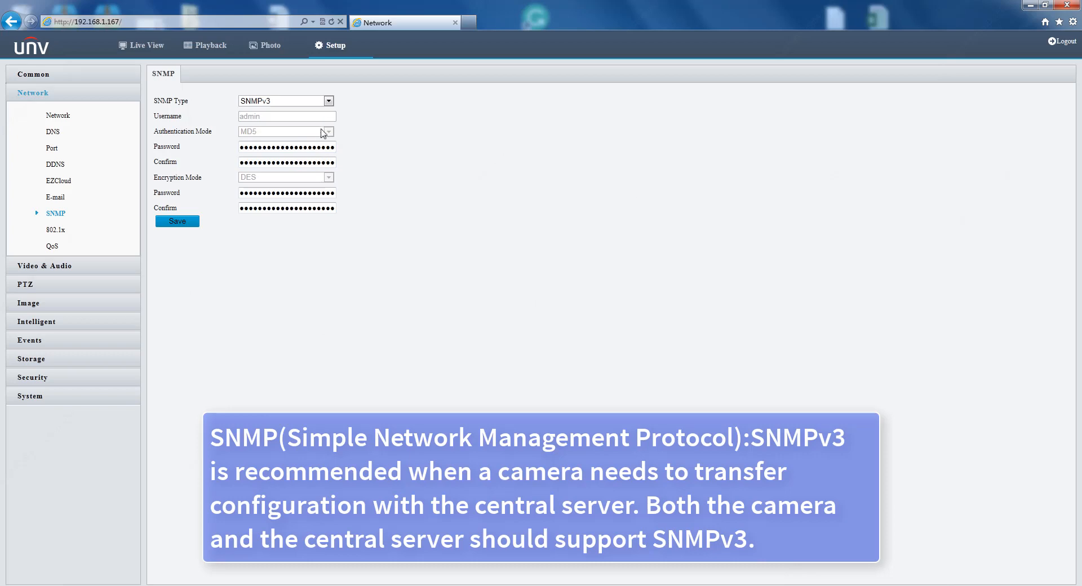
mouse_move(354, 201)
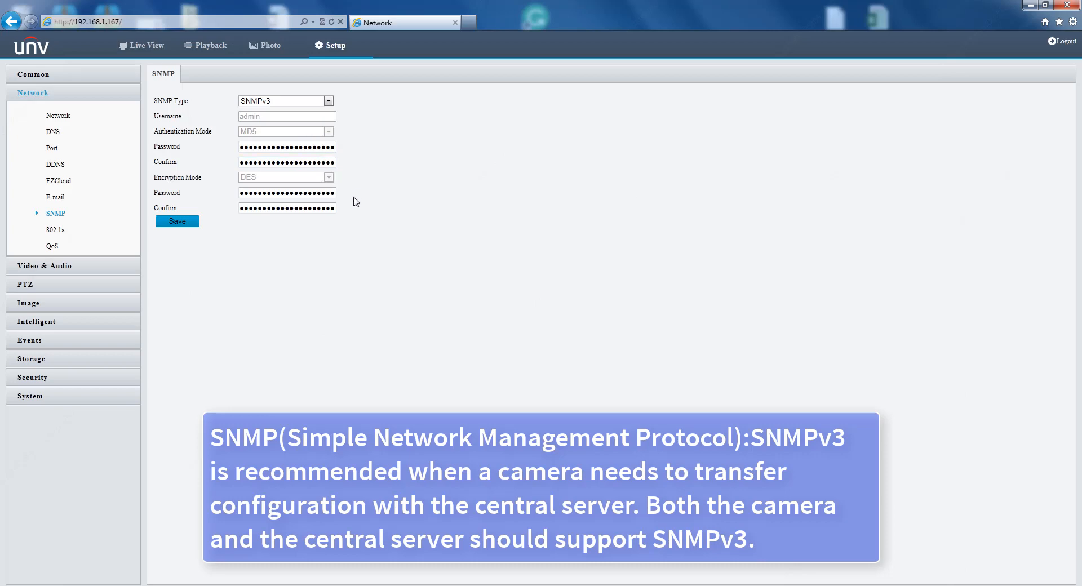
click(328, 101)
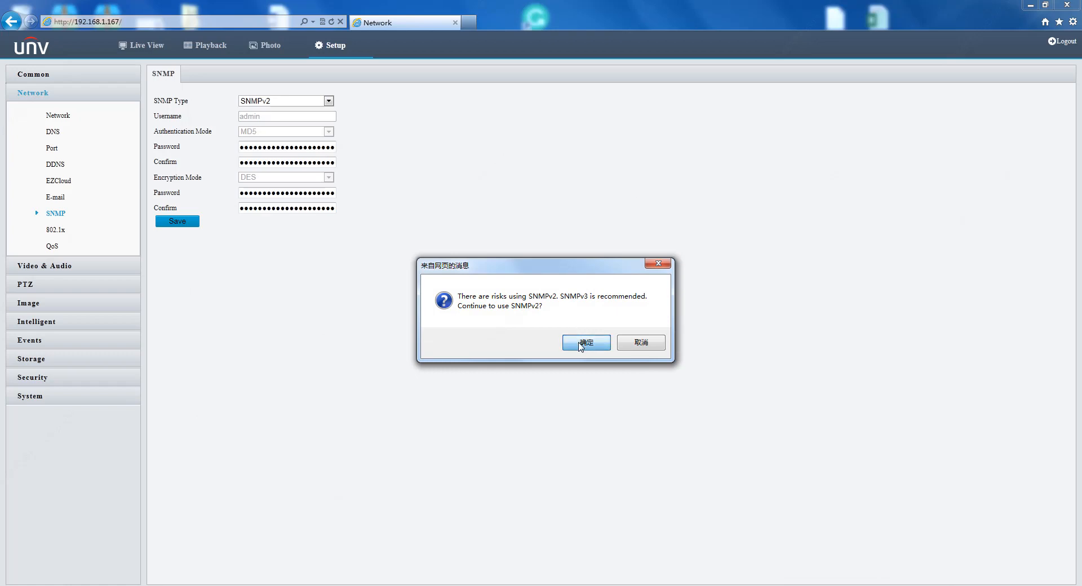
click(586, 343)
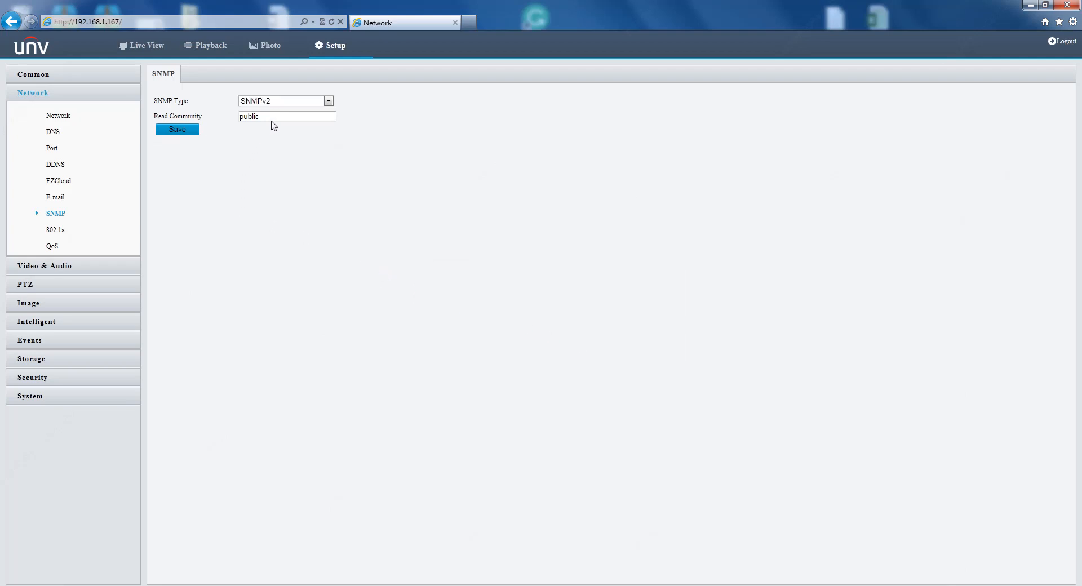
click(286, 116)
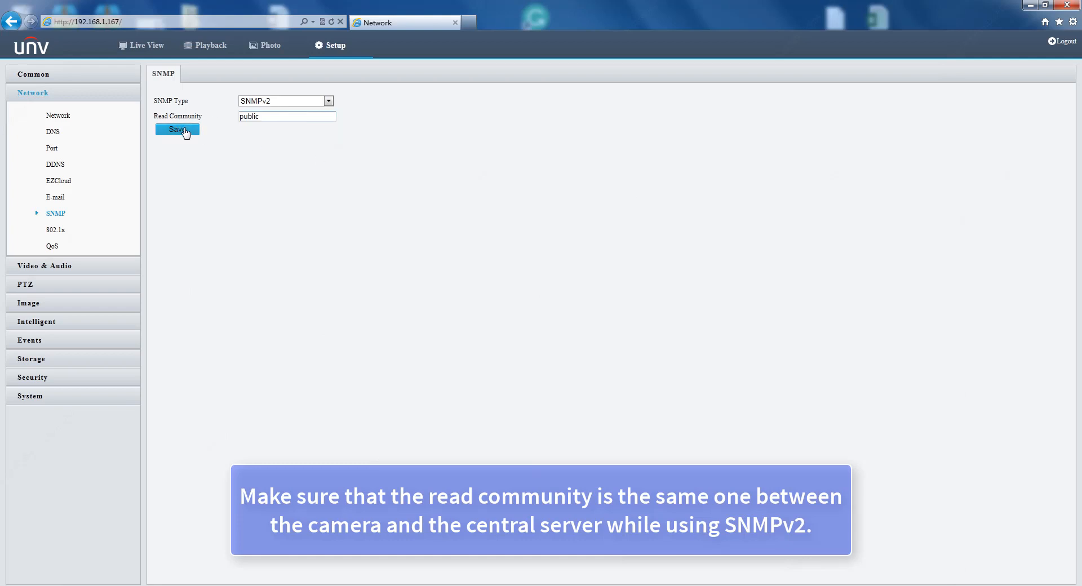
click(177, 129)
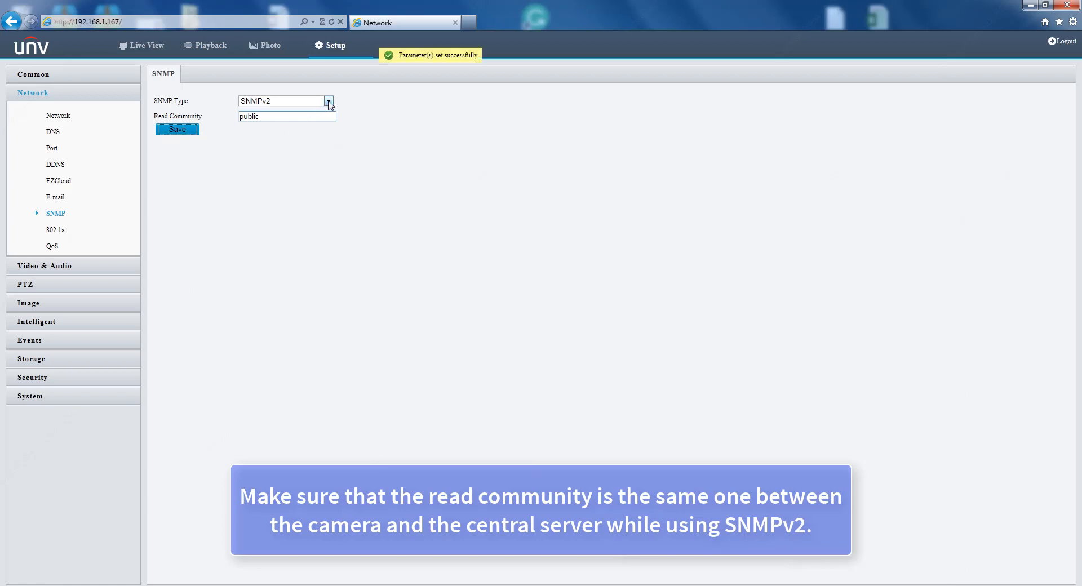
click(55, 229)
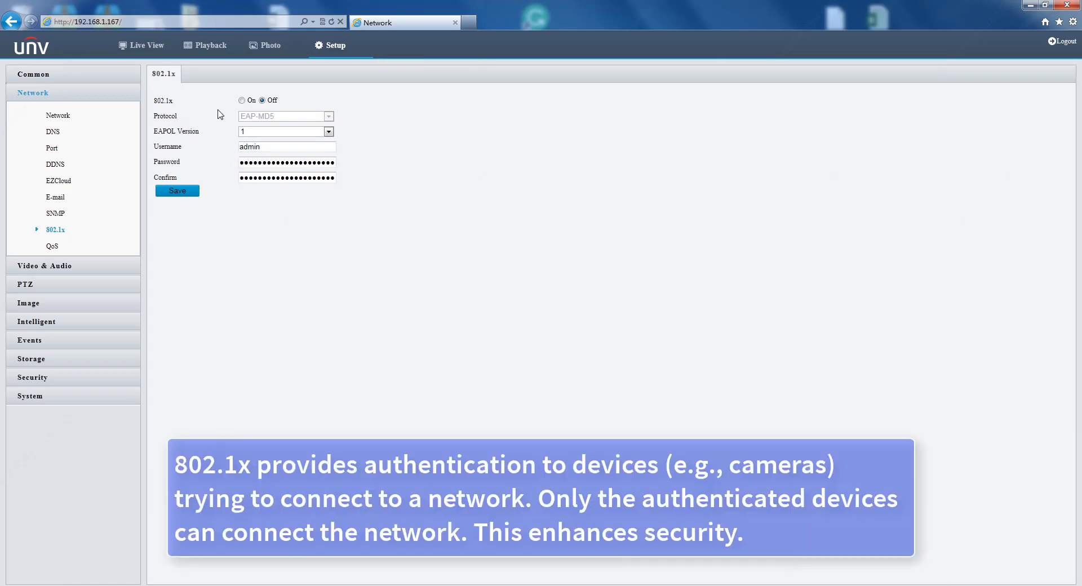
mouse_move(234, 102)
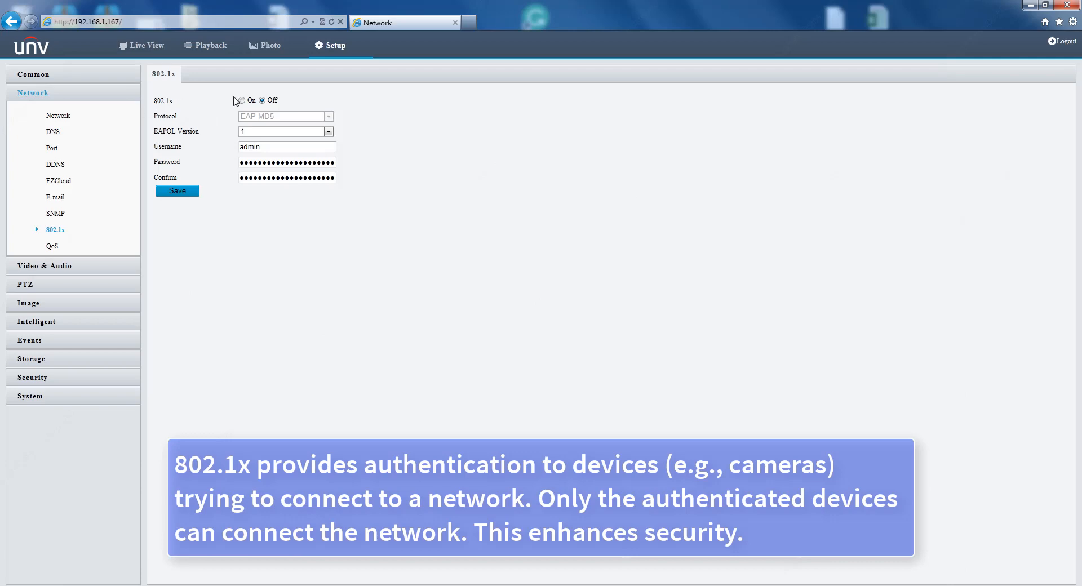
Step: Switch 802.1x authentication On and set EAPOL Version to 1 instead of 2
click(242, 100)
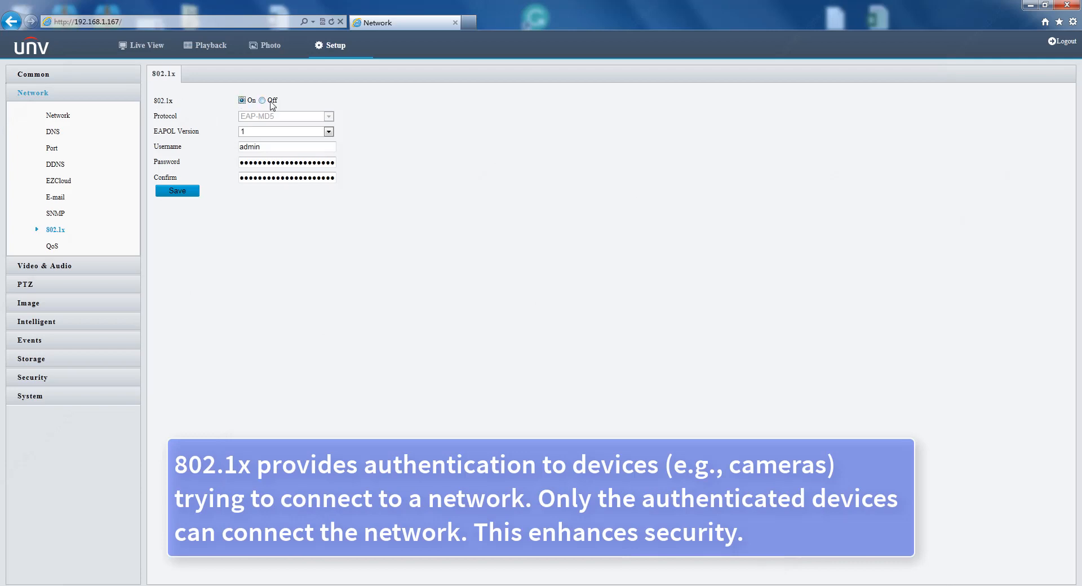
click(262, 101)
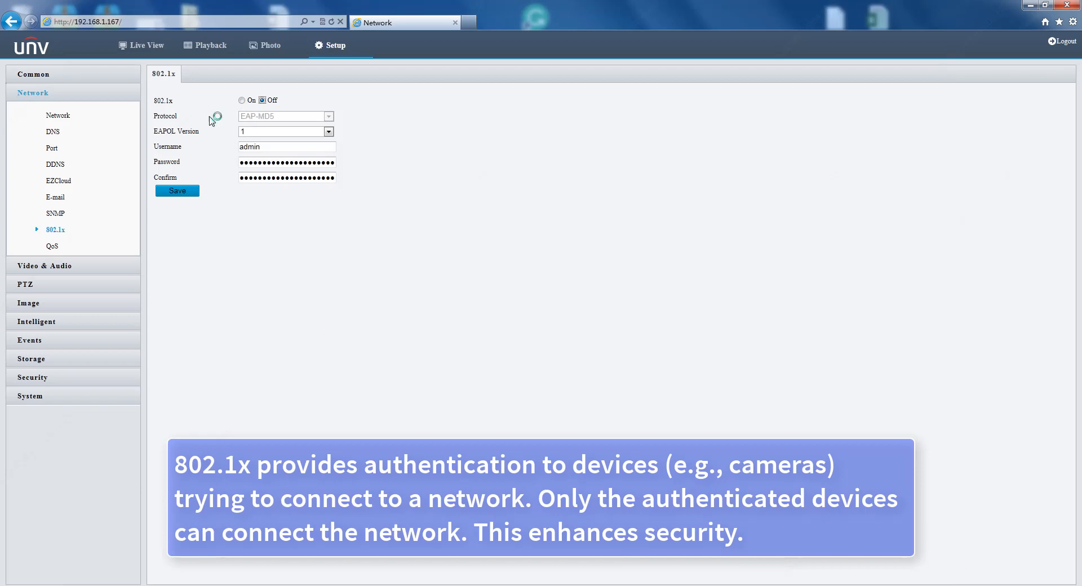
mouse_move(159, 119)
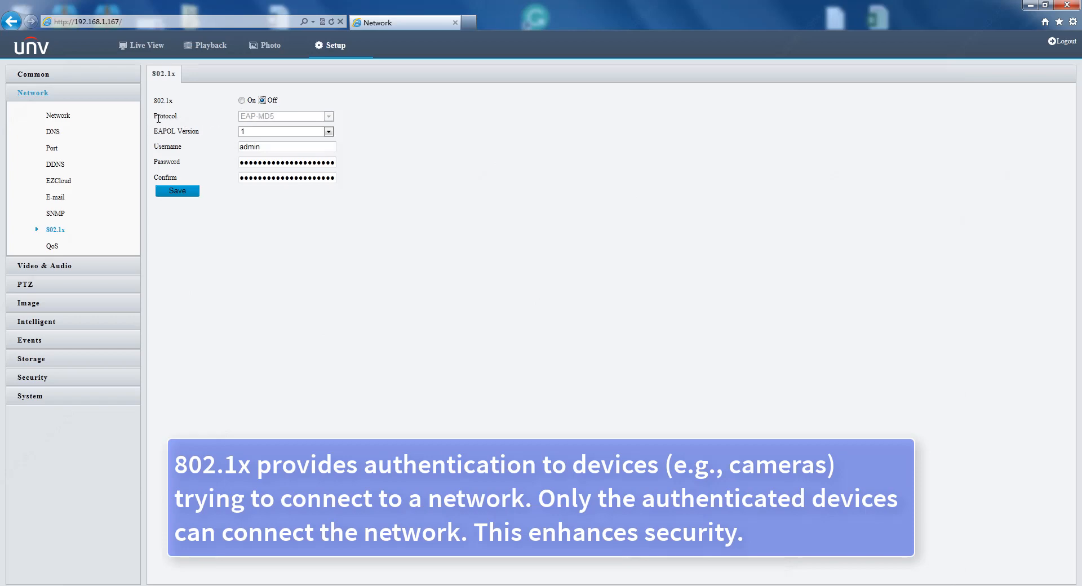
click(242, 100)
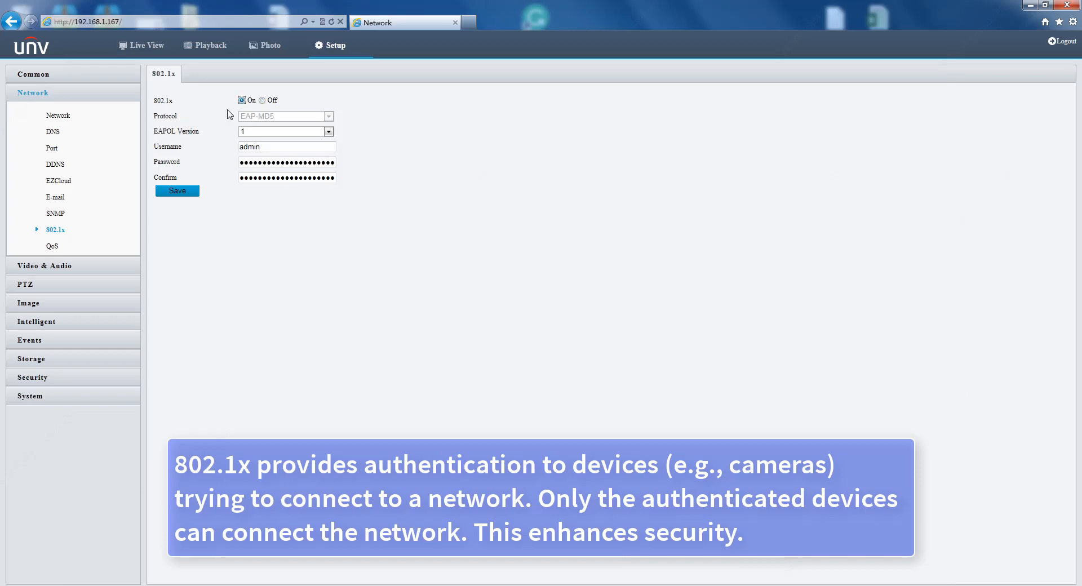
click(176, 191)
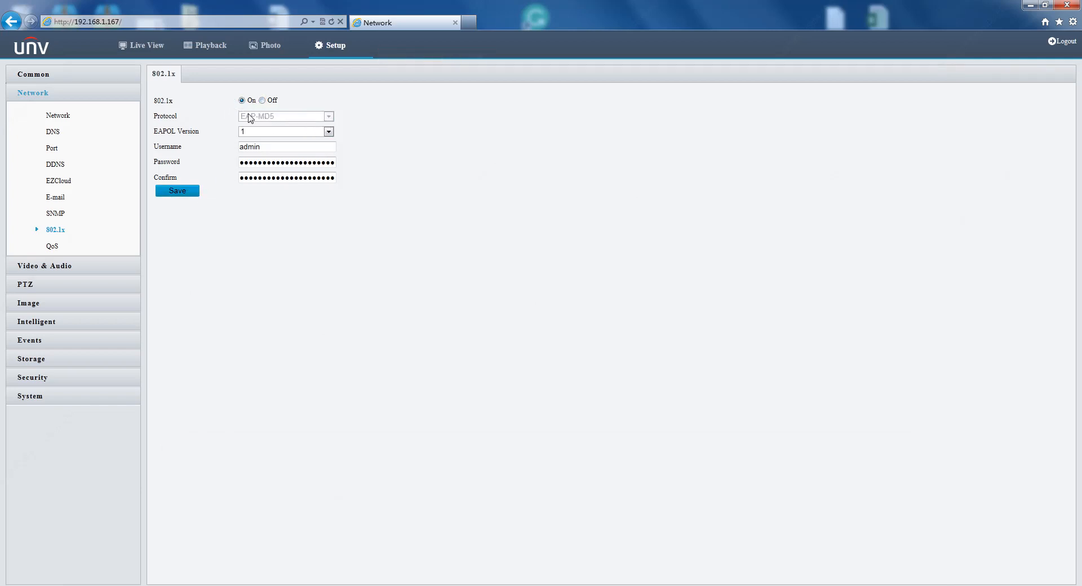
click(329, 132)
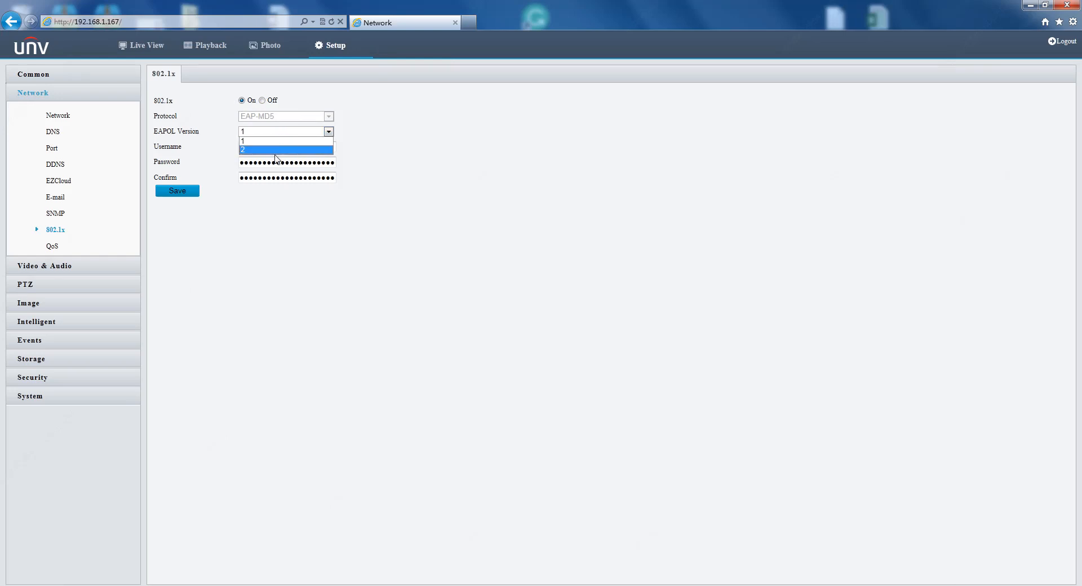
click(286, 149)
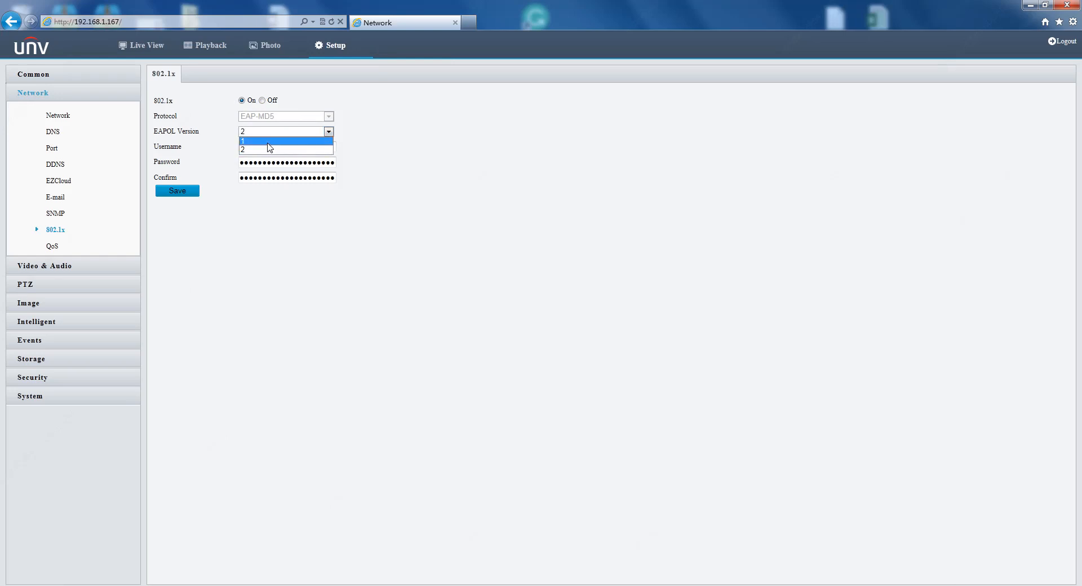
click(243, 141)
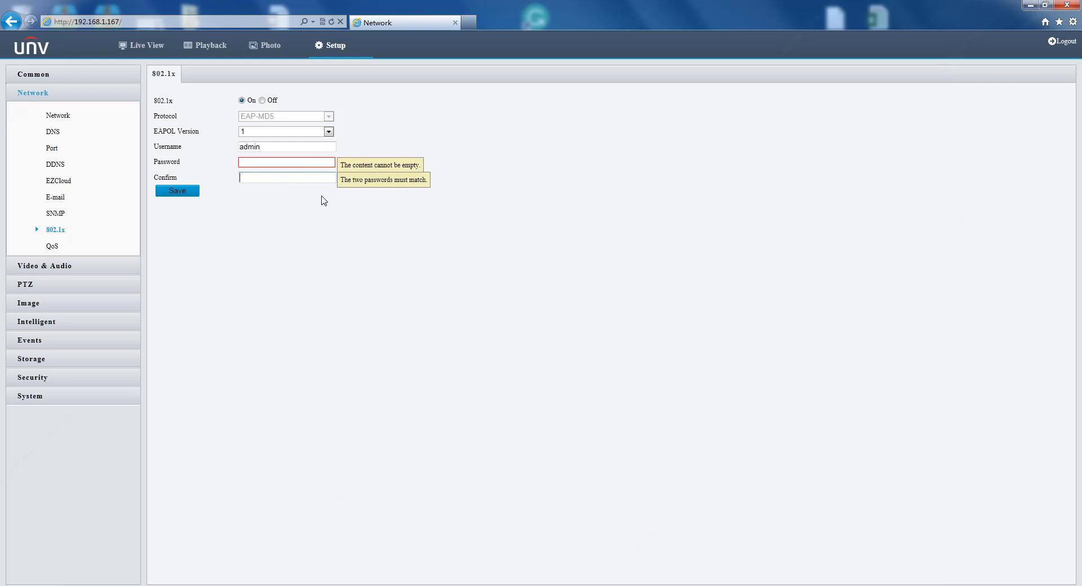
mouse_move(52, 248)
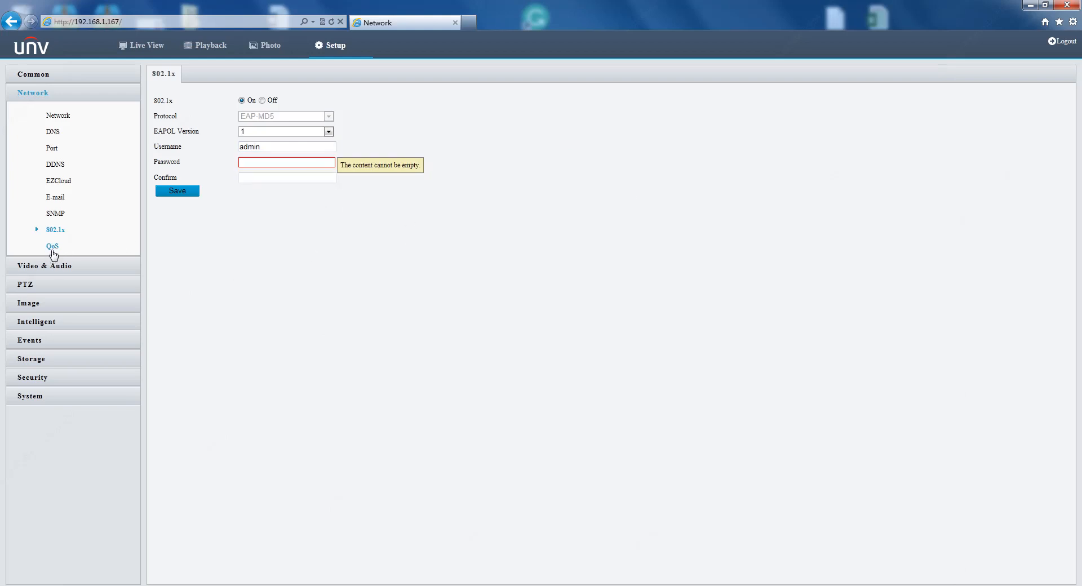
Step: Inspect the QoS Audio & Video, Configuration Management and FTP priorities (46, 0, 0, 4) and save unchanged
click(53, 246)
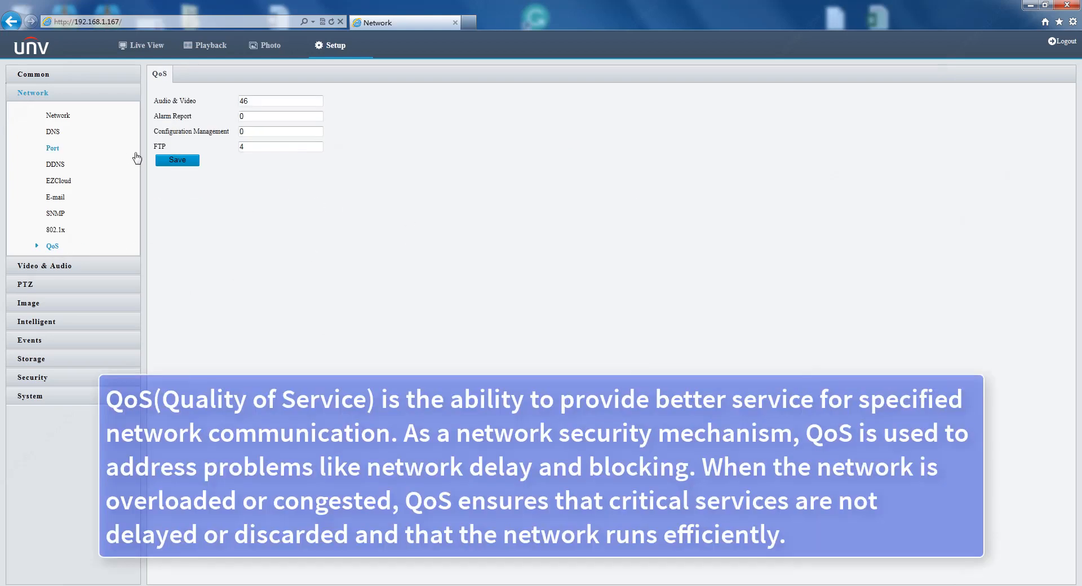
mouse_move(144, 97)
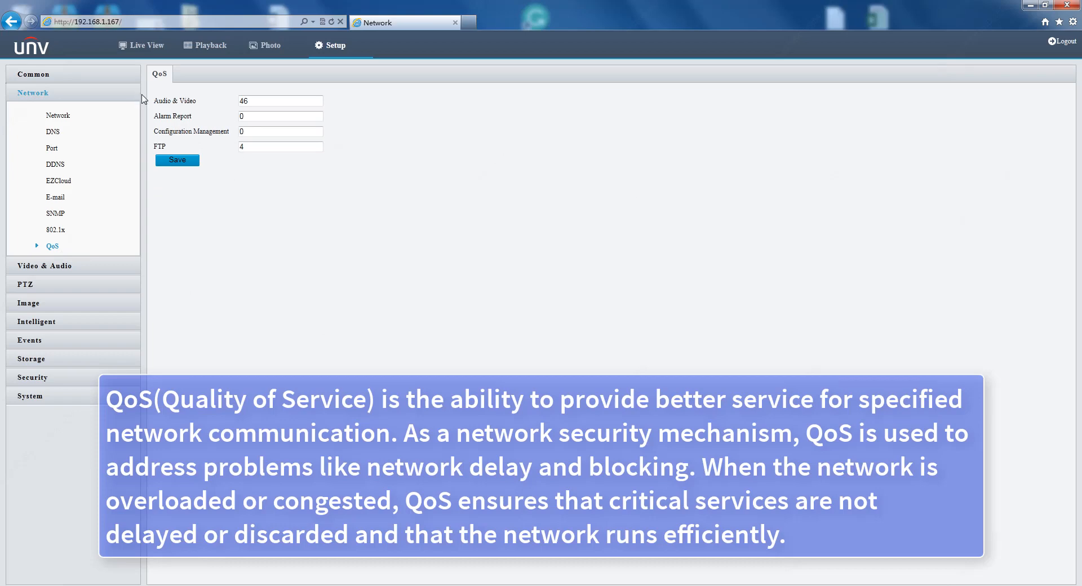
click(280, 101)
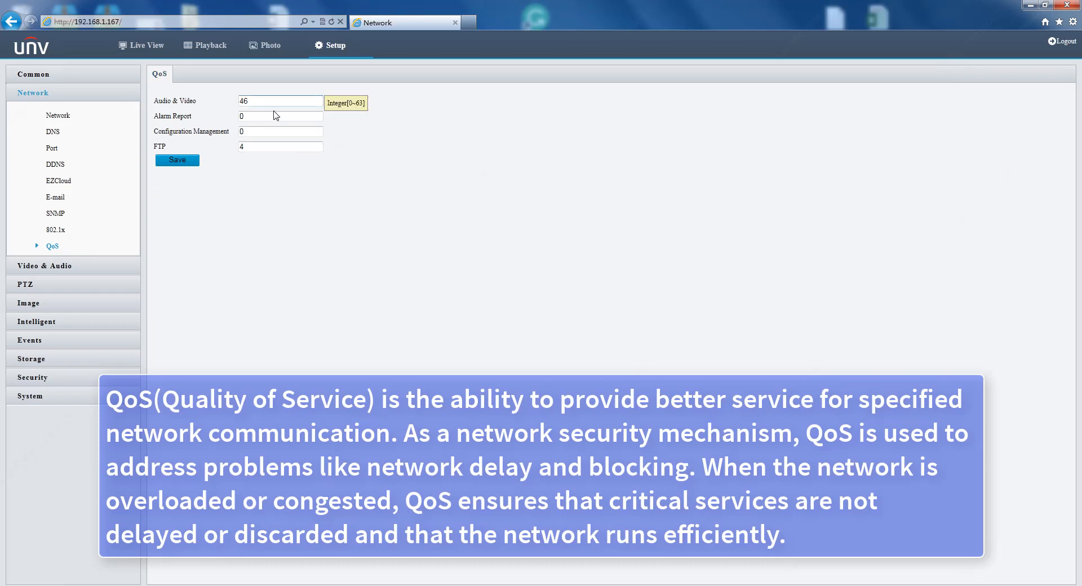
click(280, 147)
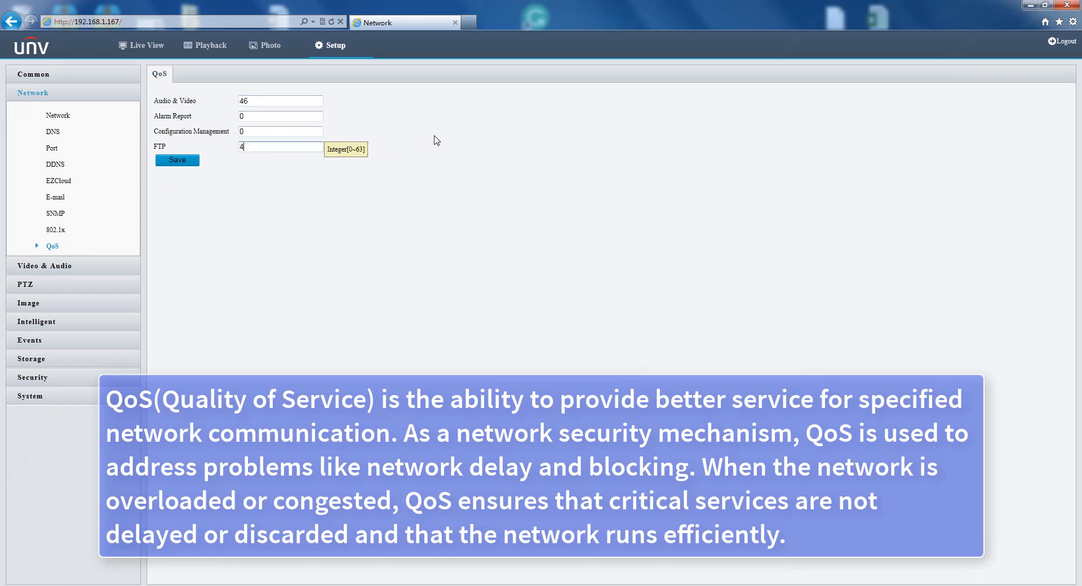
click(280, 131)
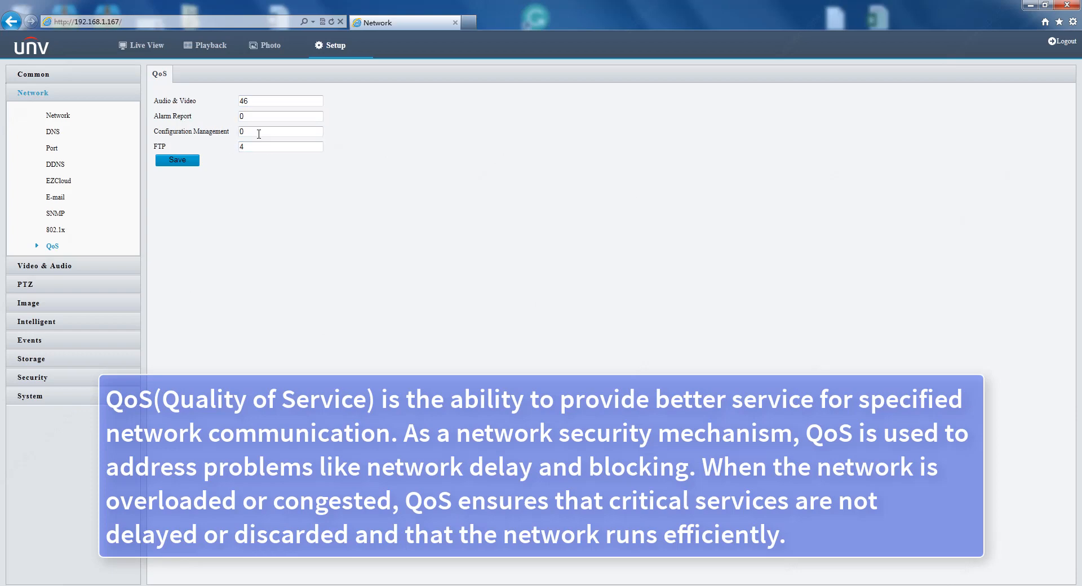
click(280, 132)
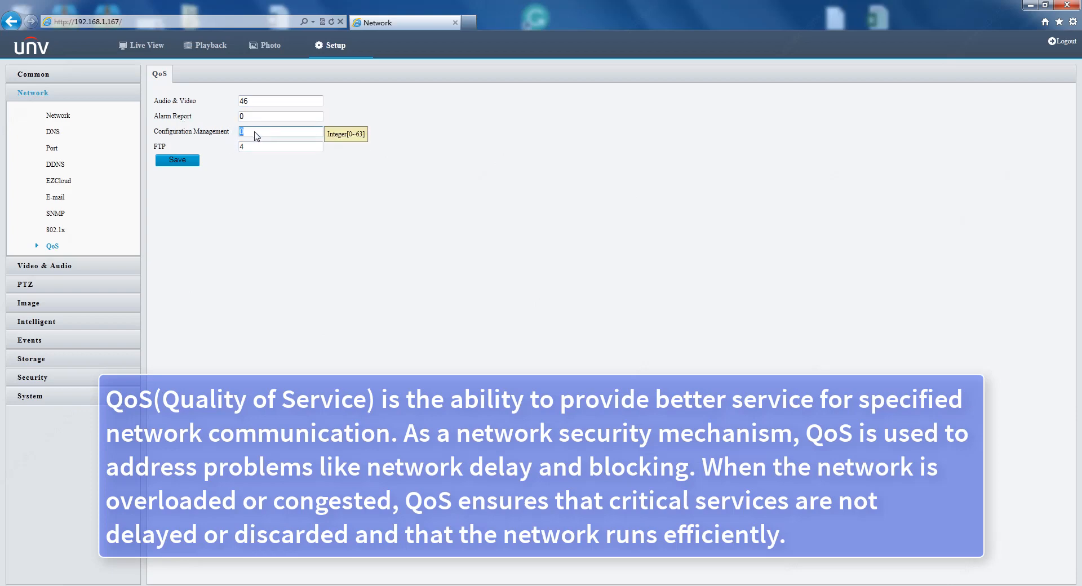
text(6)
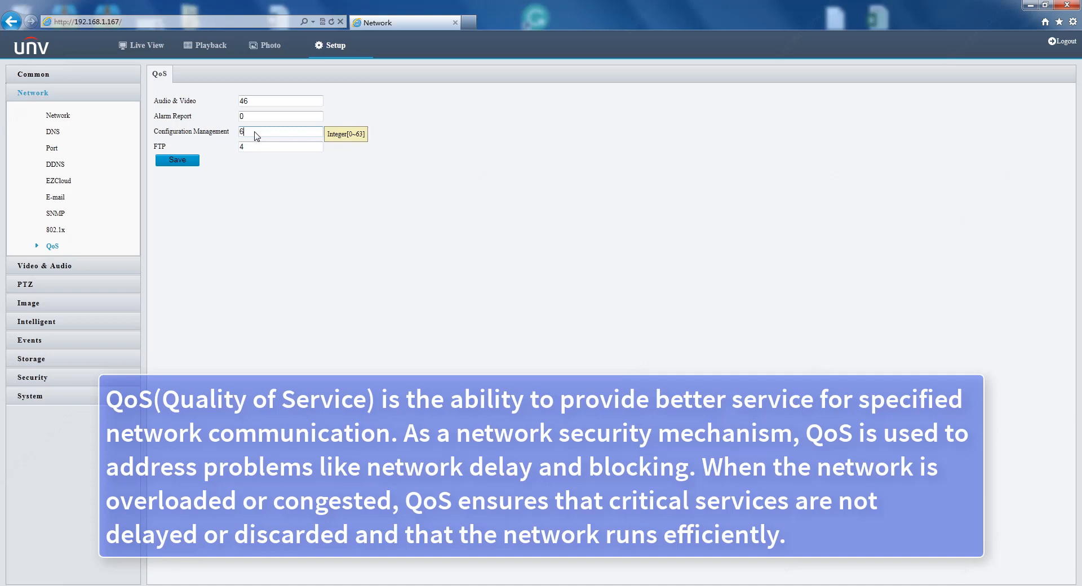
text(0)
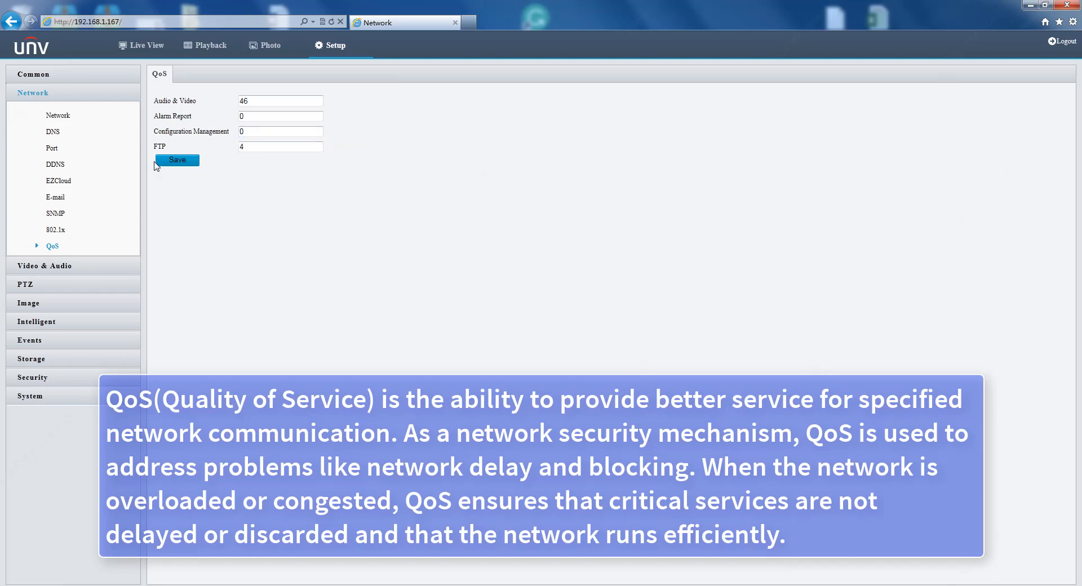
click(176, 159)
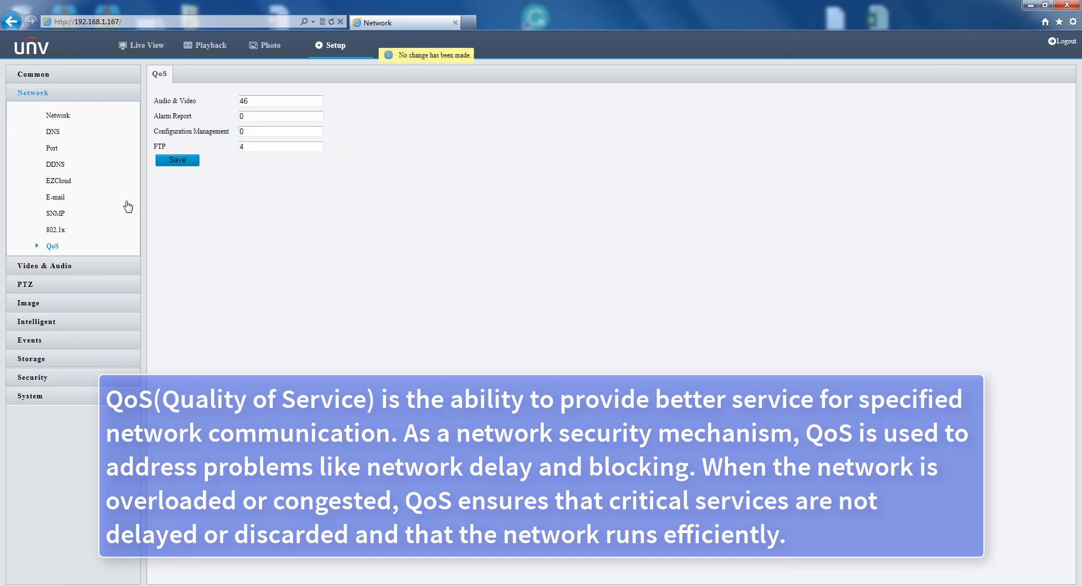